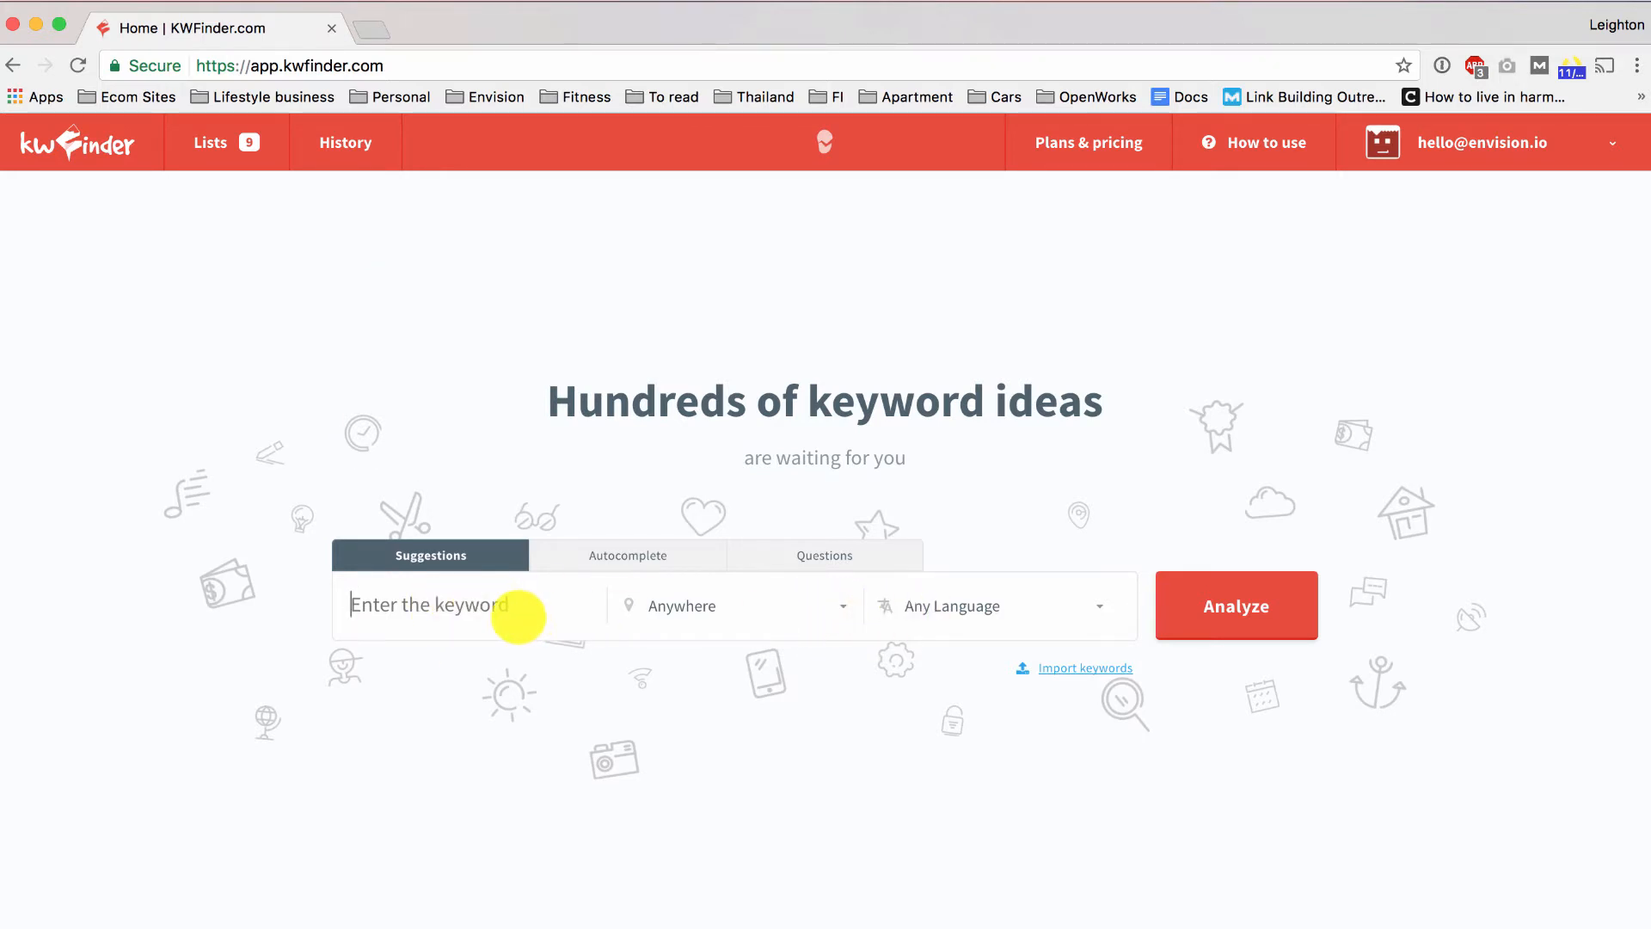
Step: Enter the seed keyword 'camping lanterns' in the home page search box
click(1235, 605)
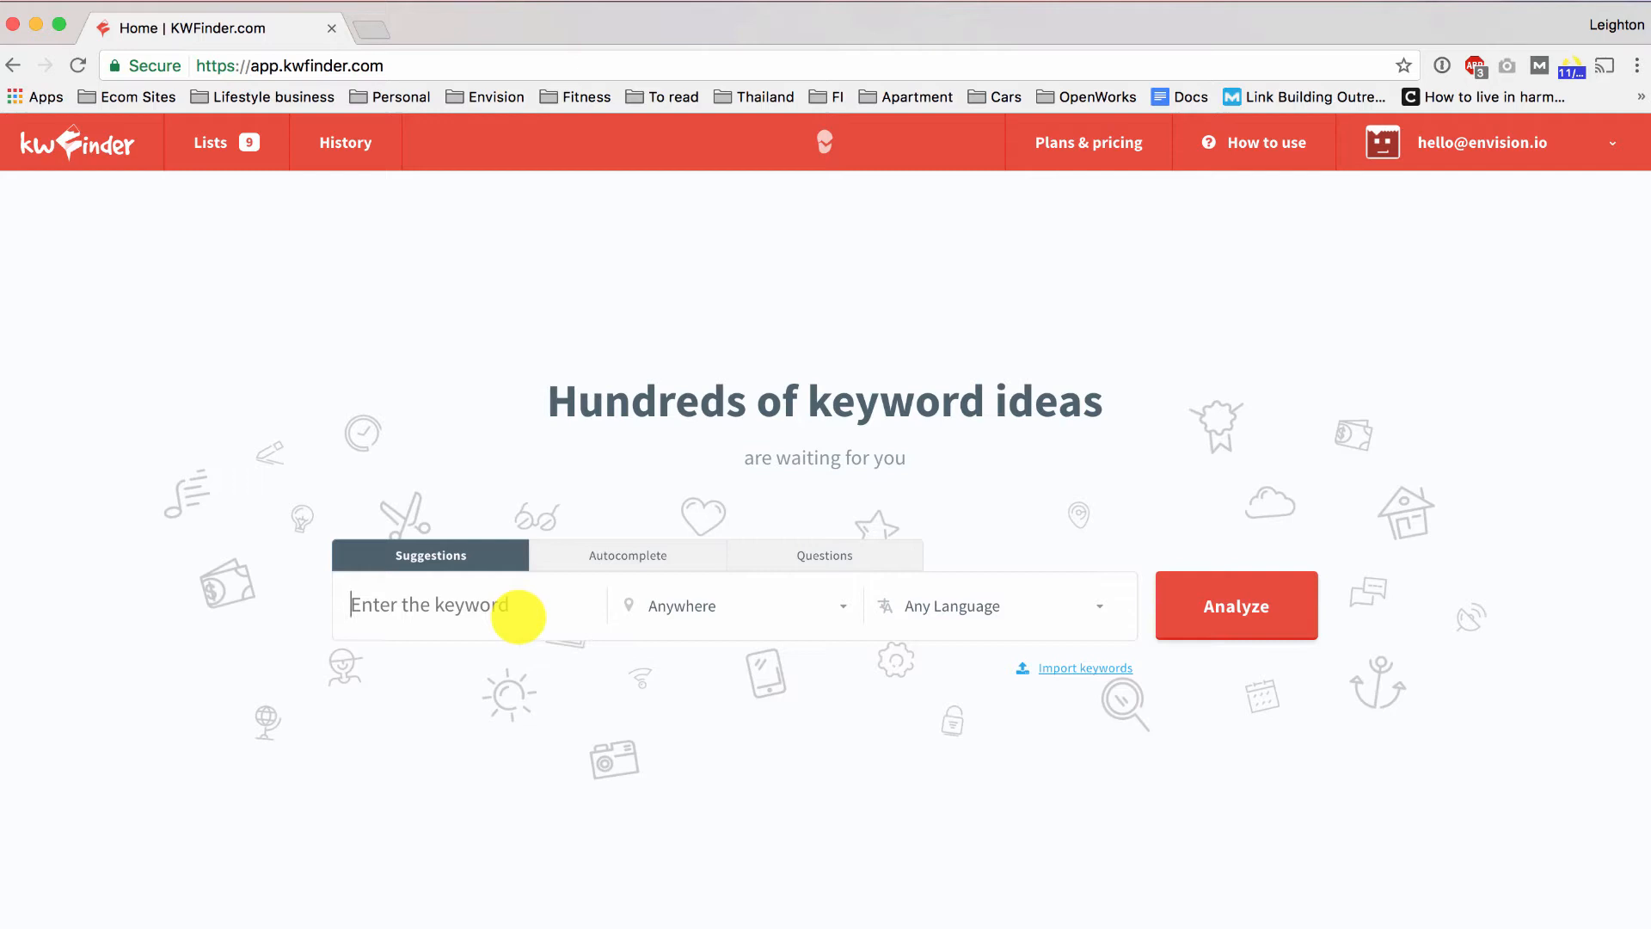
text(camping)
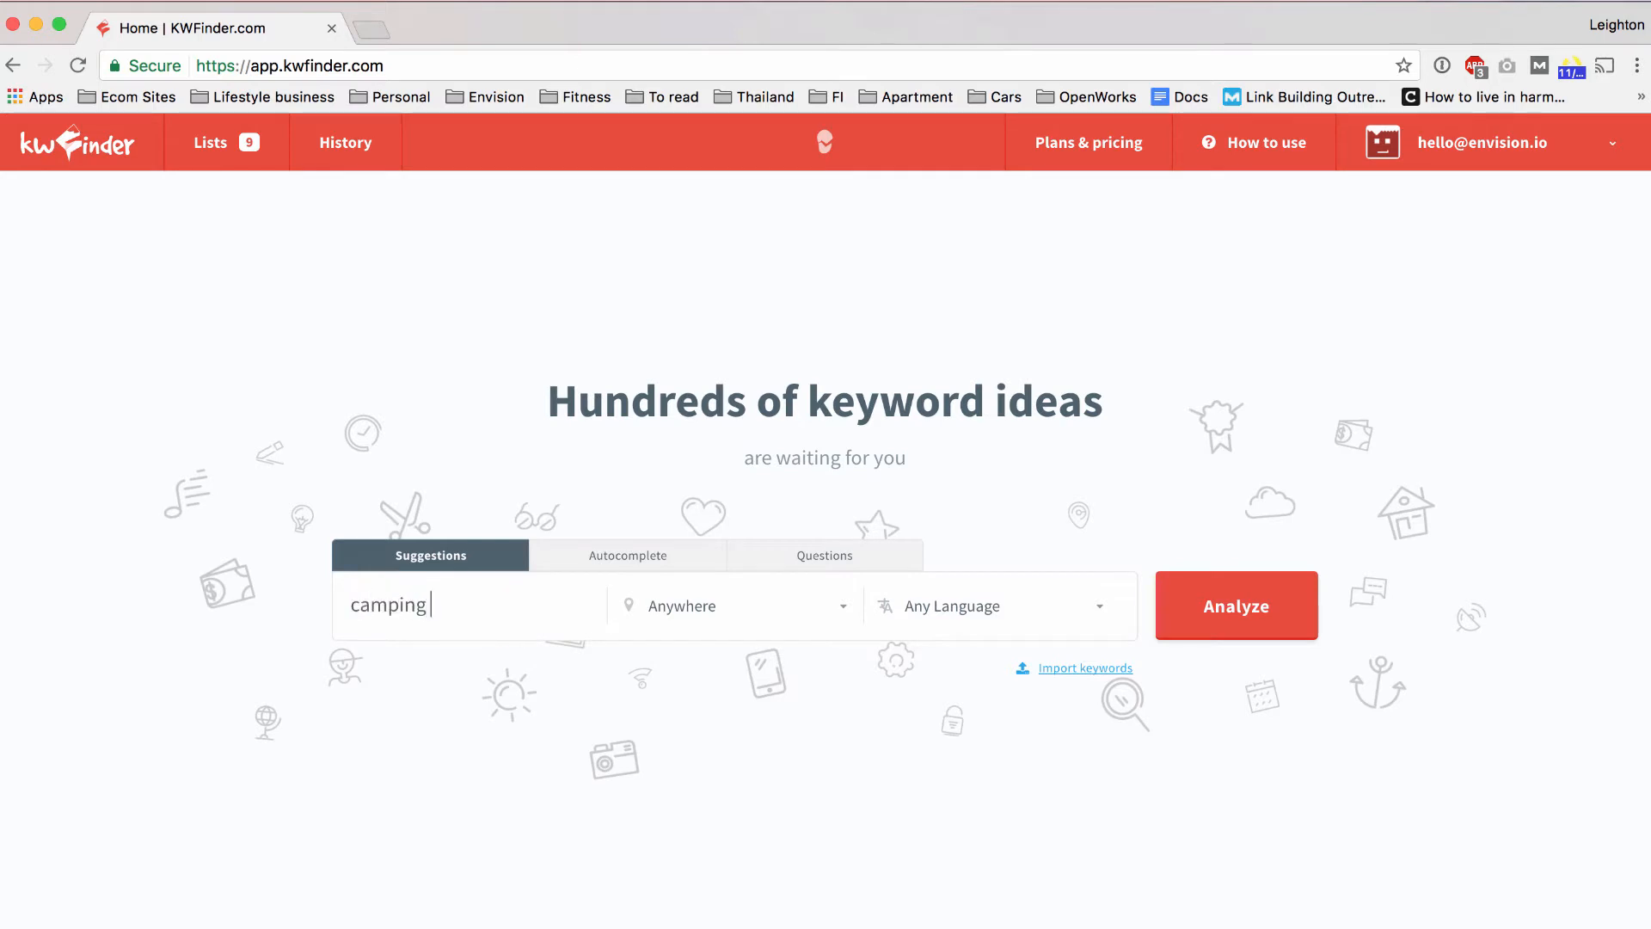
text(lanterns)
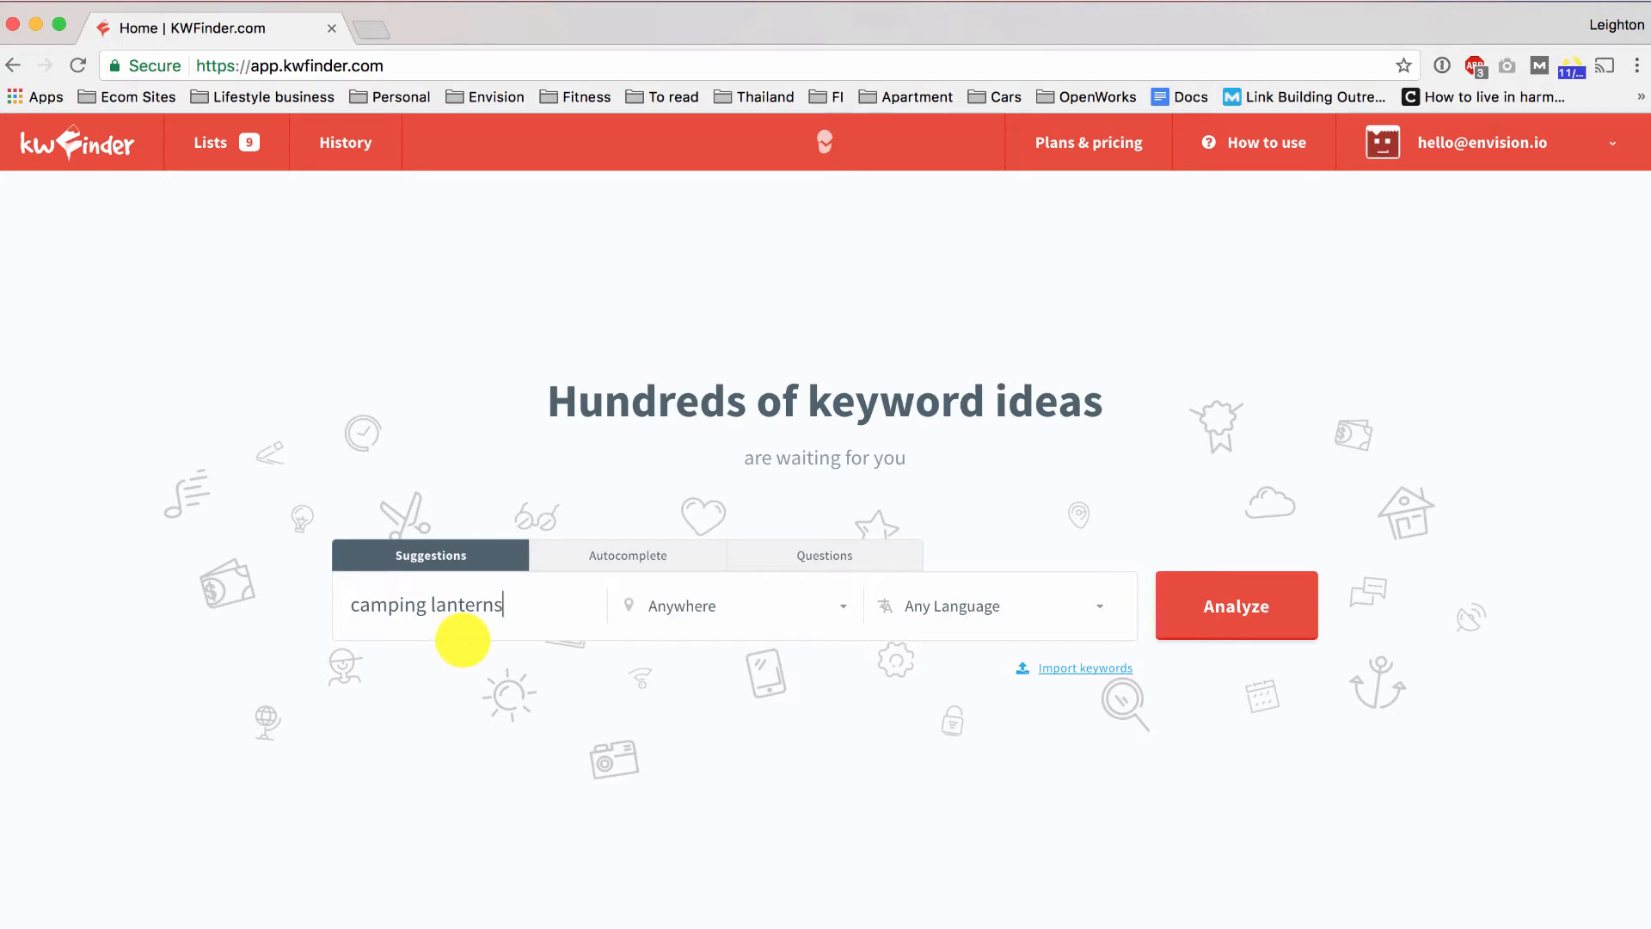
mouse_move(621, 604)
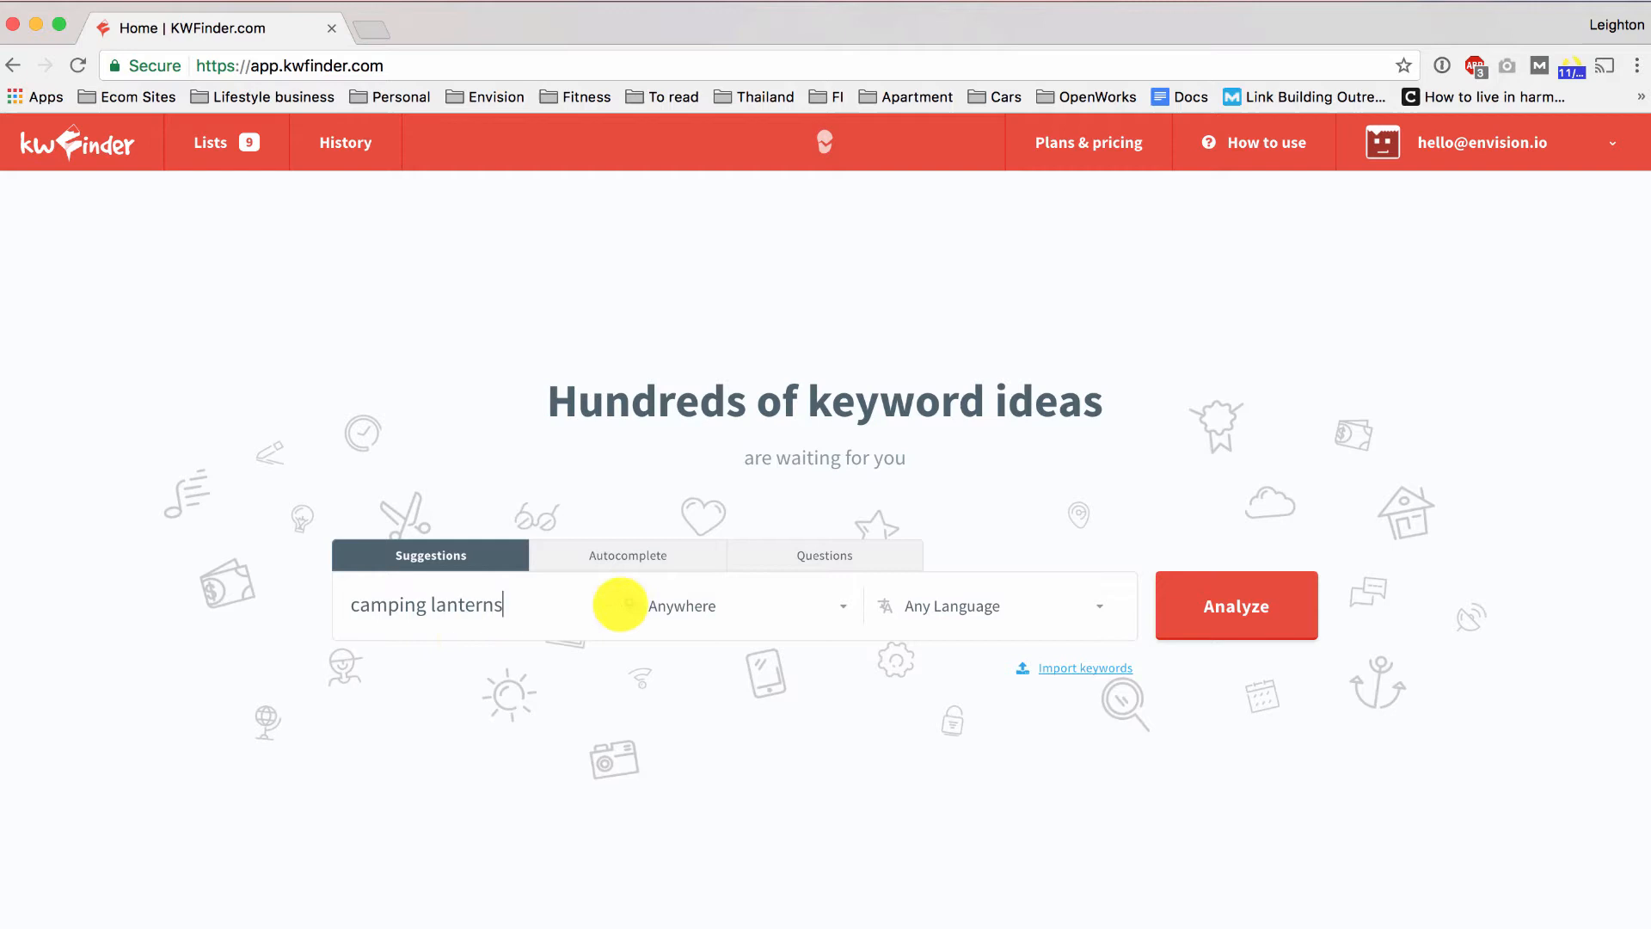
Step: Set the search location to United States and submit the 'camping lanterns' analysis
click(733, 606)
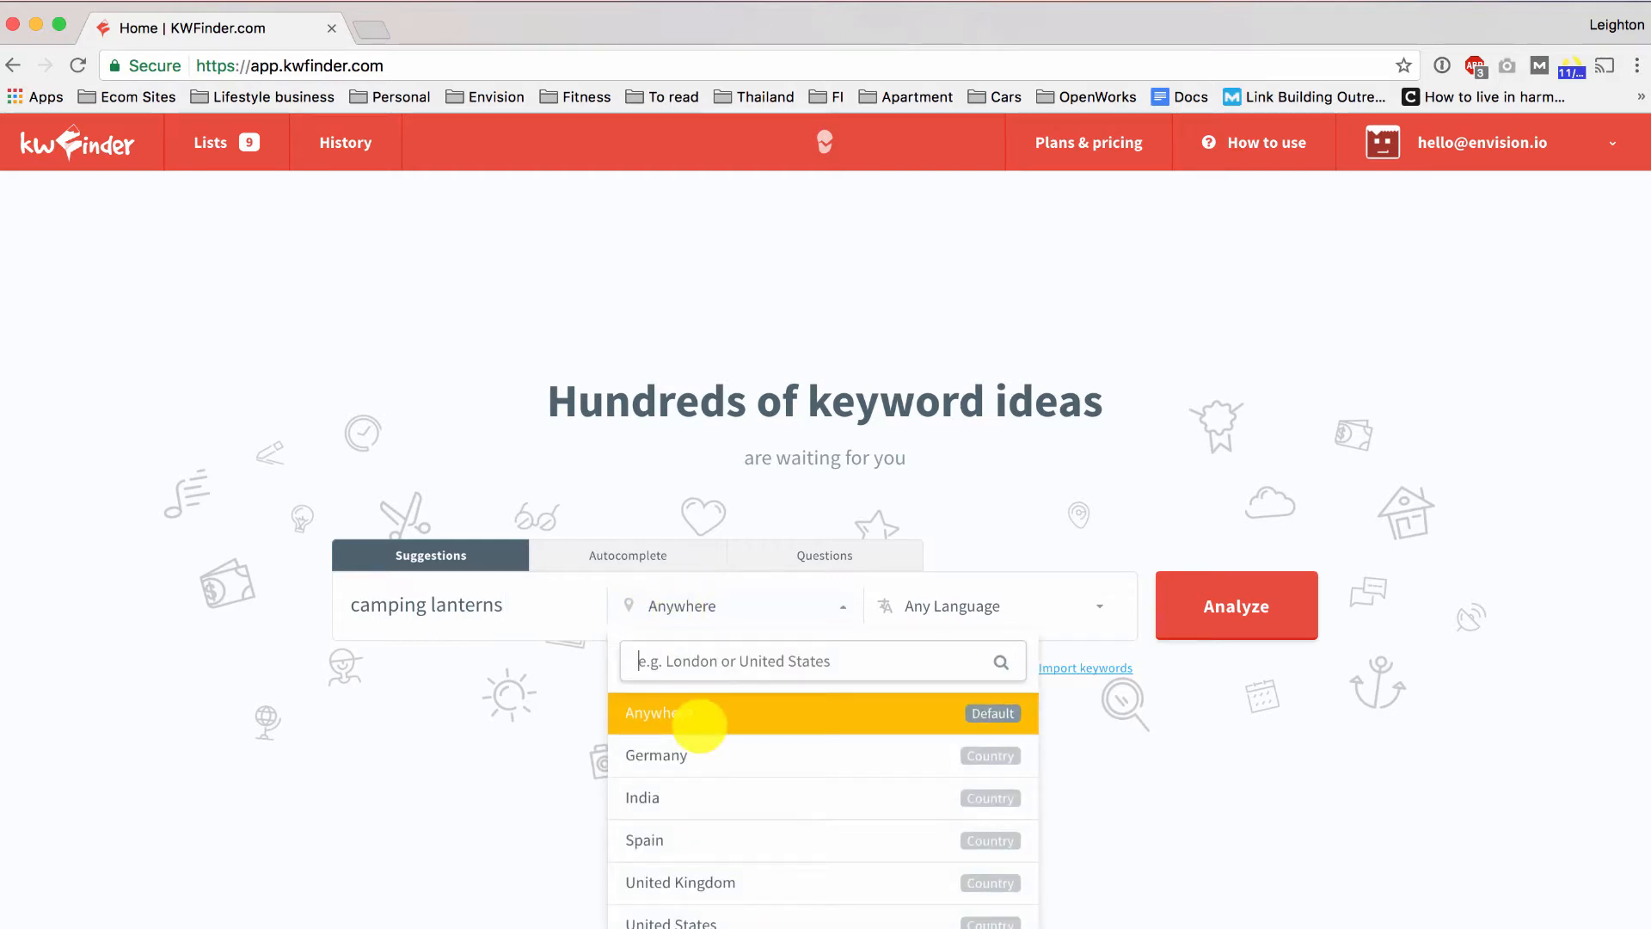
mouse_move(695, 660)
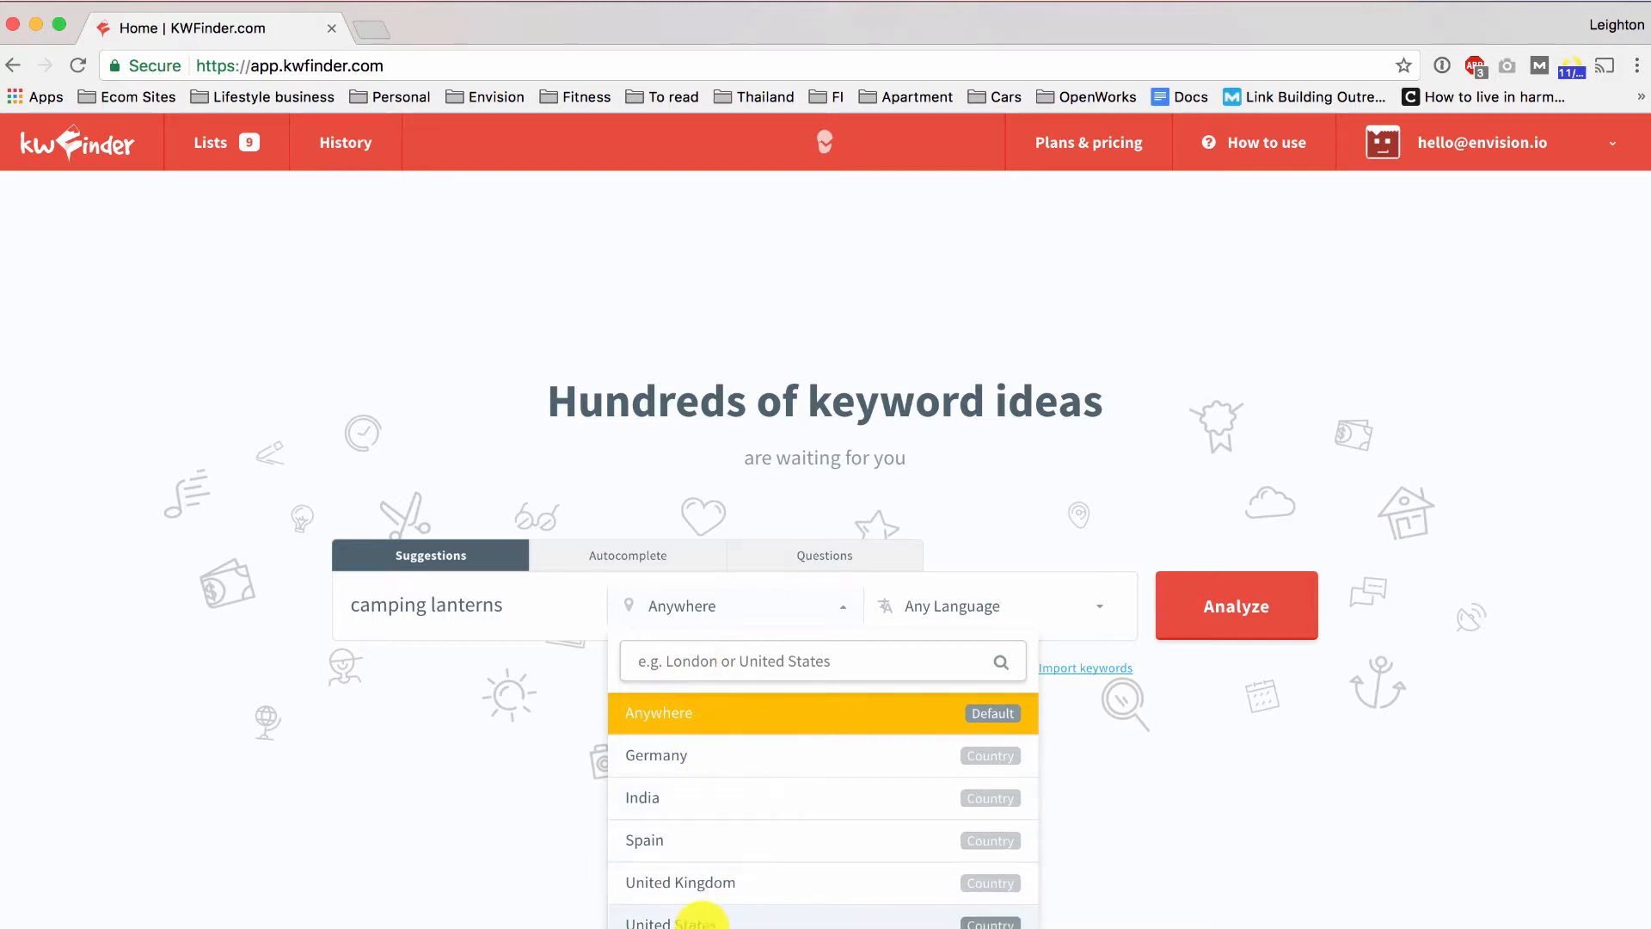
click(680, 920)
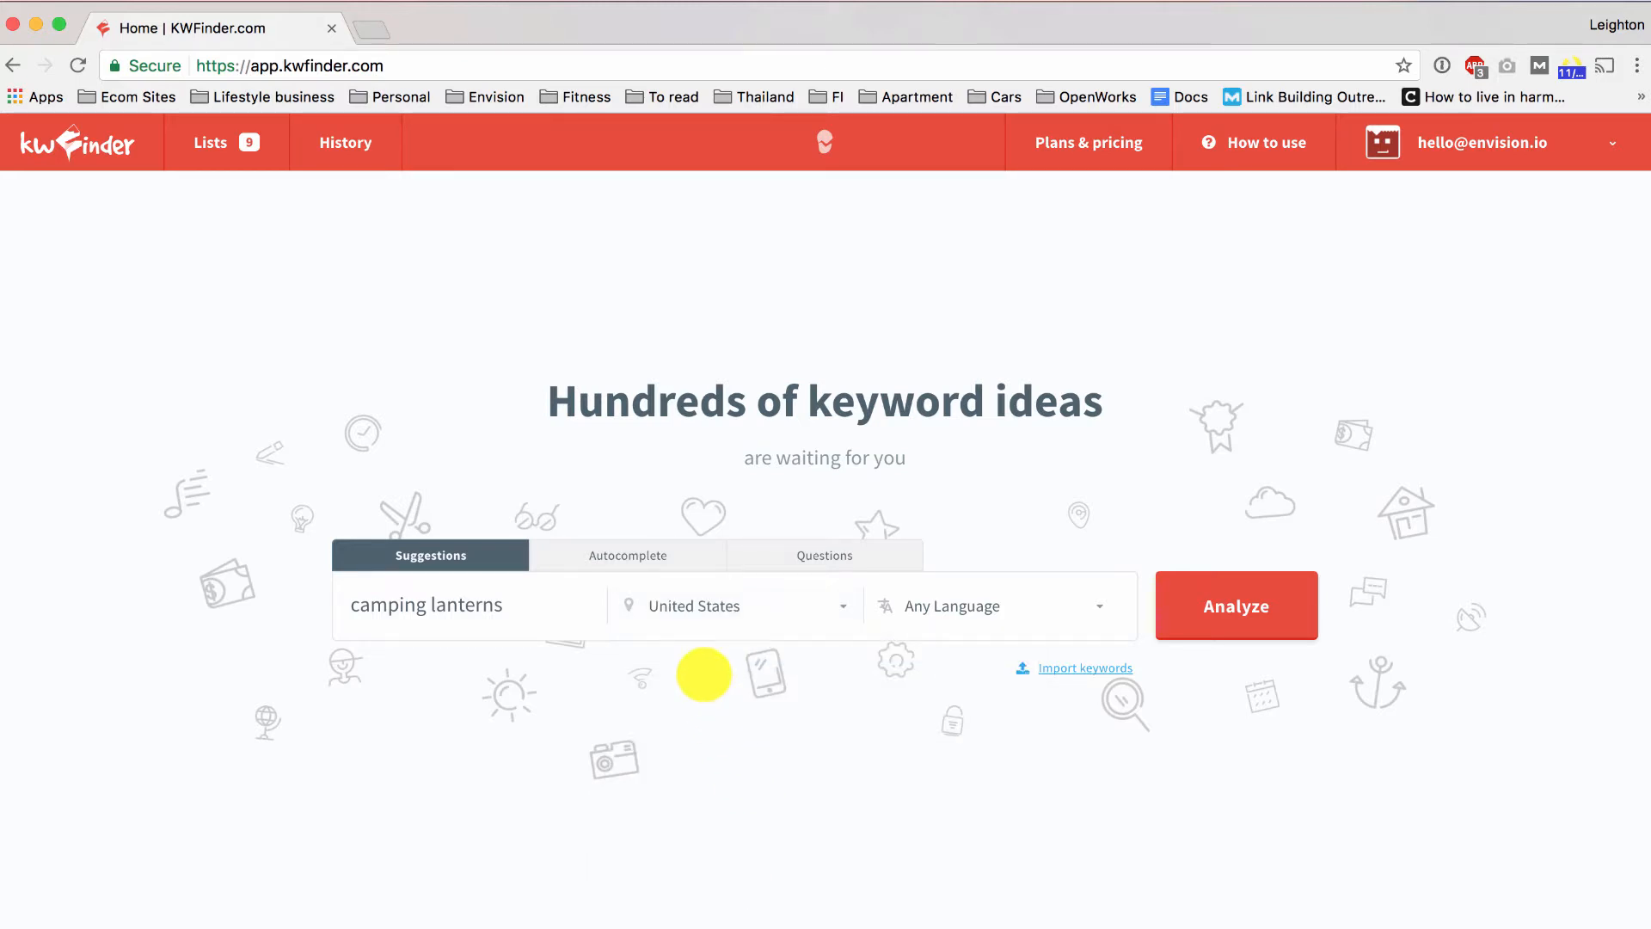
click(1235, 605)
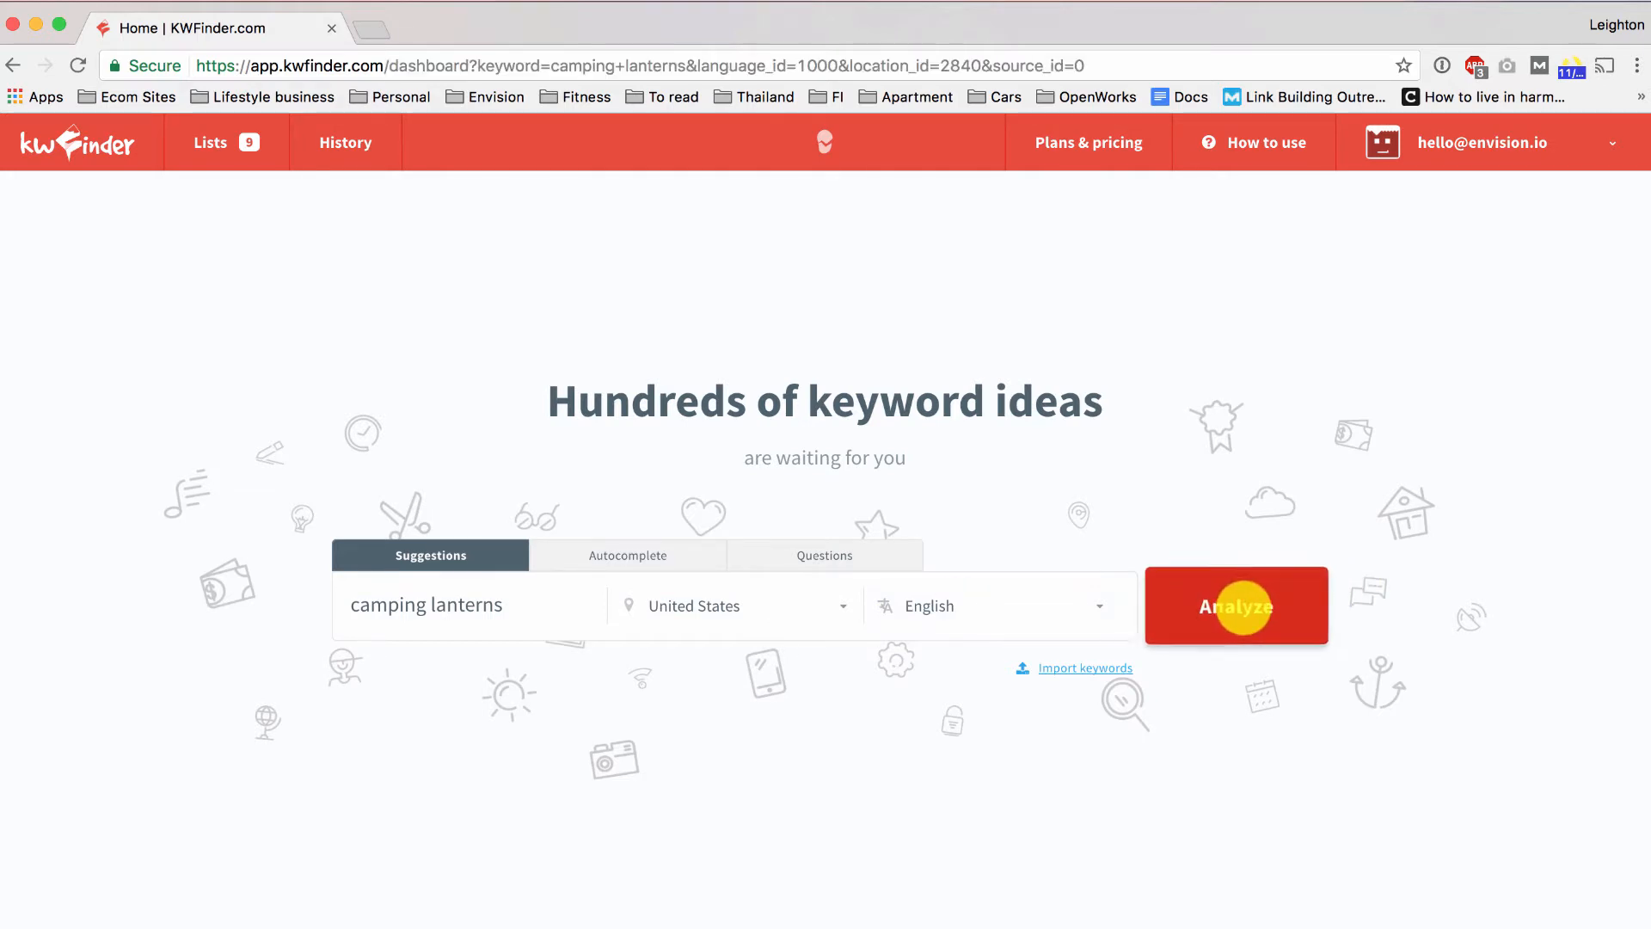
Step: Load the 'camping lanterns' results: suggestions, monthly volumes, SEO difficulty 41 and SERP
click(1235, 605)
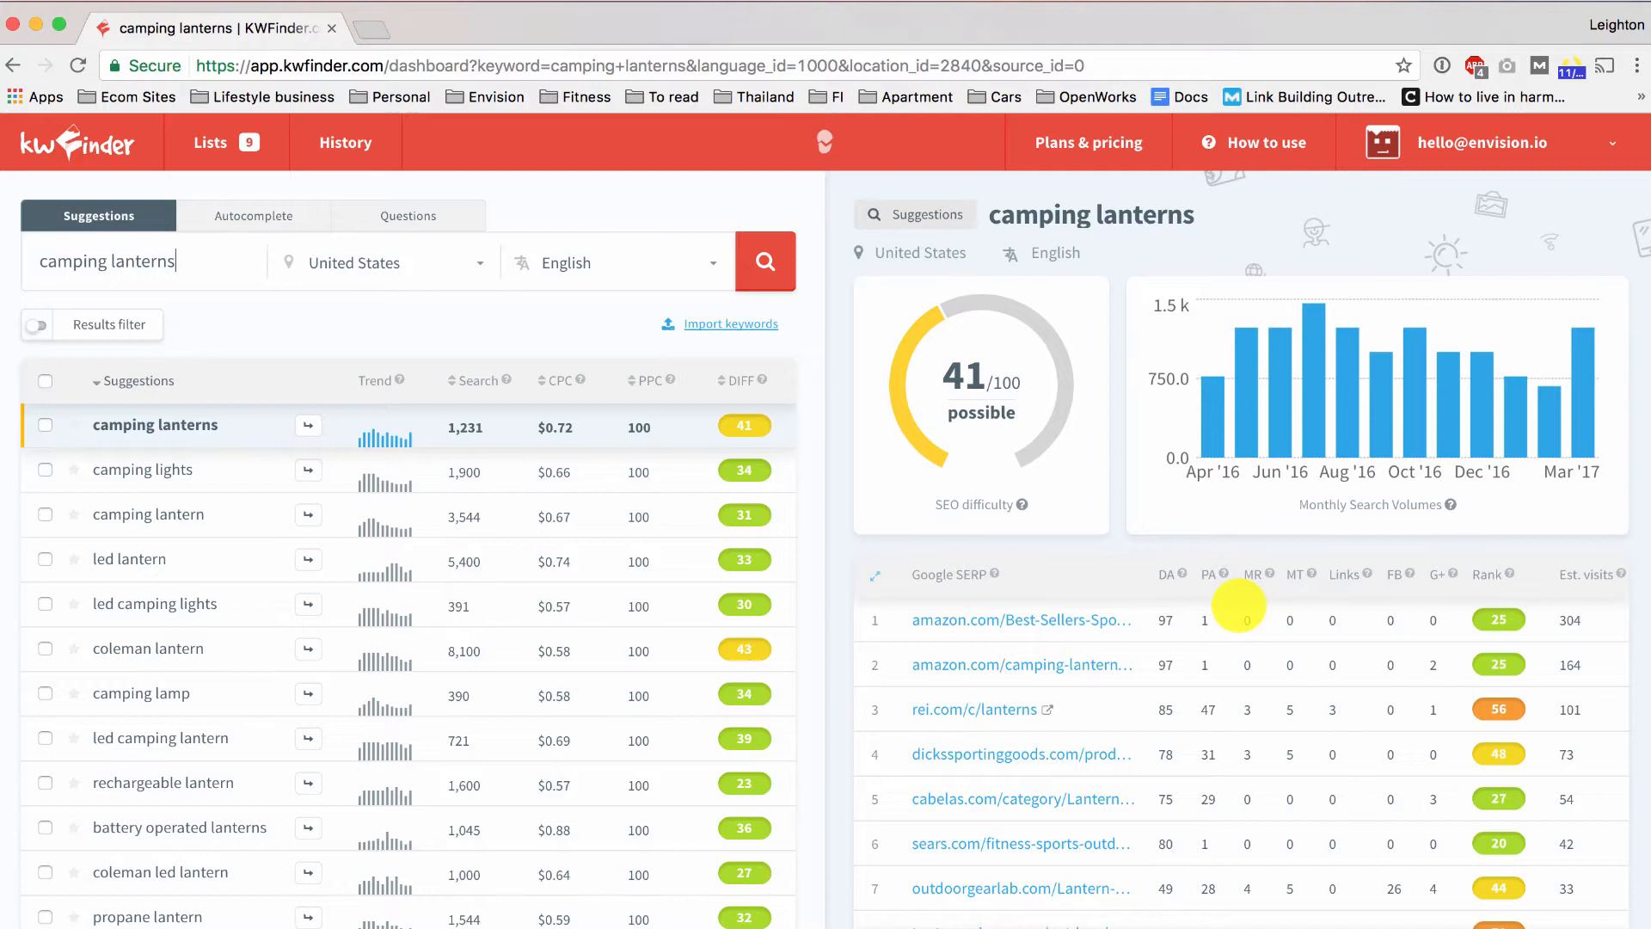
mouse_move(173, 442)
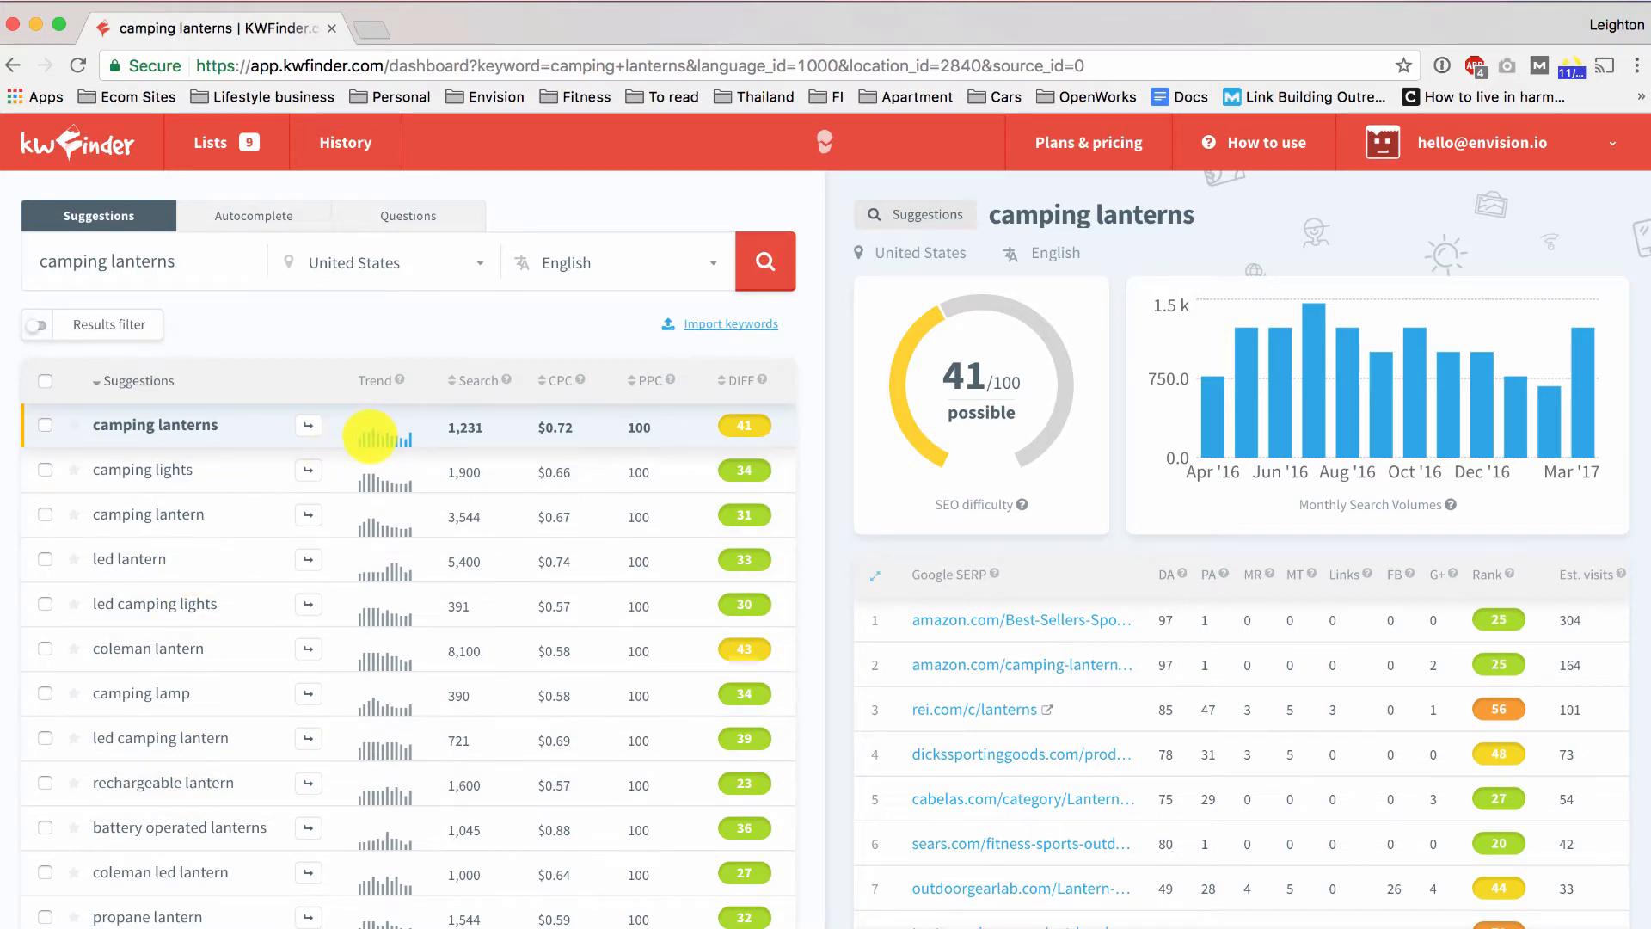
mouse_move(386, 466)
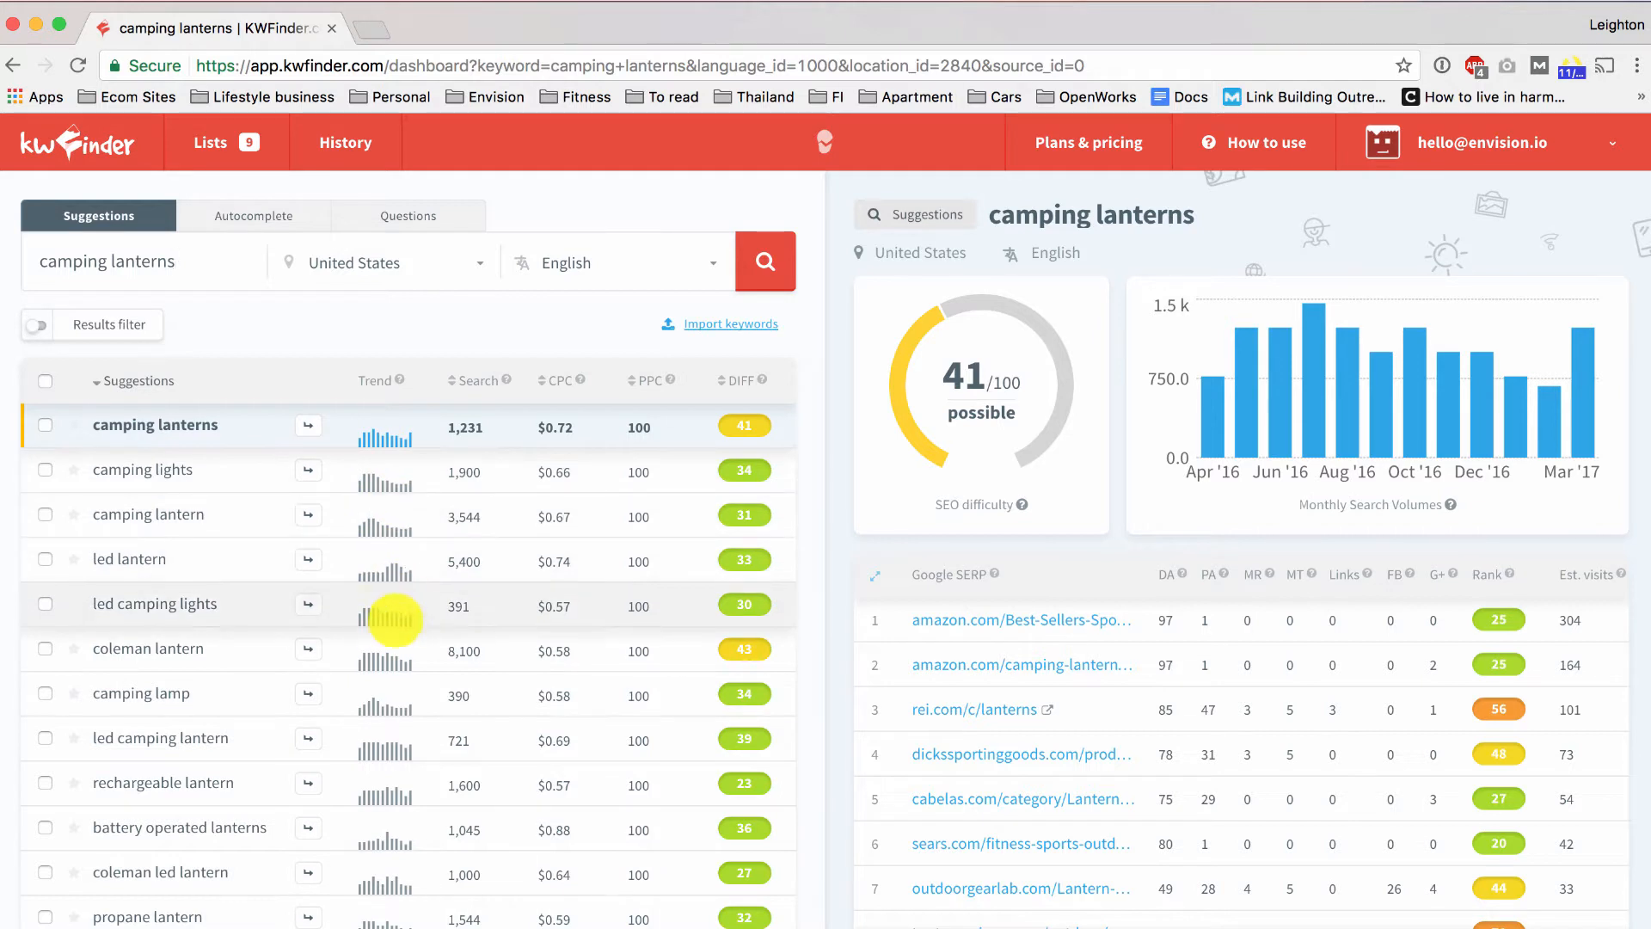
mouse_move(474, 380)
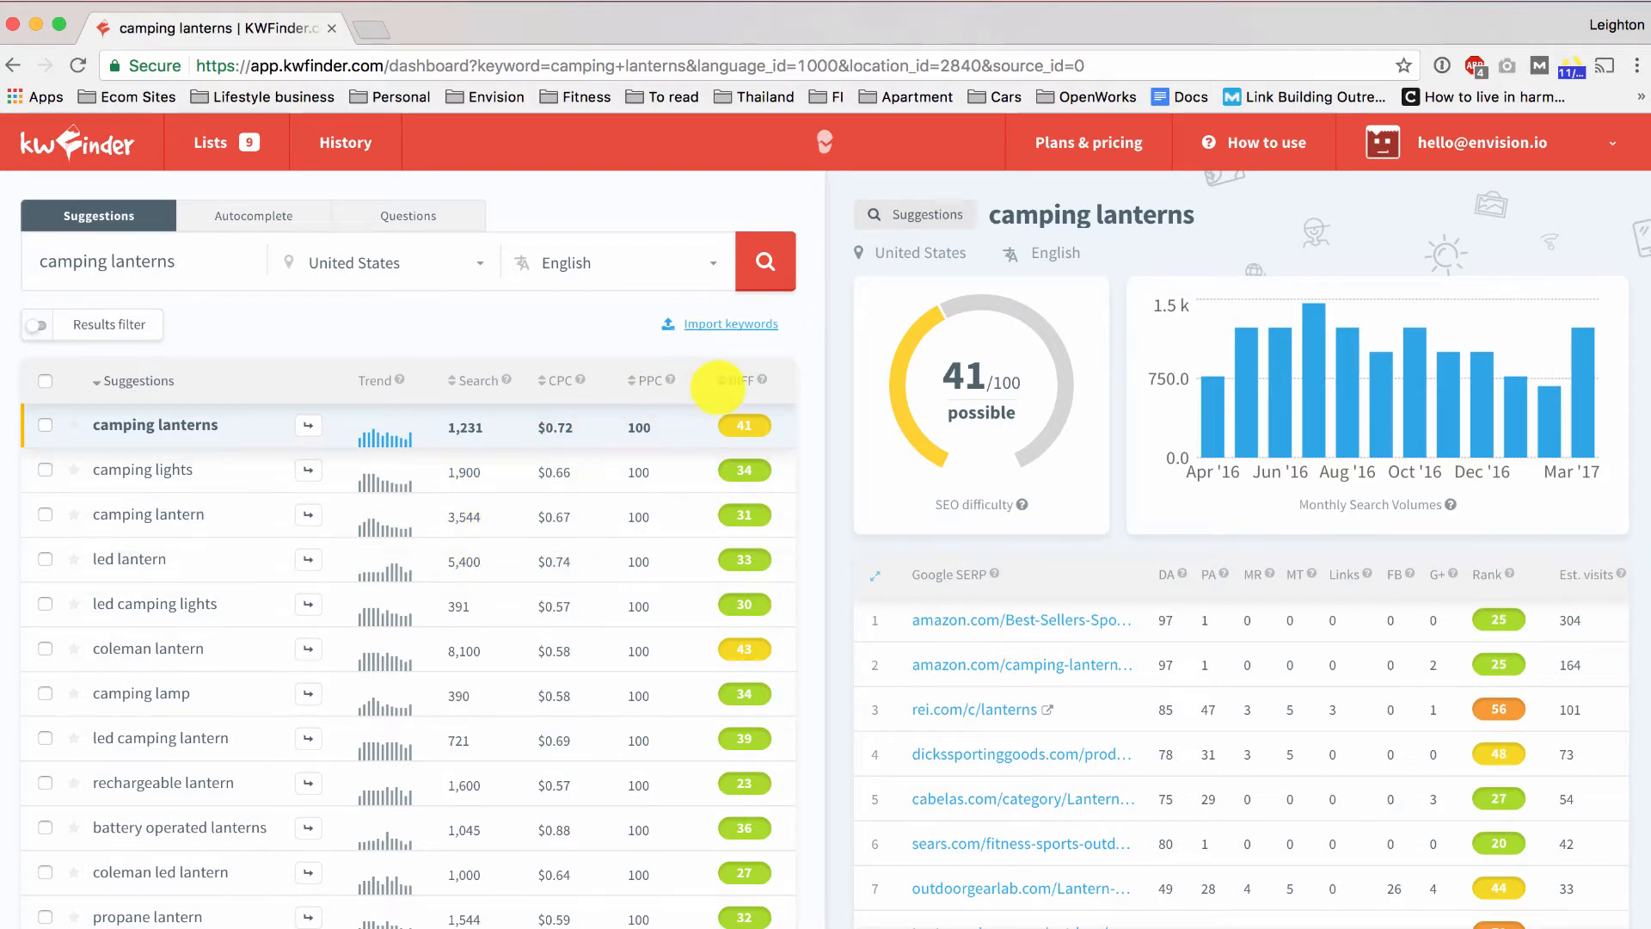
mouse_move(740, 380)
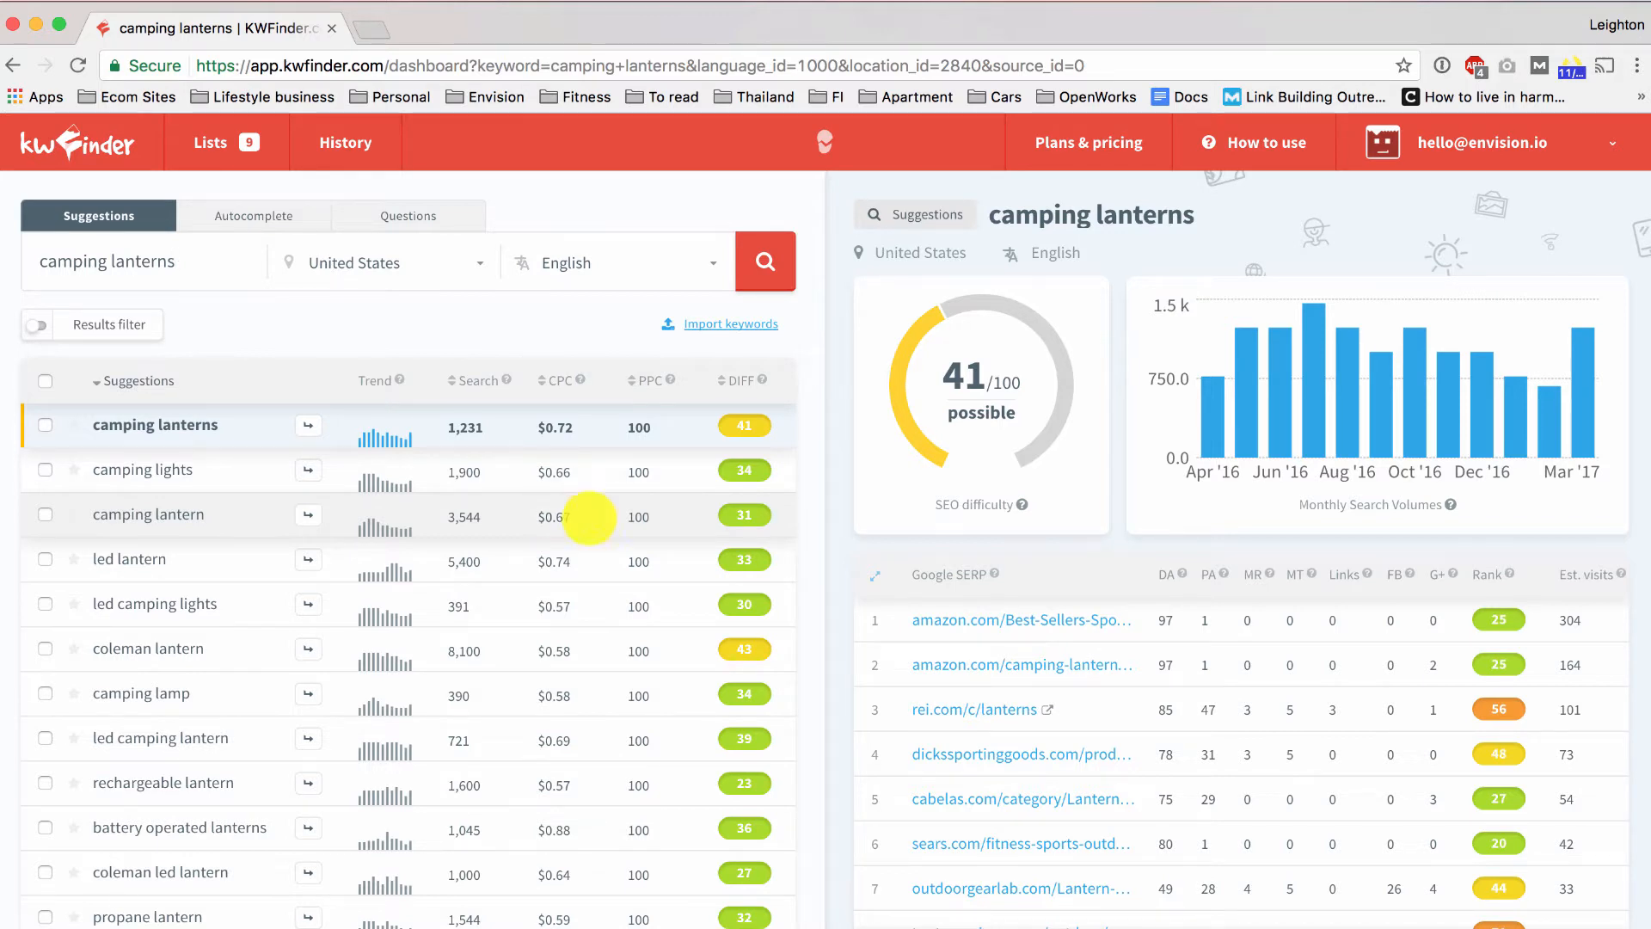
mouse_move(671, 541)
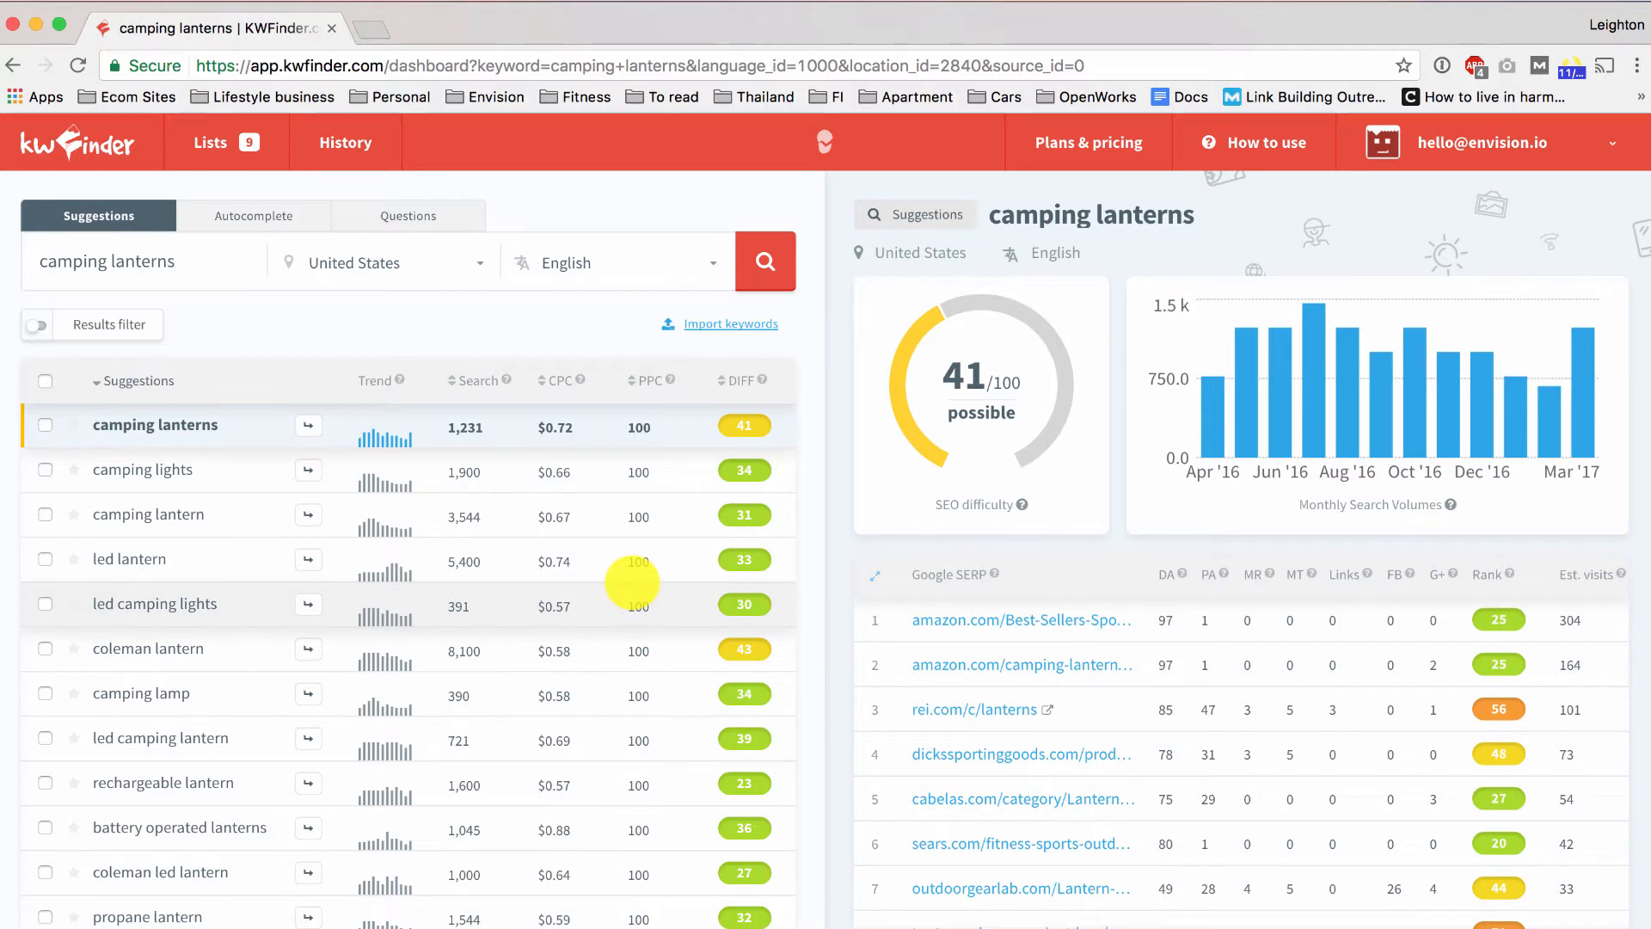
mouse_move(248, 599)
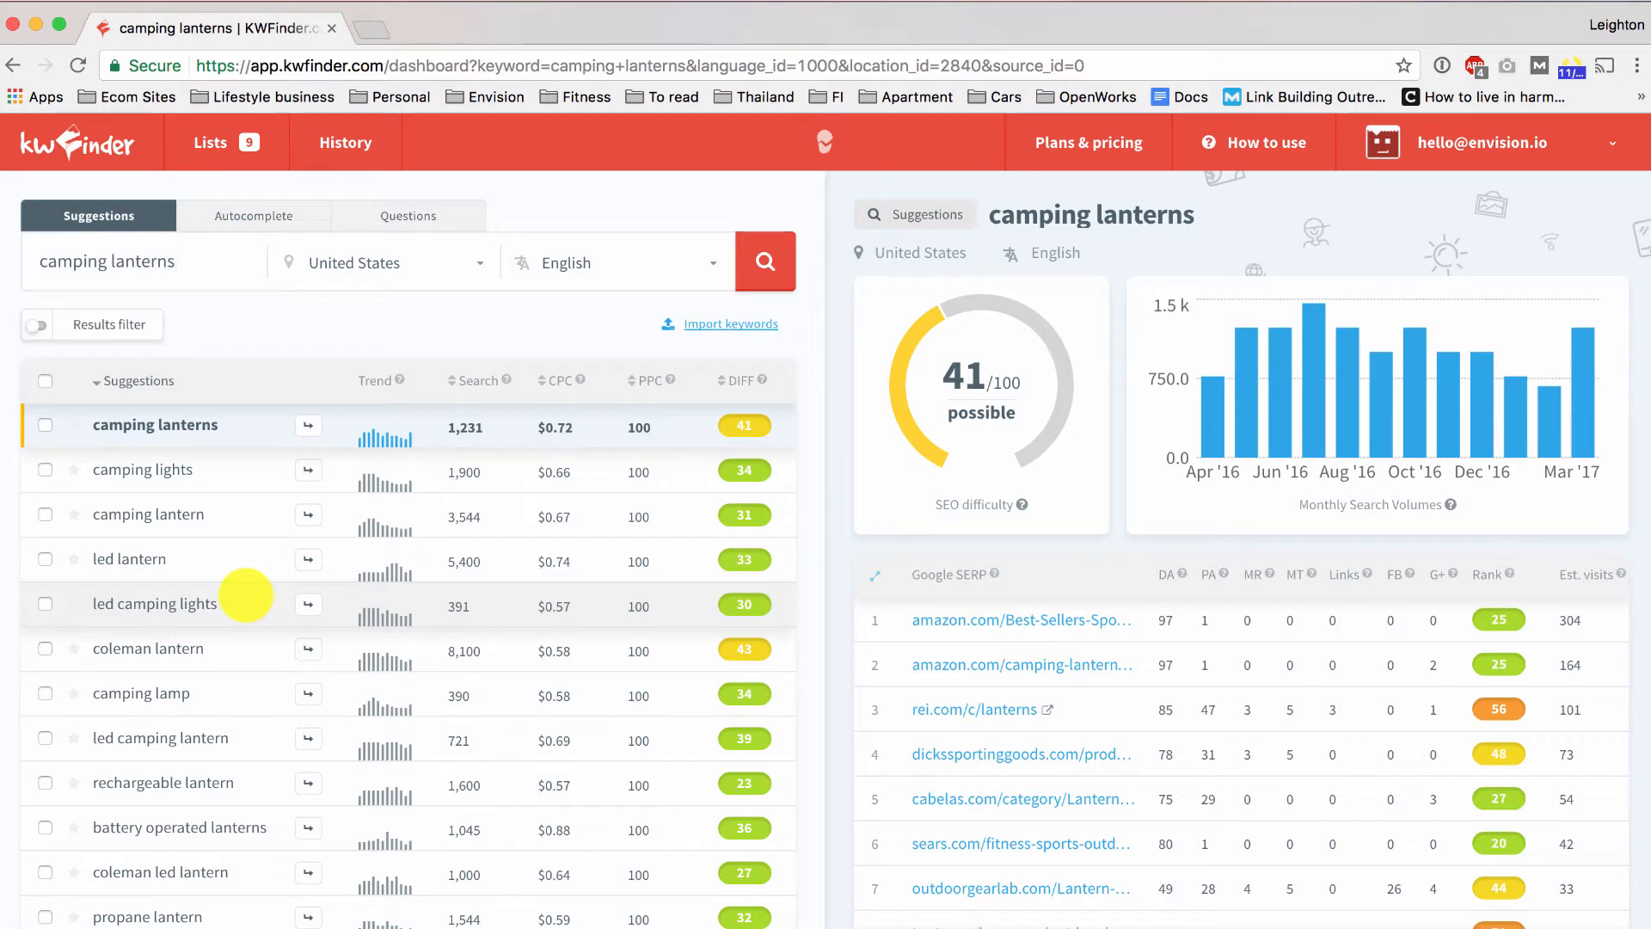
mouse_move(721, 479)
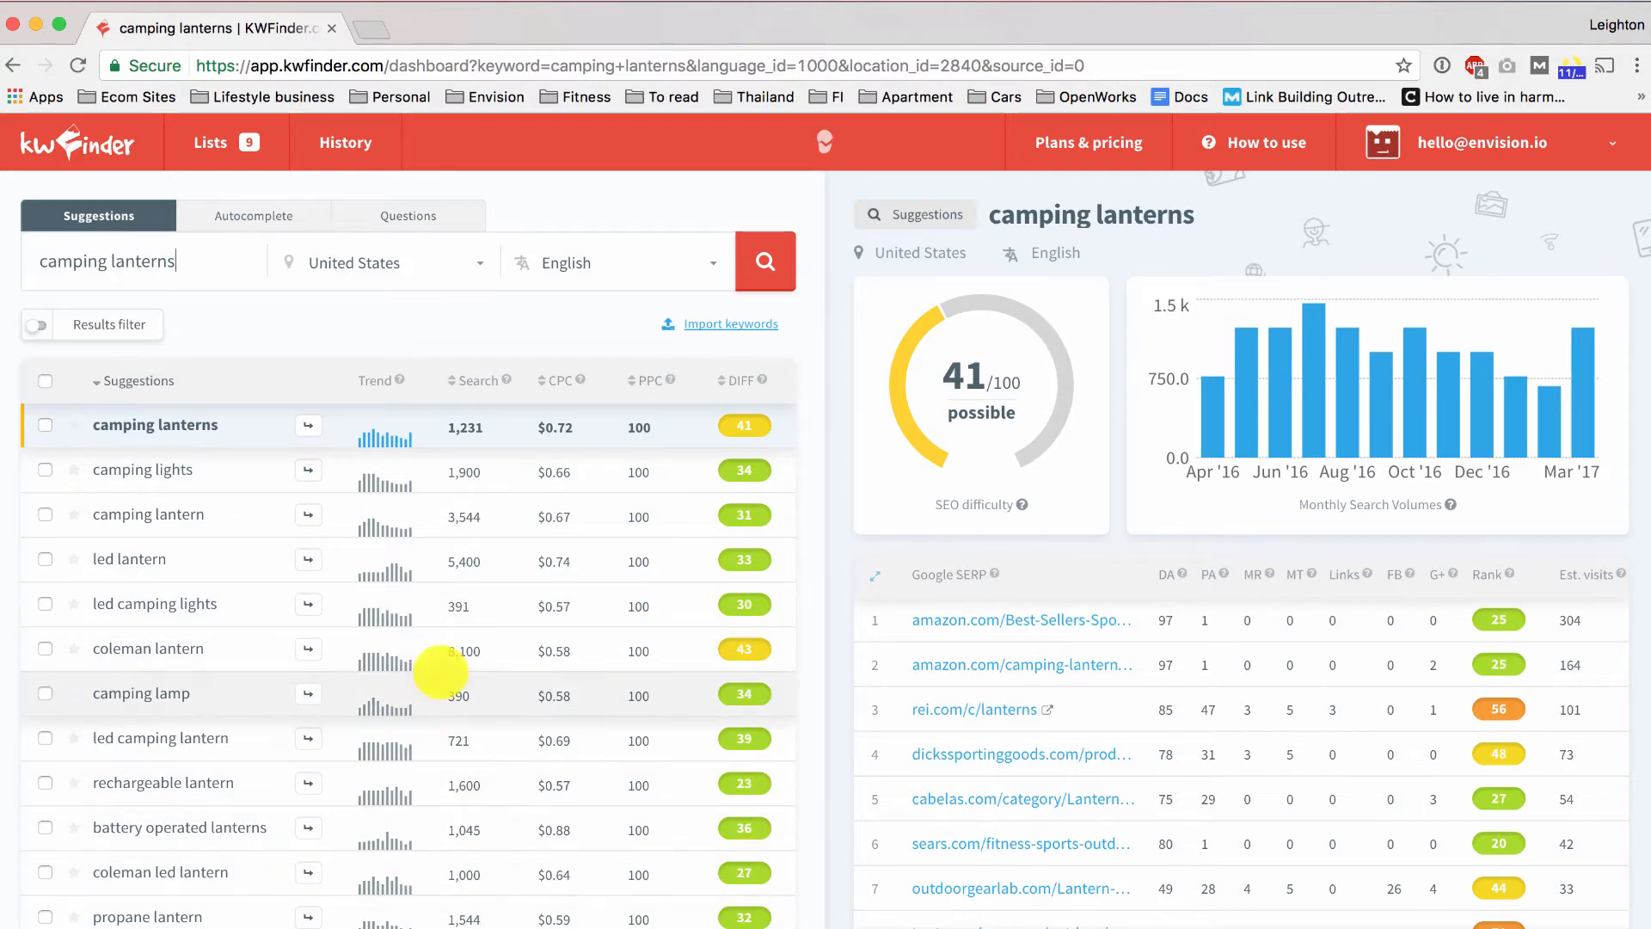
mouse_move(473, 380)
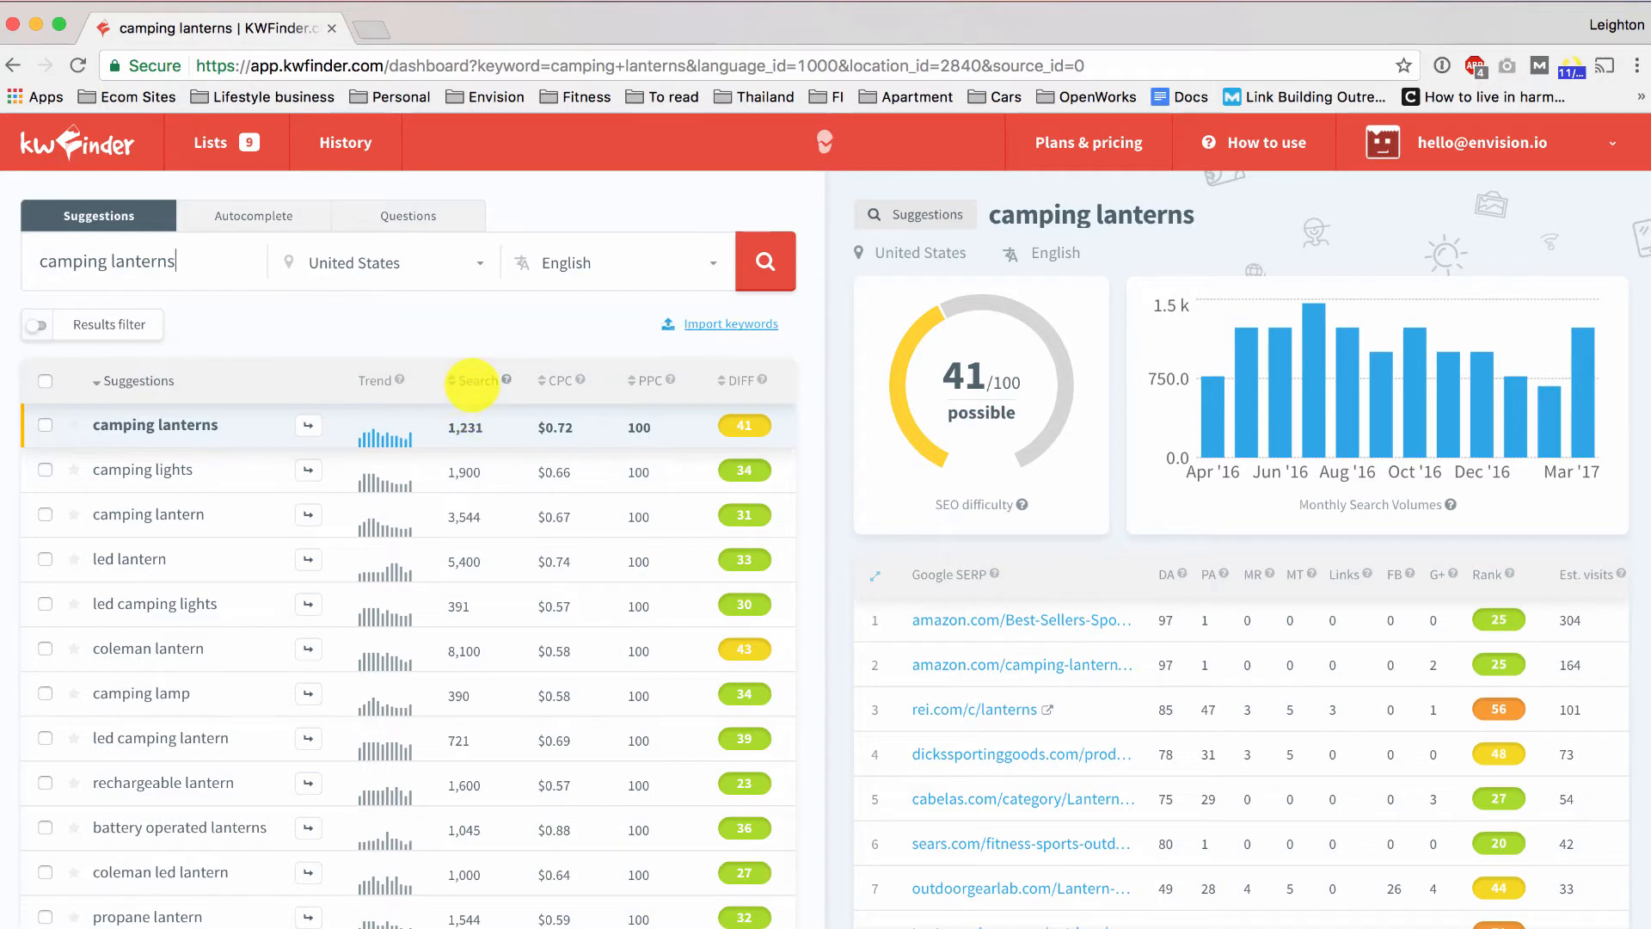
mouse_move(466, 427)
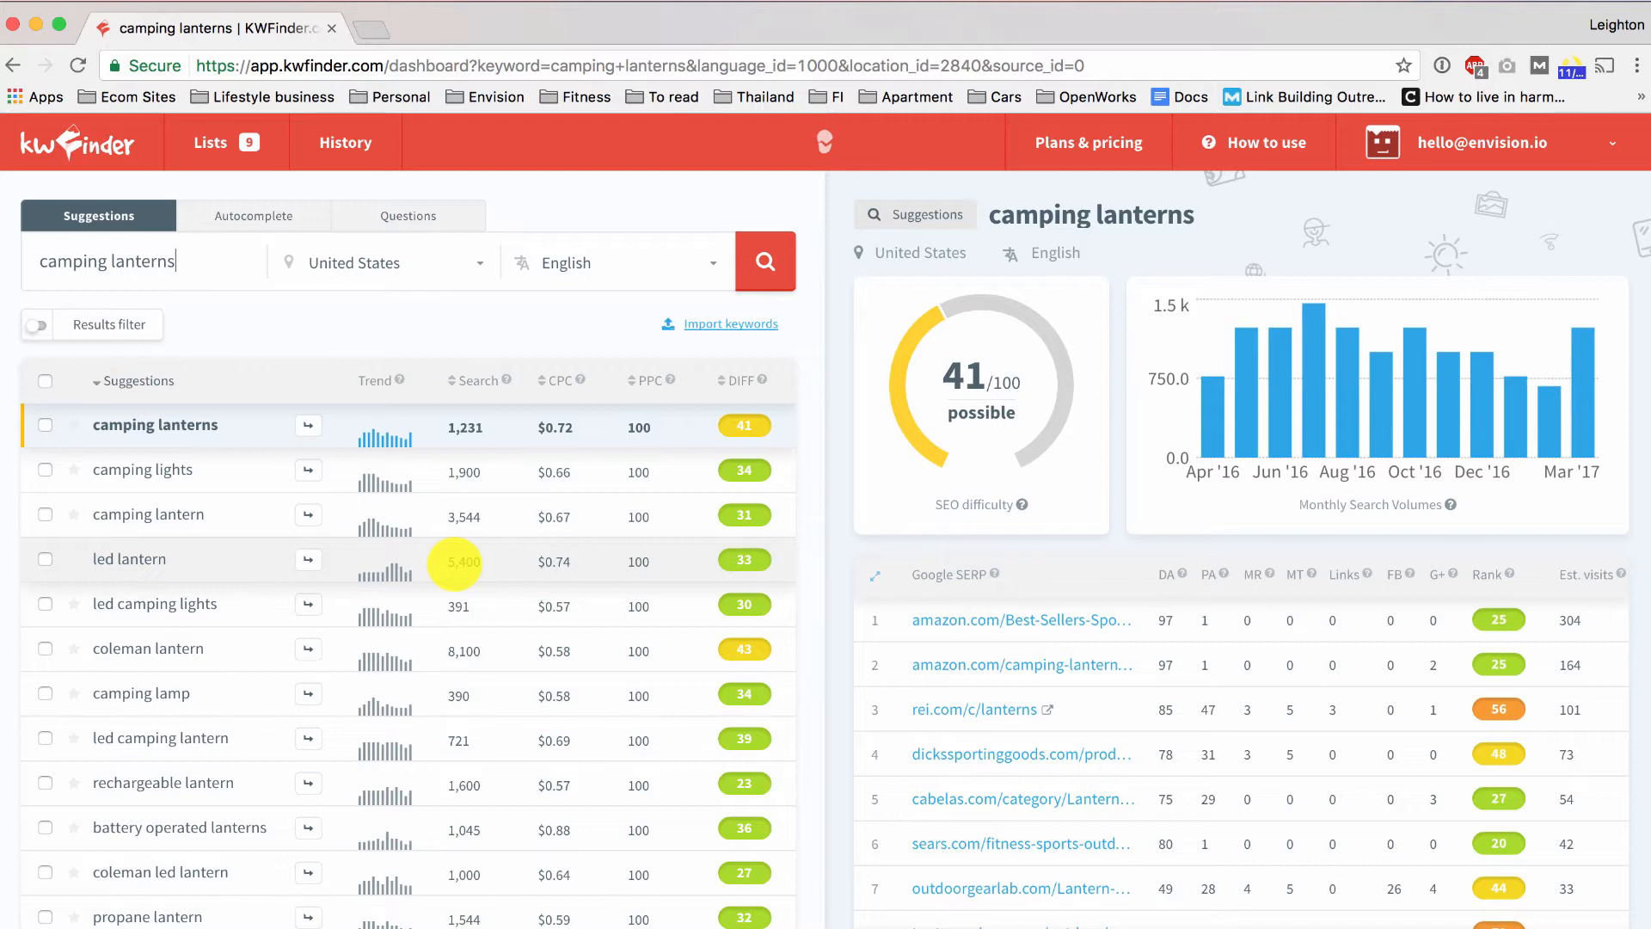
scroll(down, 3)
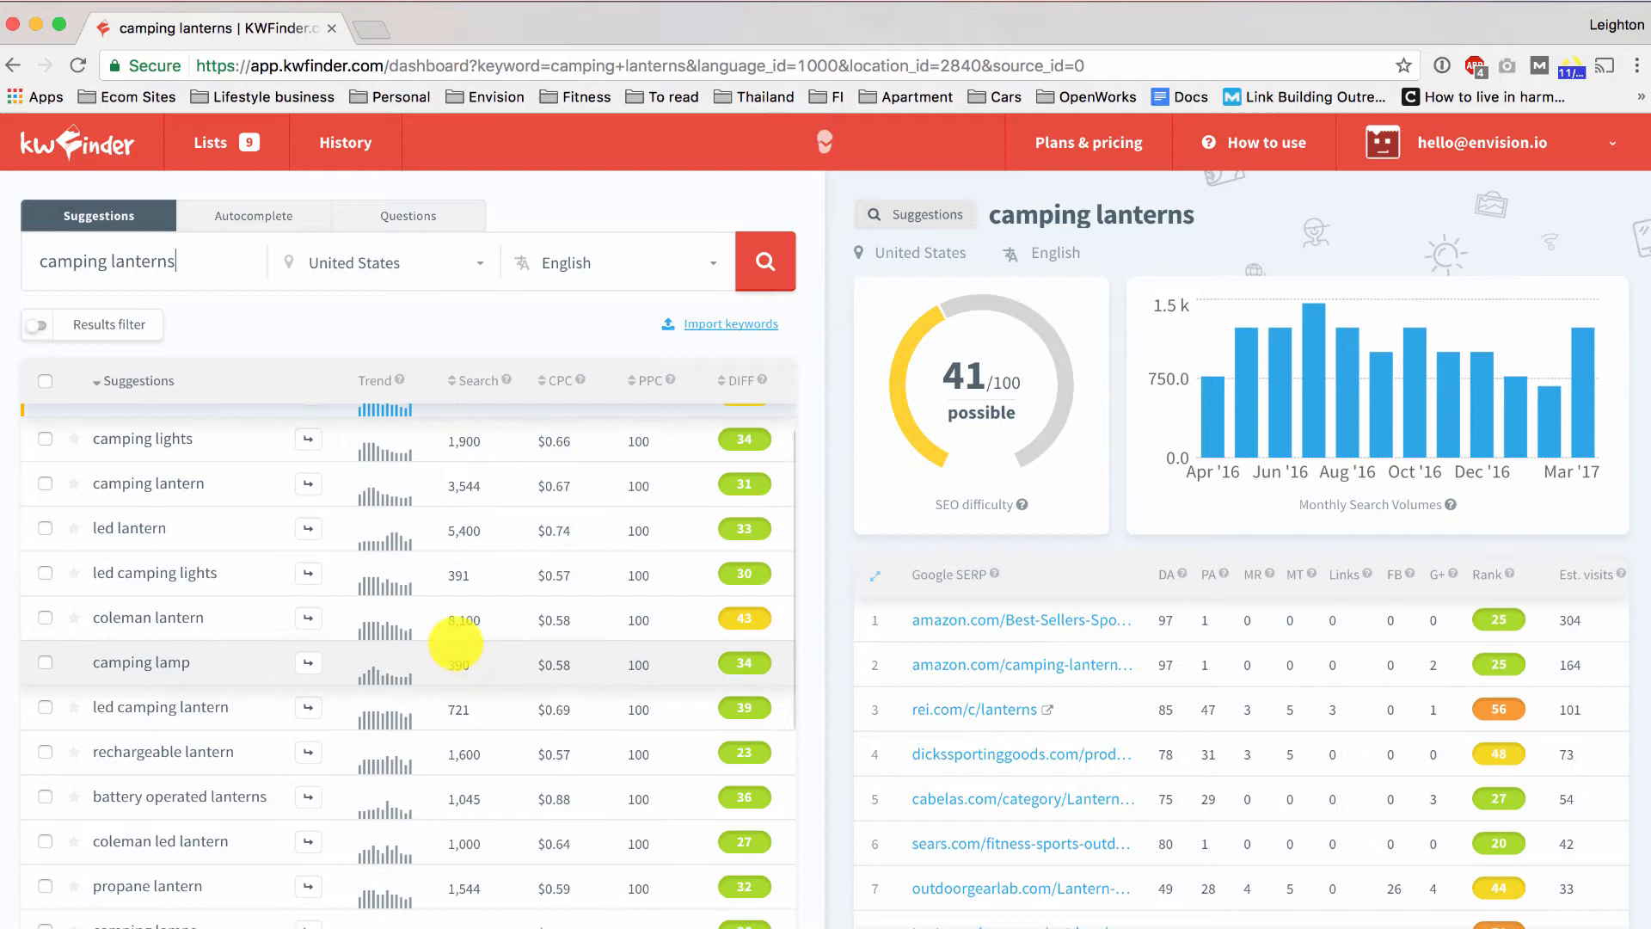
mouse_move(466, 515)
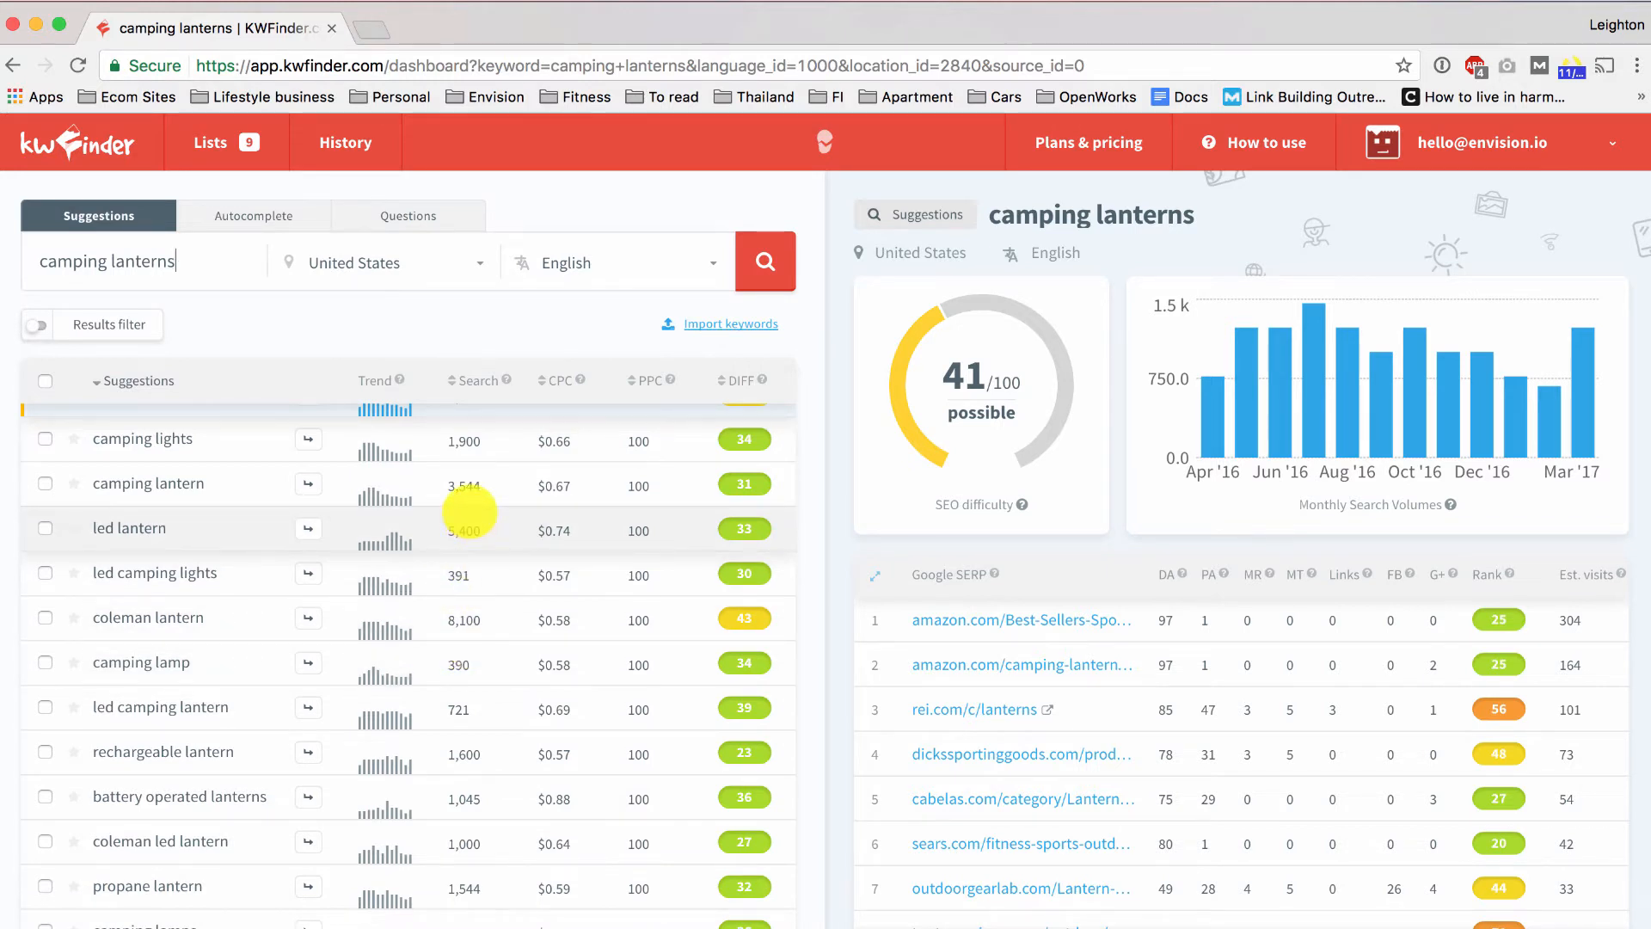
mouse_move(458, 575)
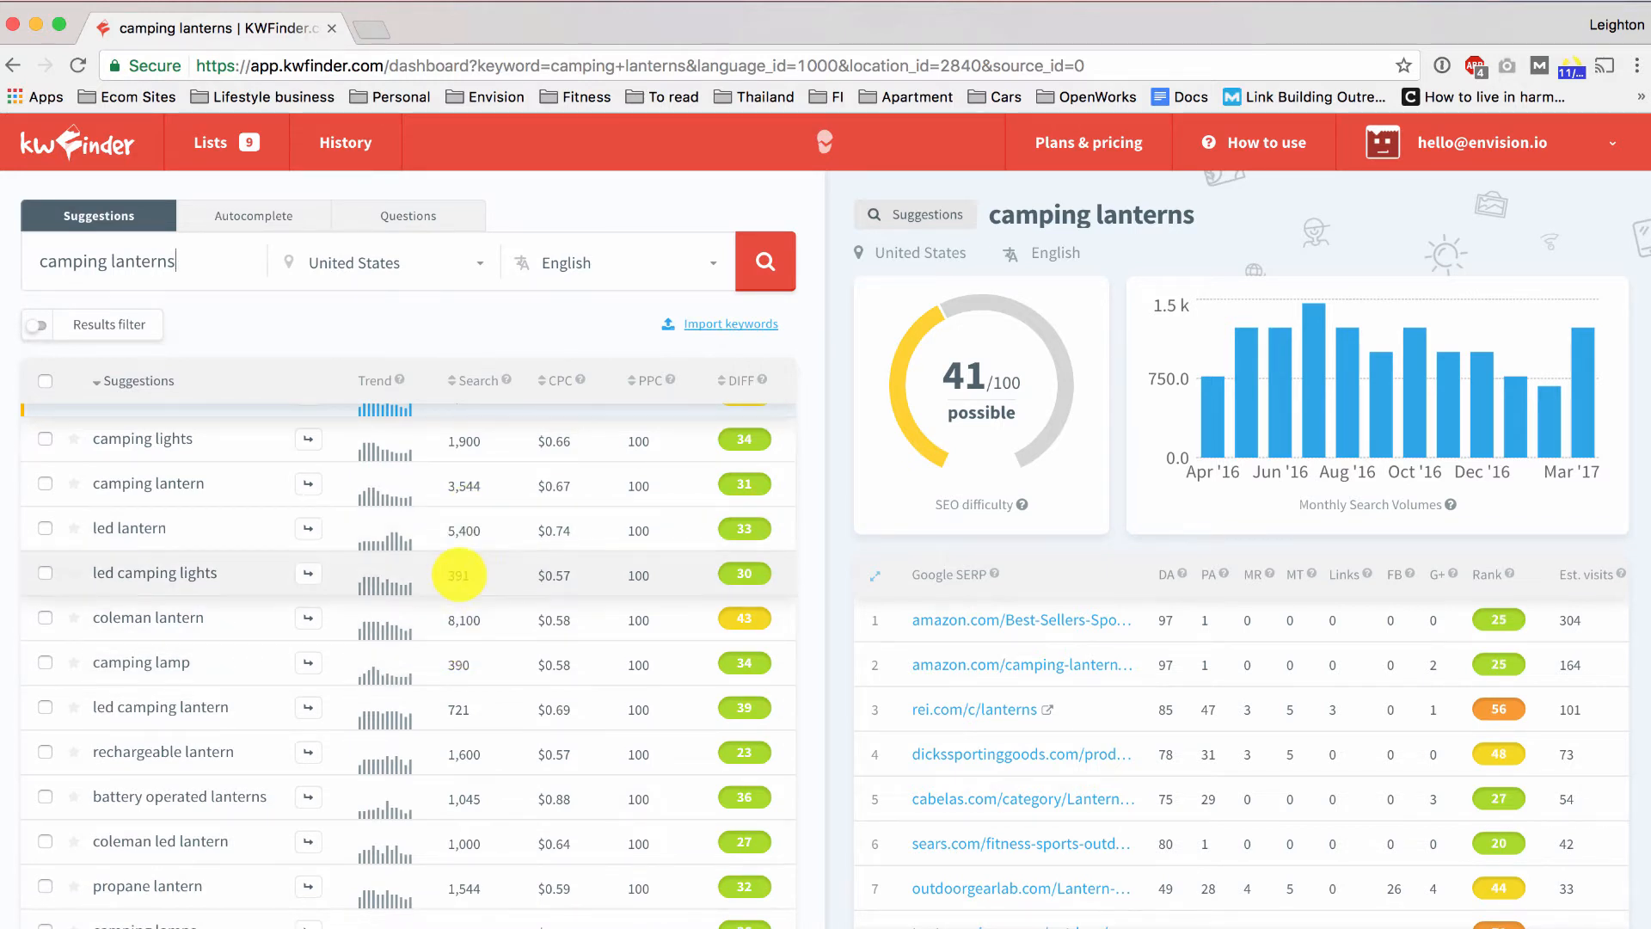
scroll(down, 3)
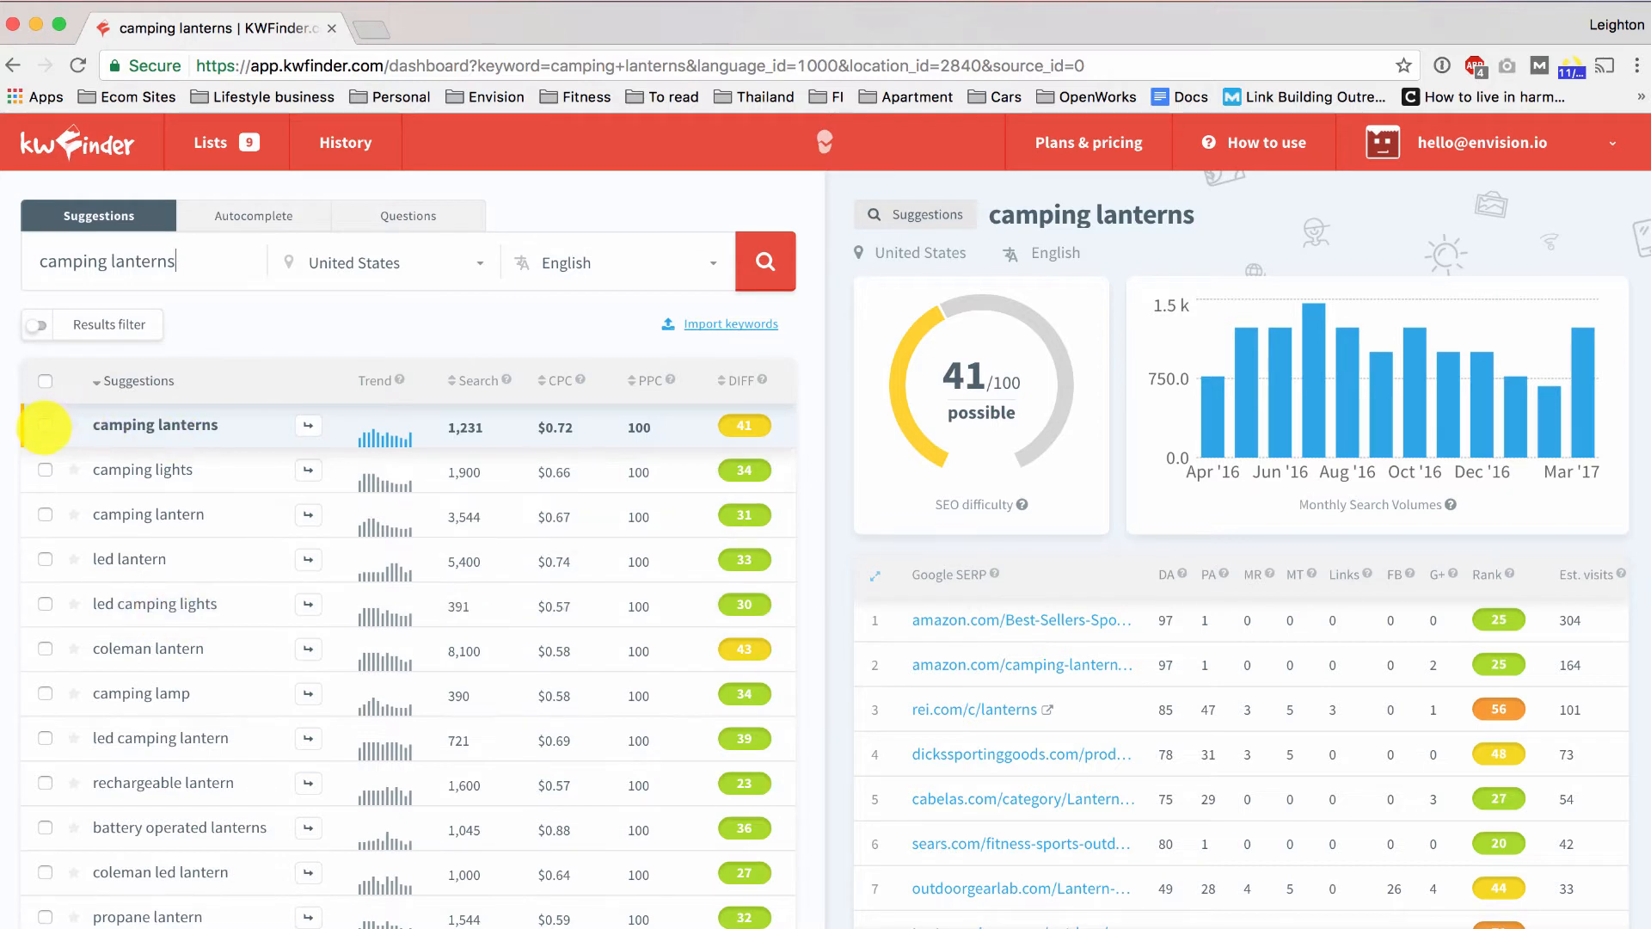
Step: Tick 'camping lanterns' and 'camping lights' in the Suggestions table, re-ticking an accidental untick
click(45, 424)
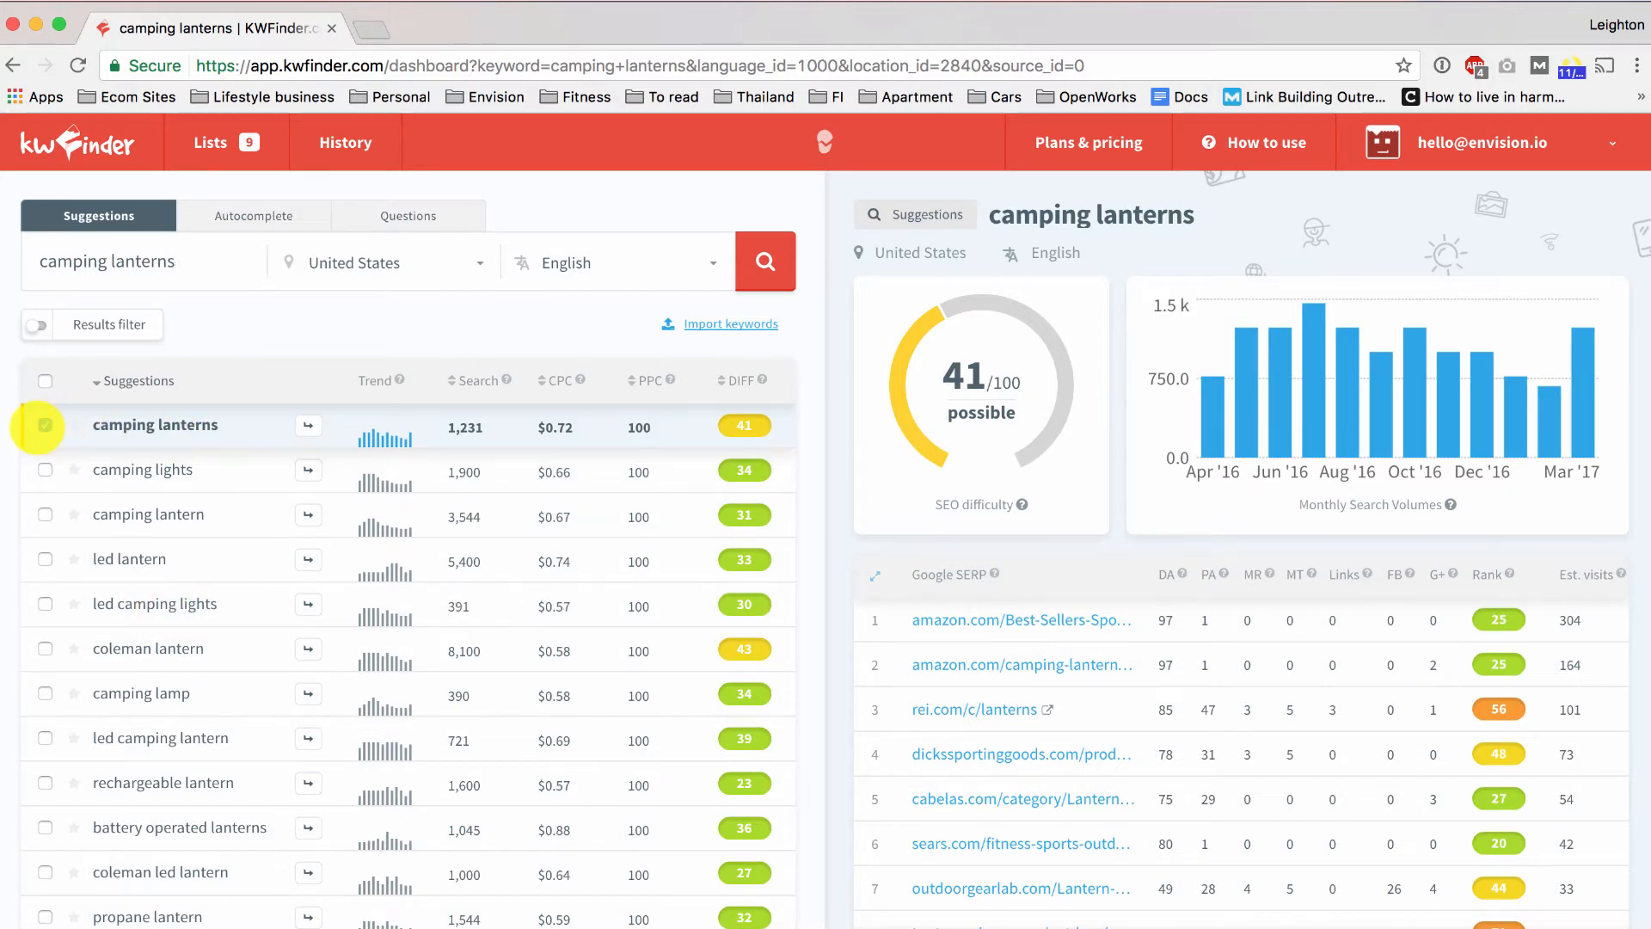
click(44, 426)
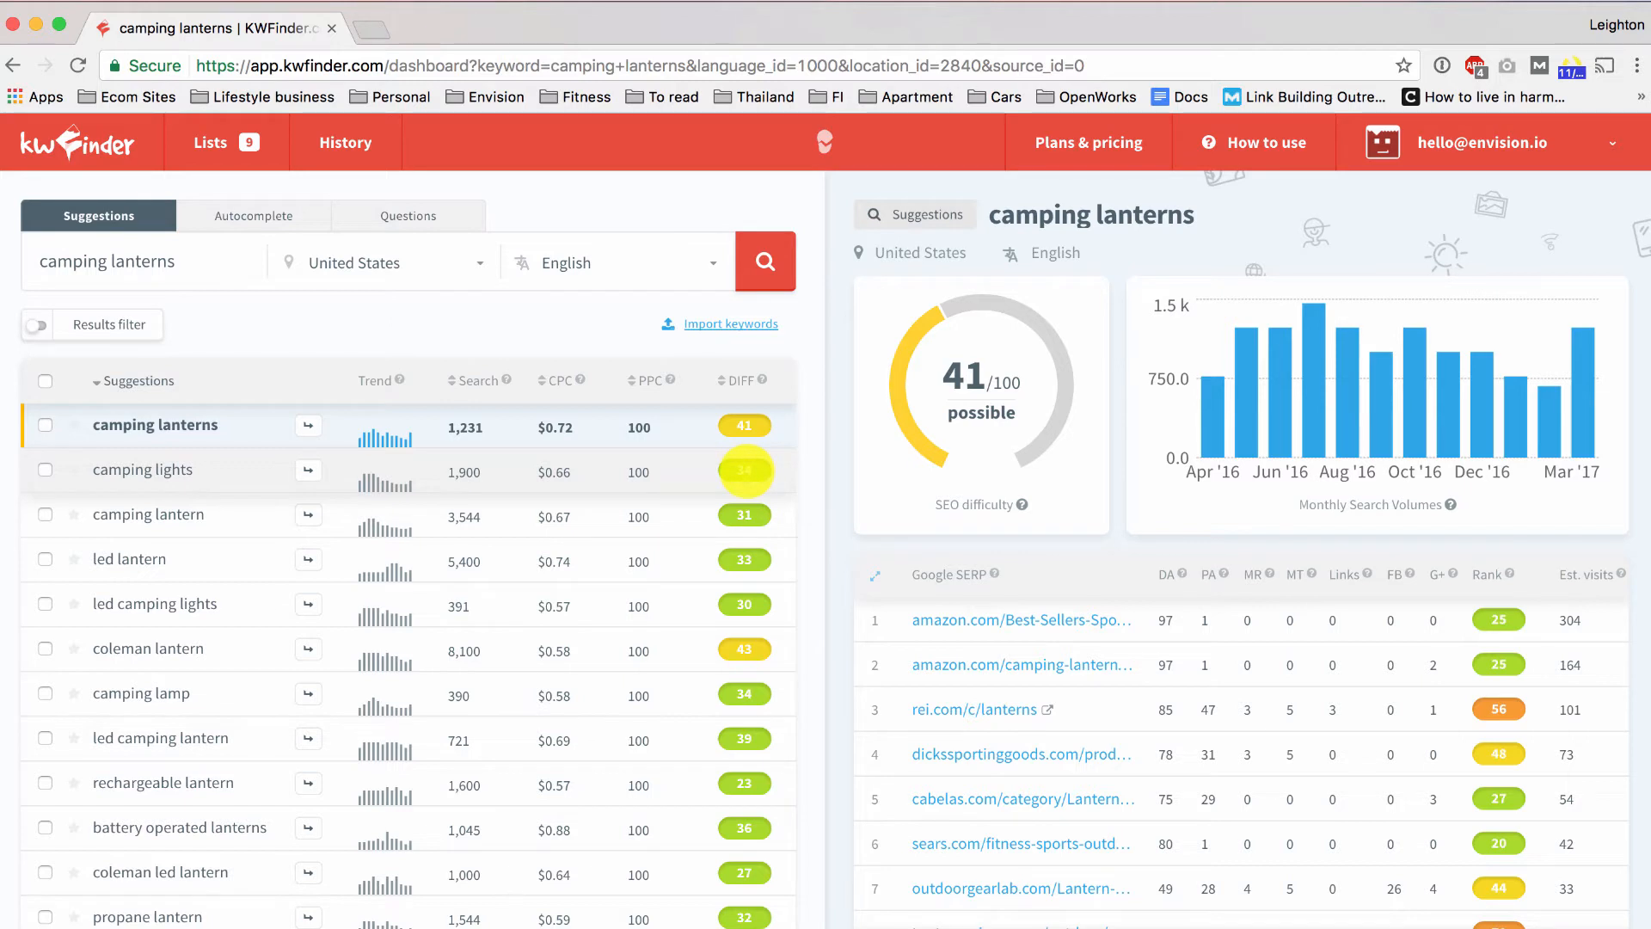
click(44, 469)
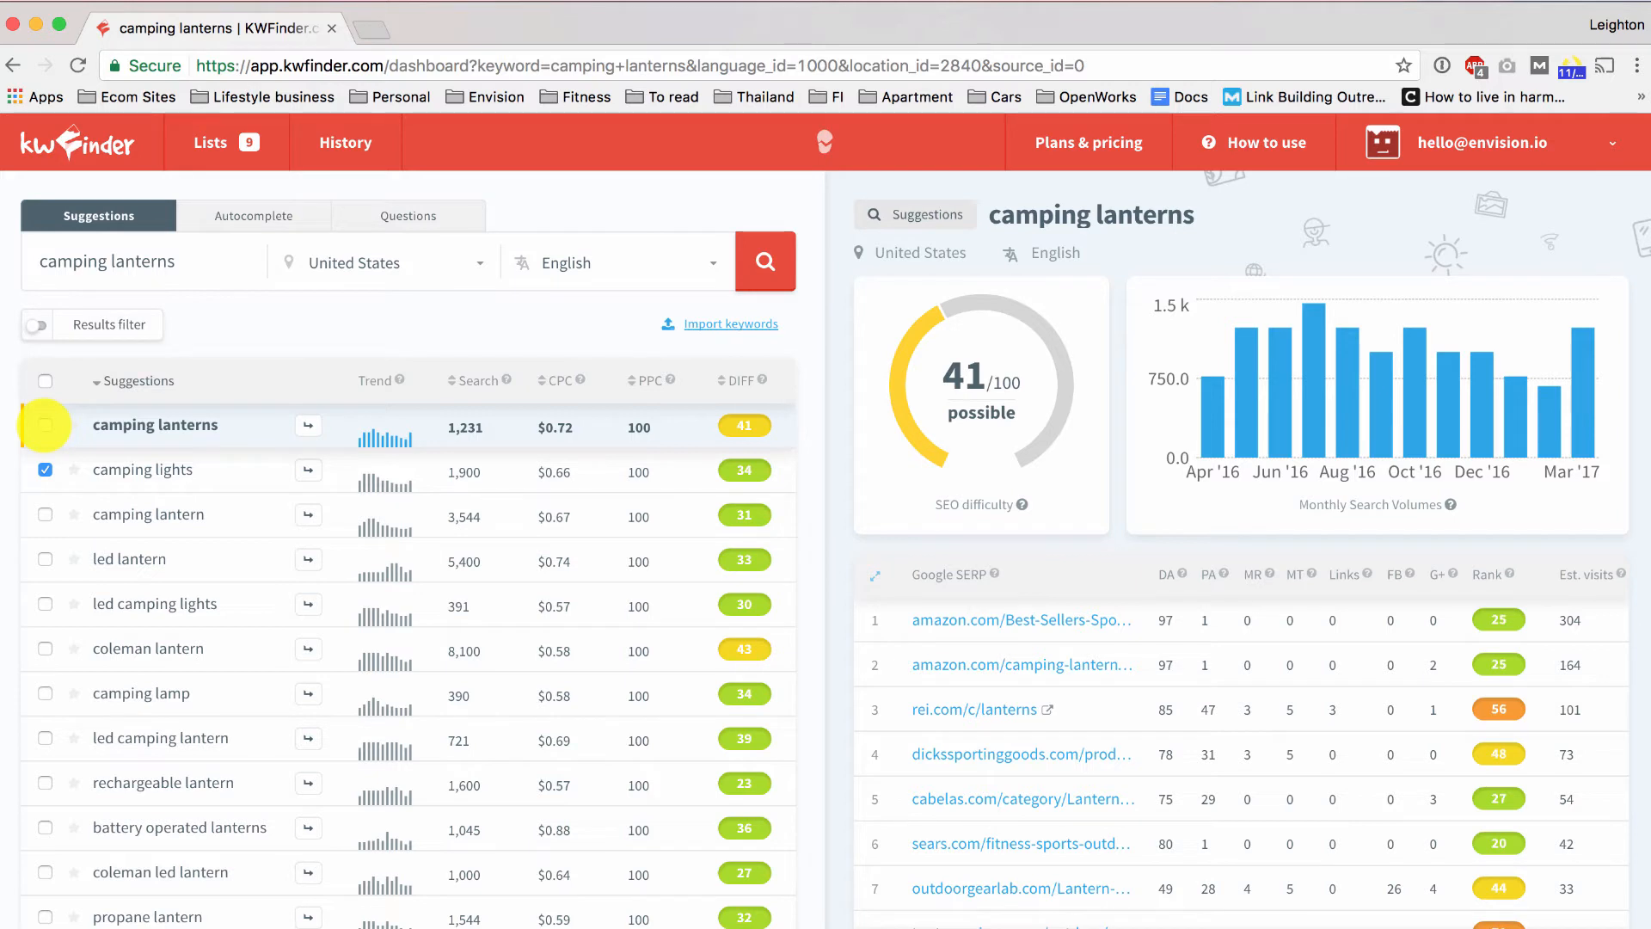
click(45, 426)
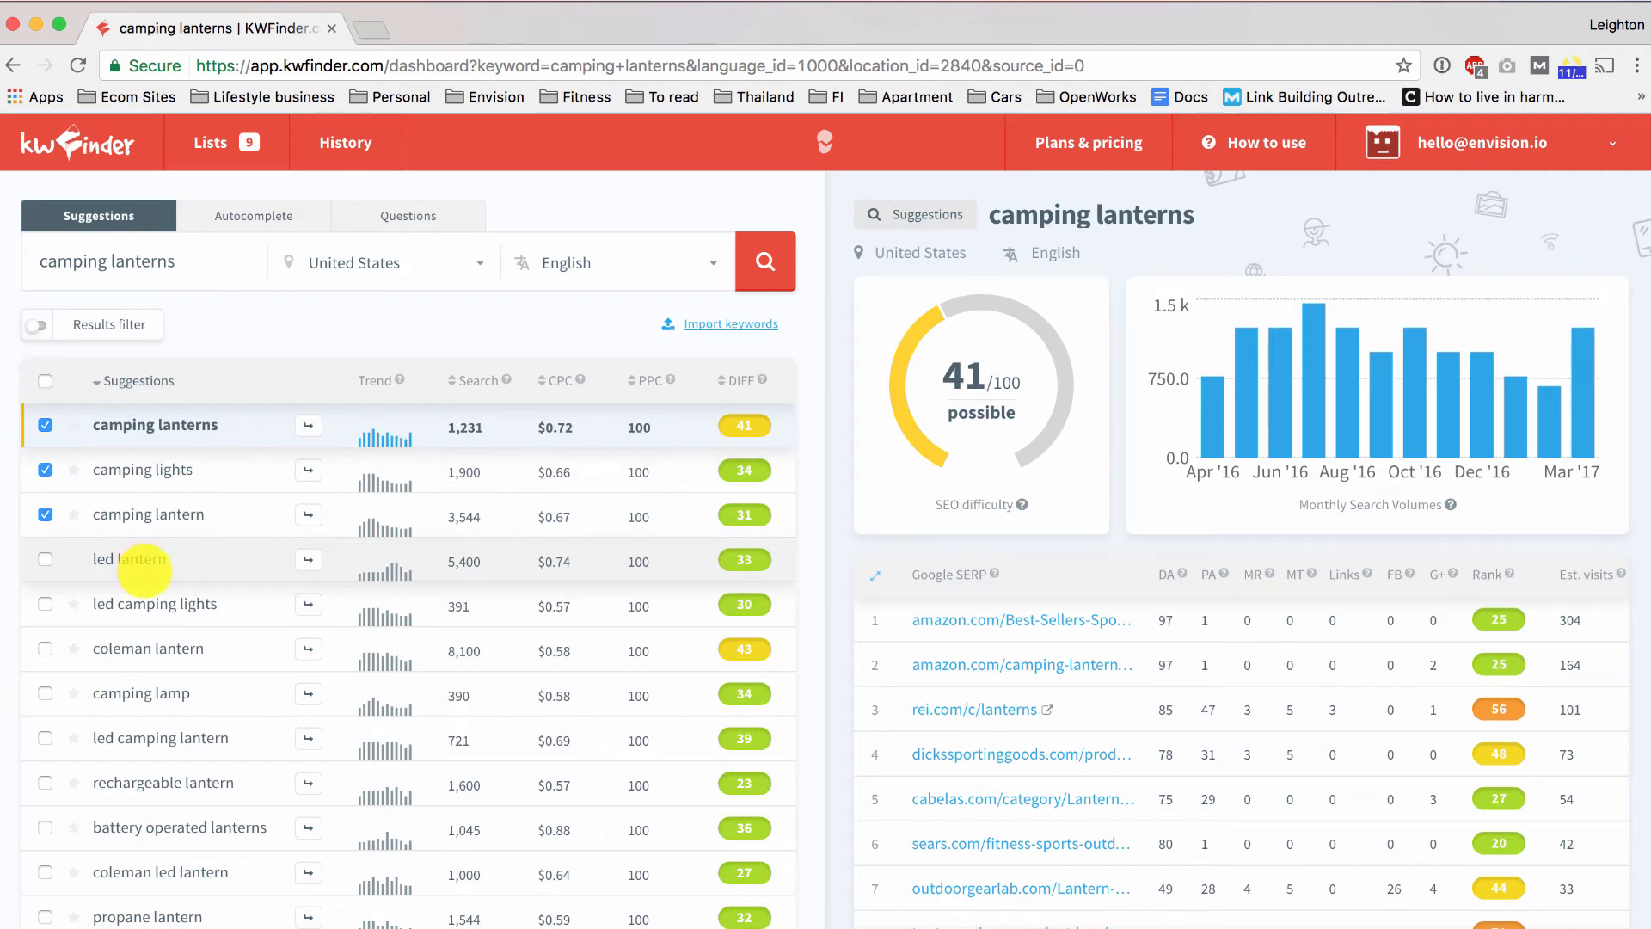
scroll(down, 3)
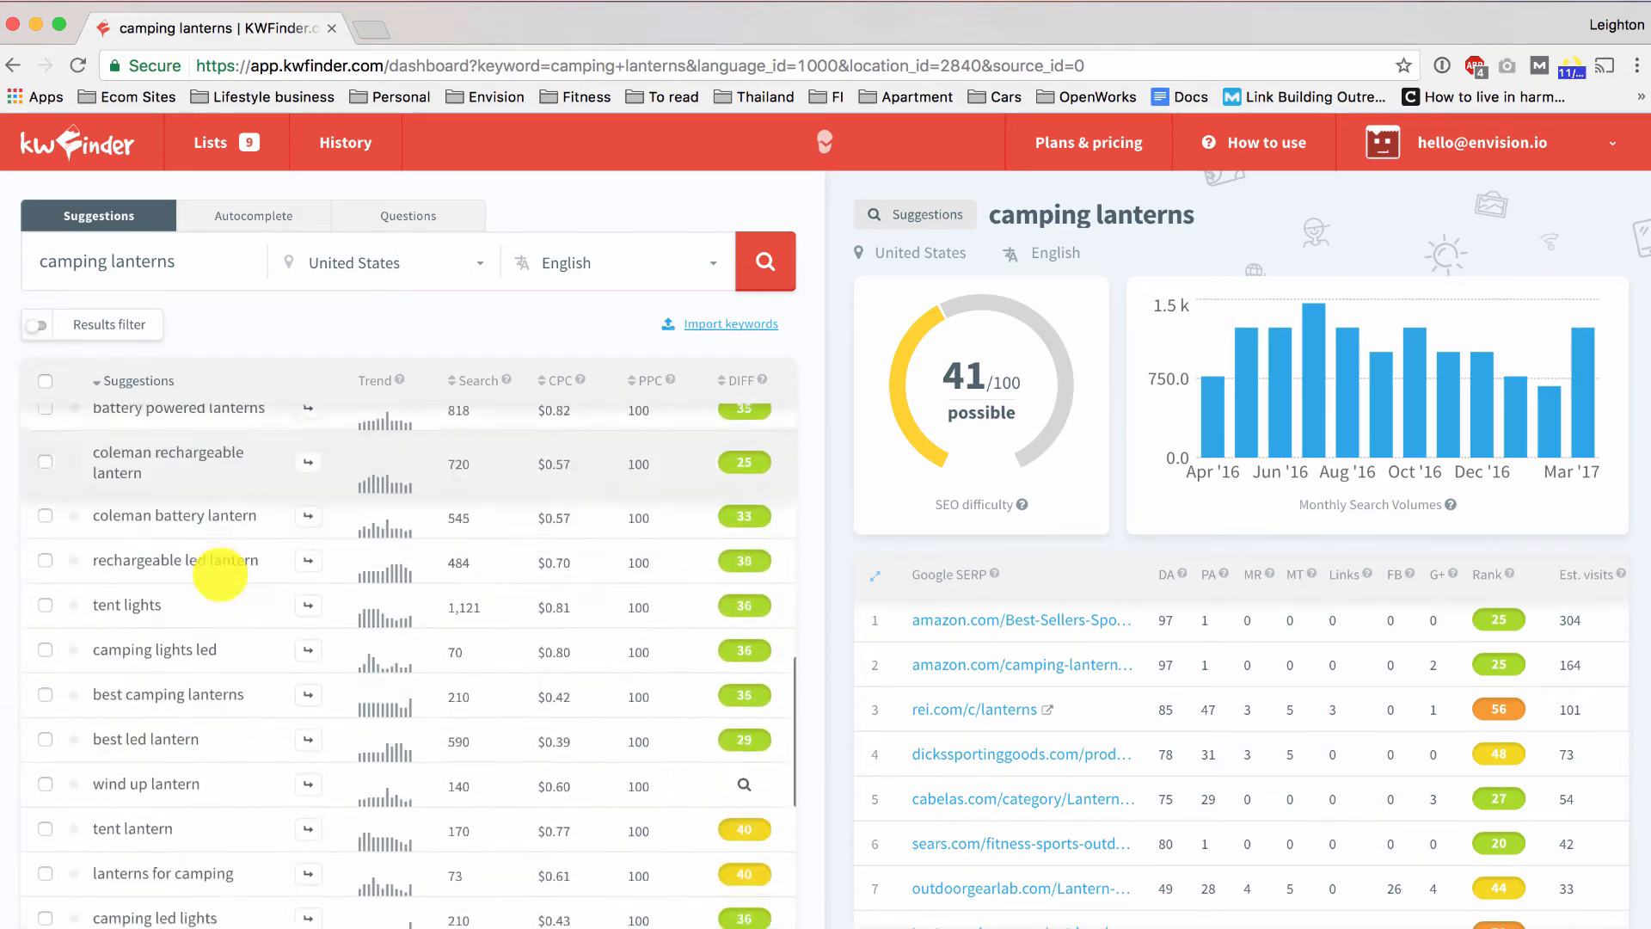
scroll(down, 3)
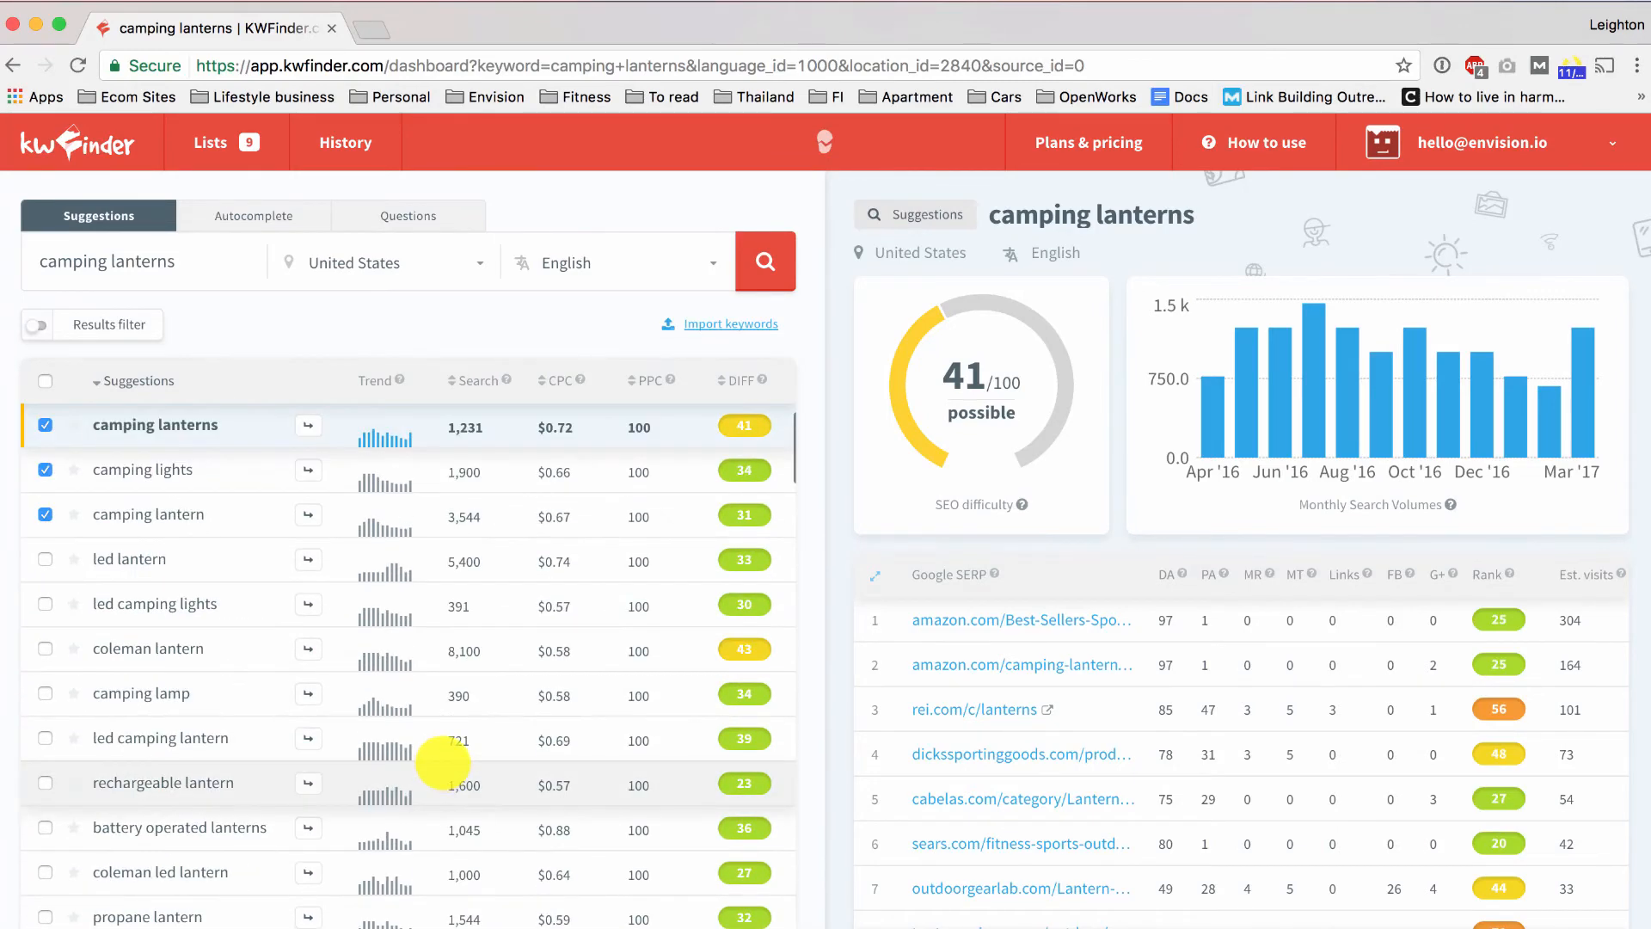
mouse_move(82, 324)
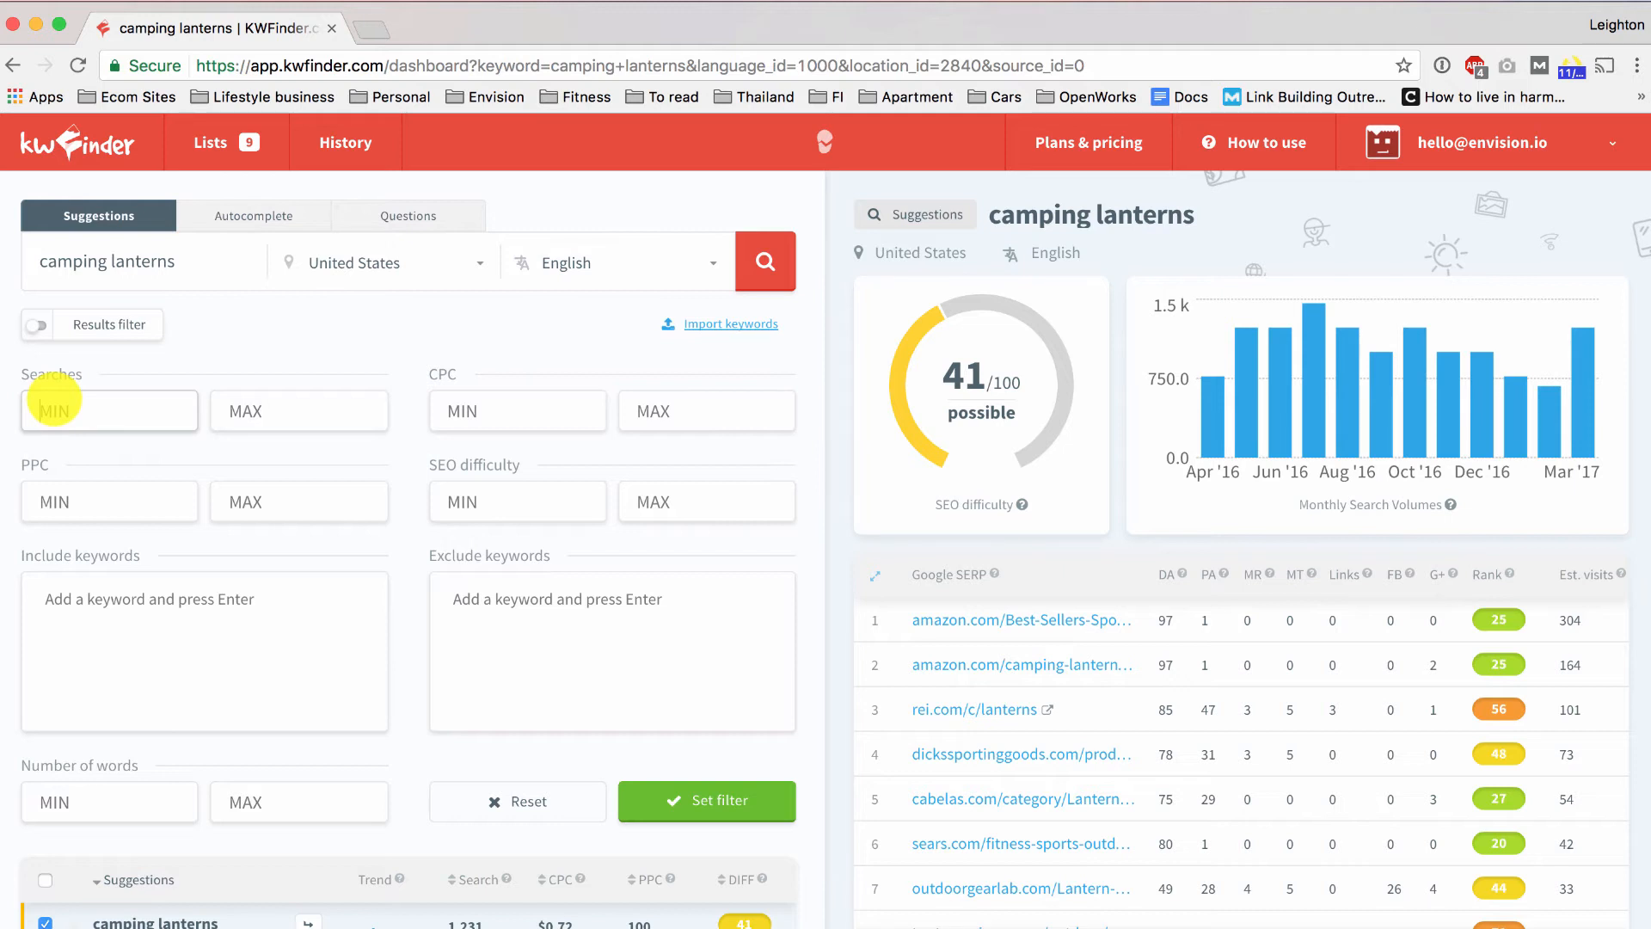
Step: Filter suggestions to at least 1000 searches and SEO difficulty 30 maximum
text(1000)
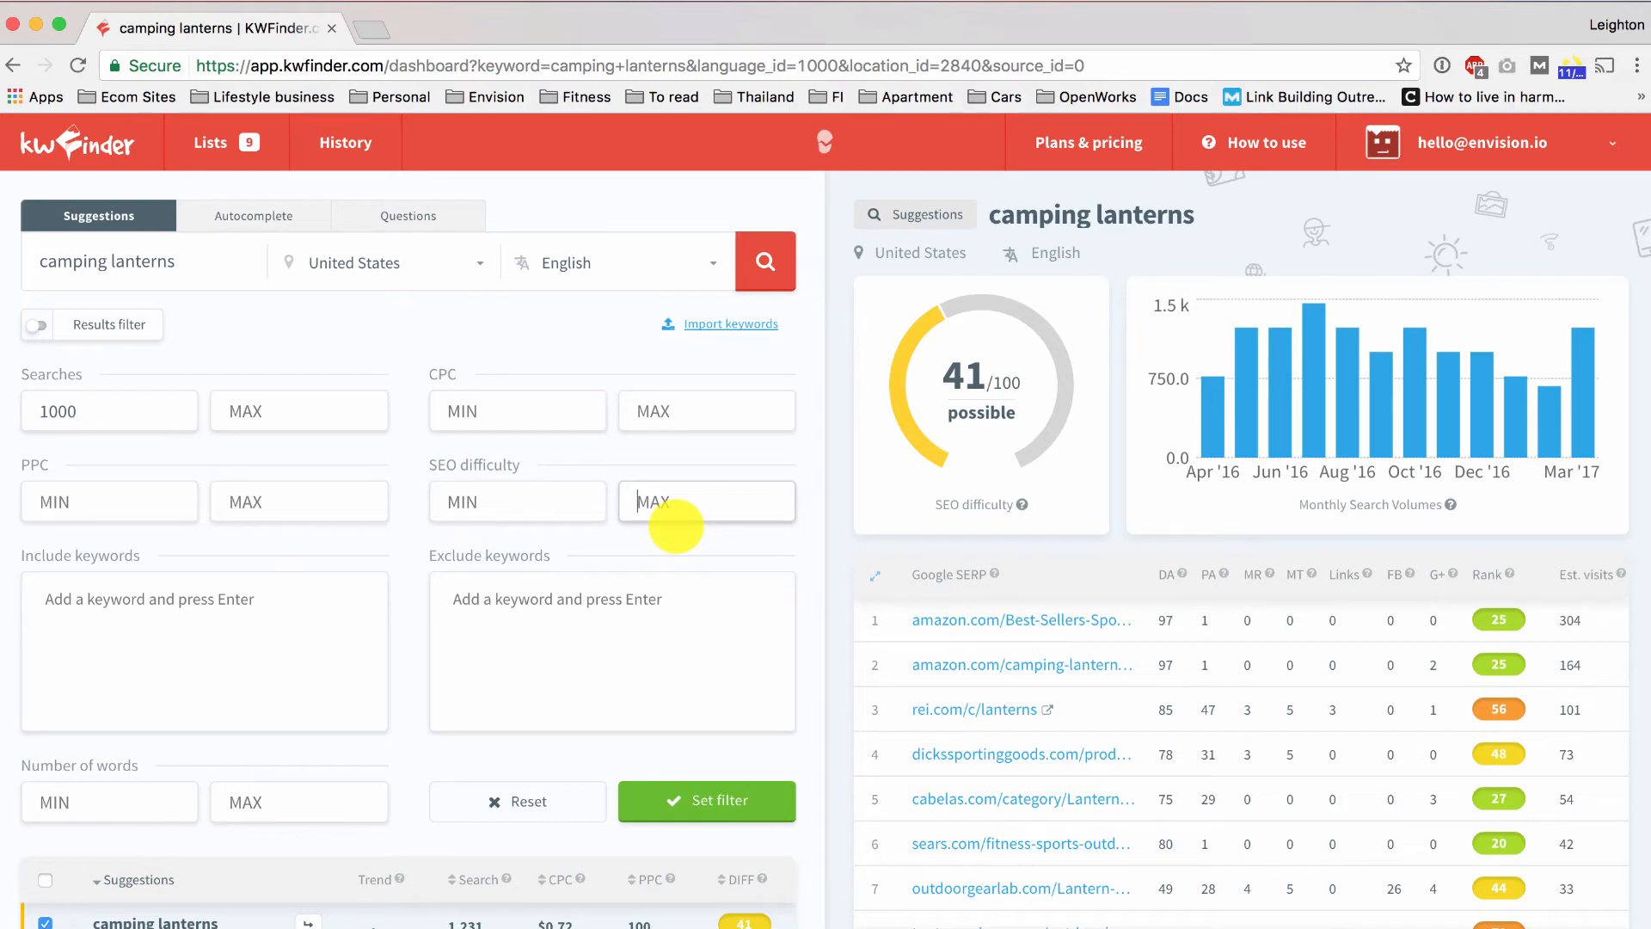
text(30)
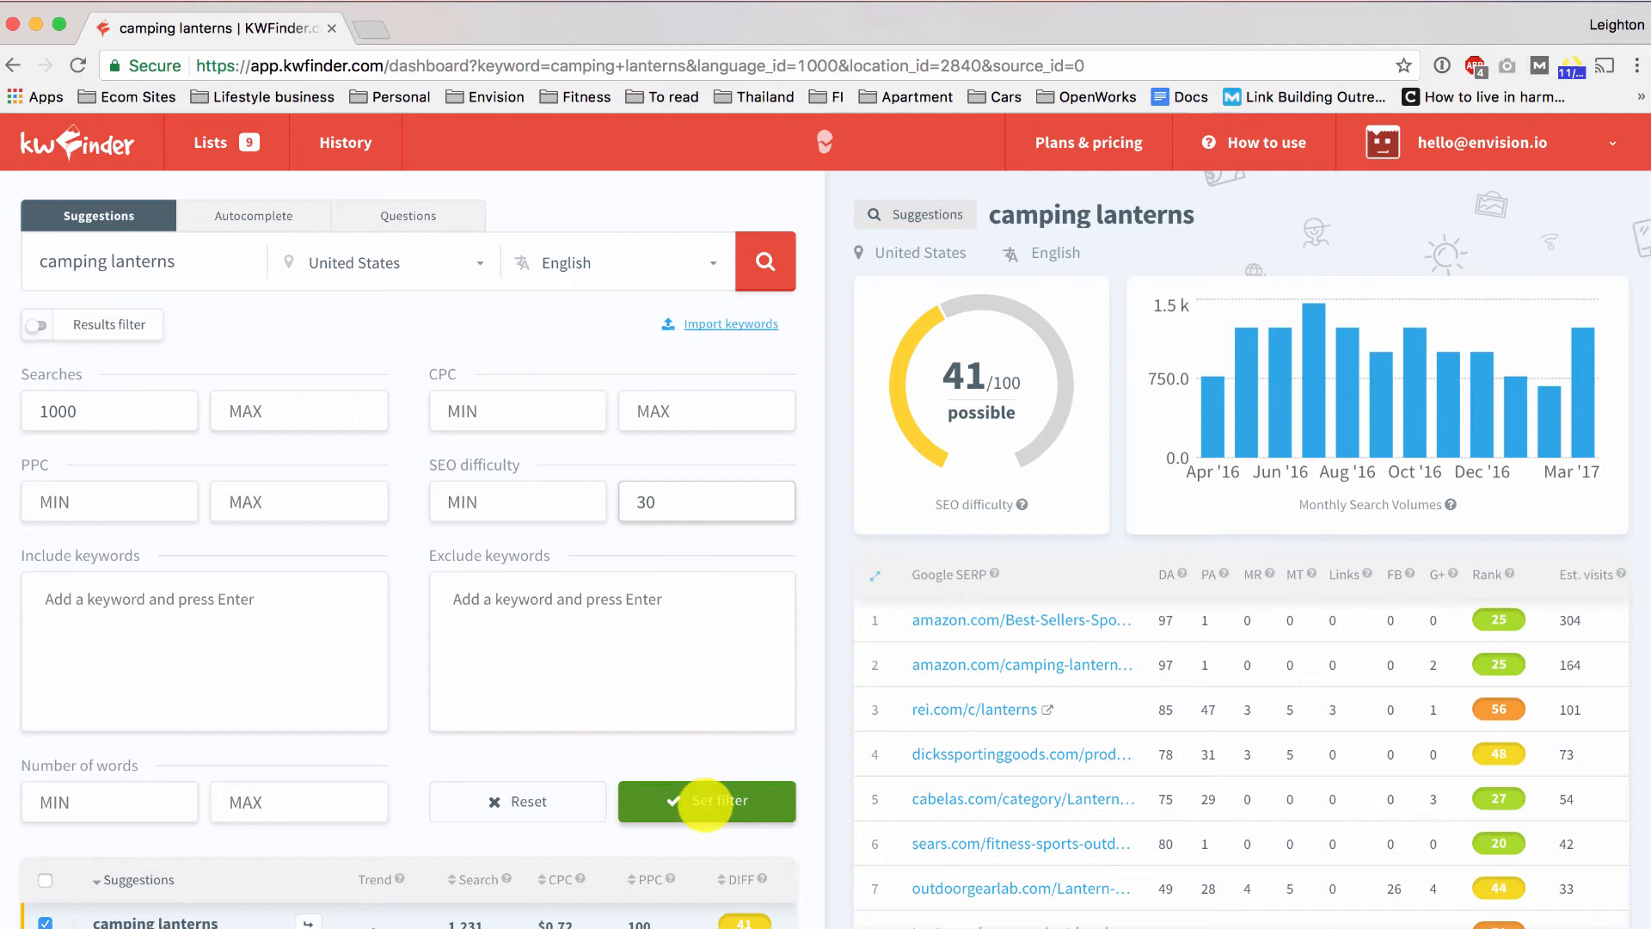
click(707, 801)
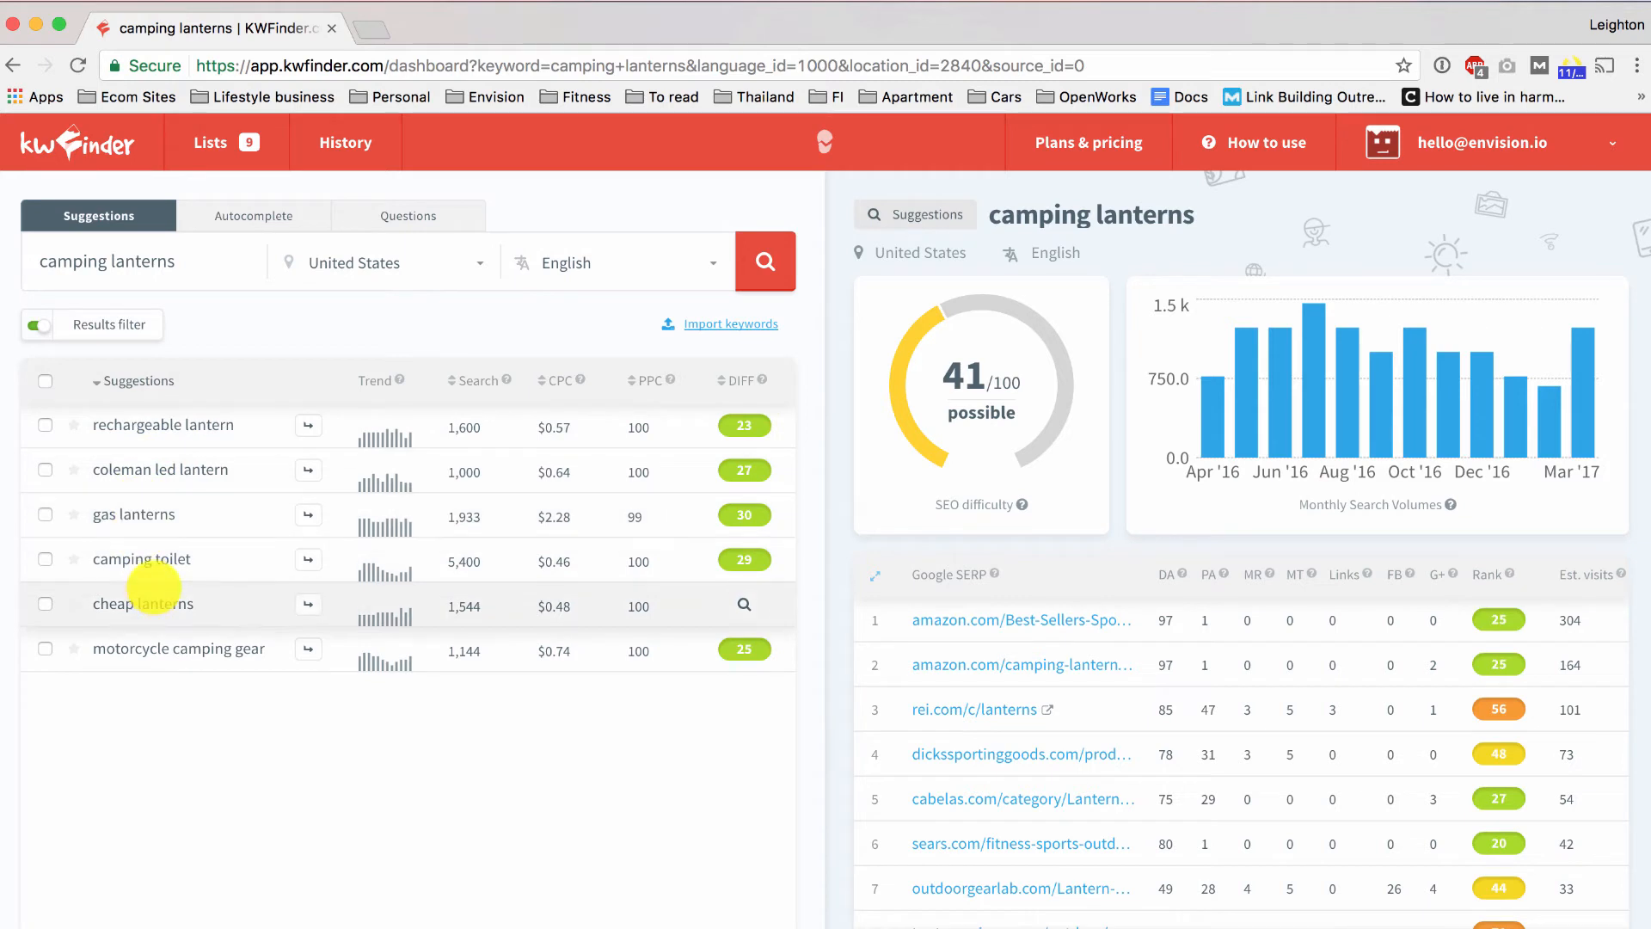
mouse_move(726, 568)
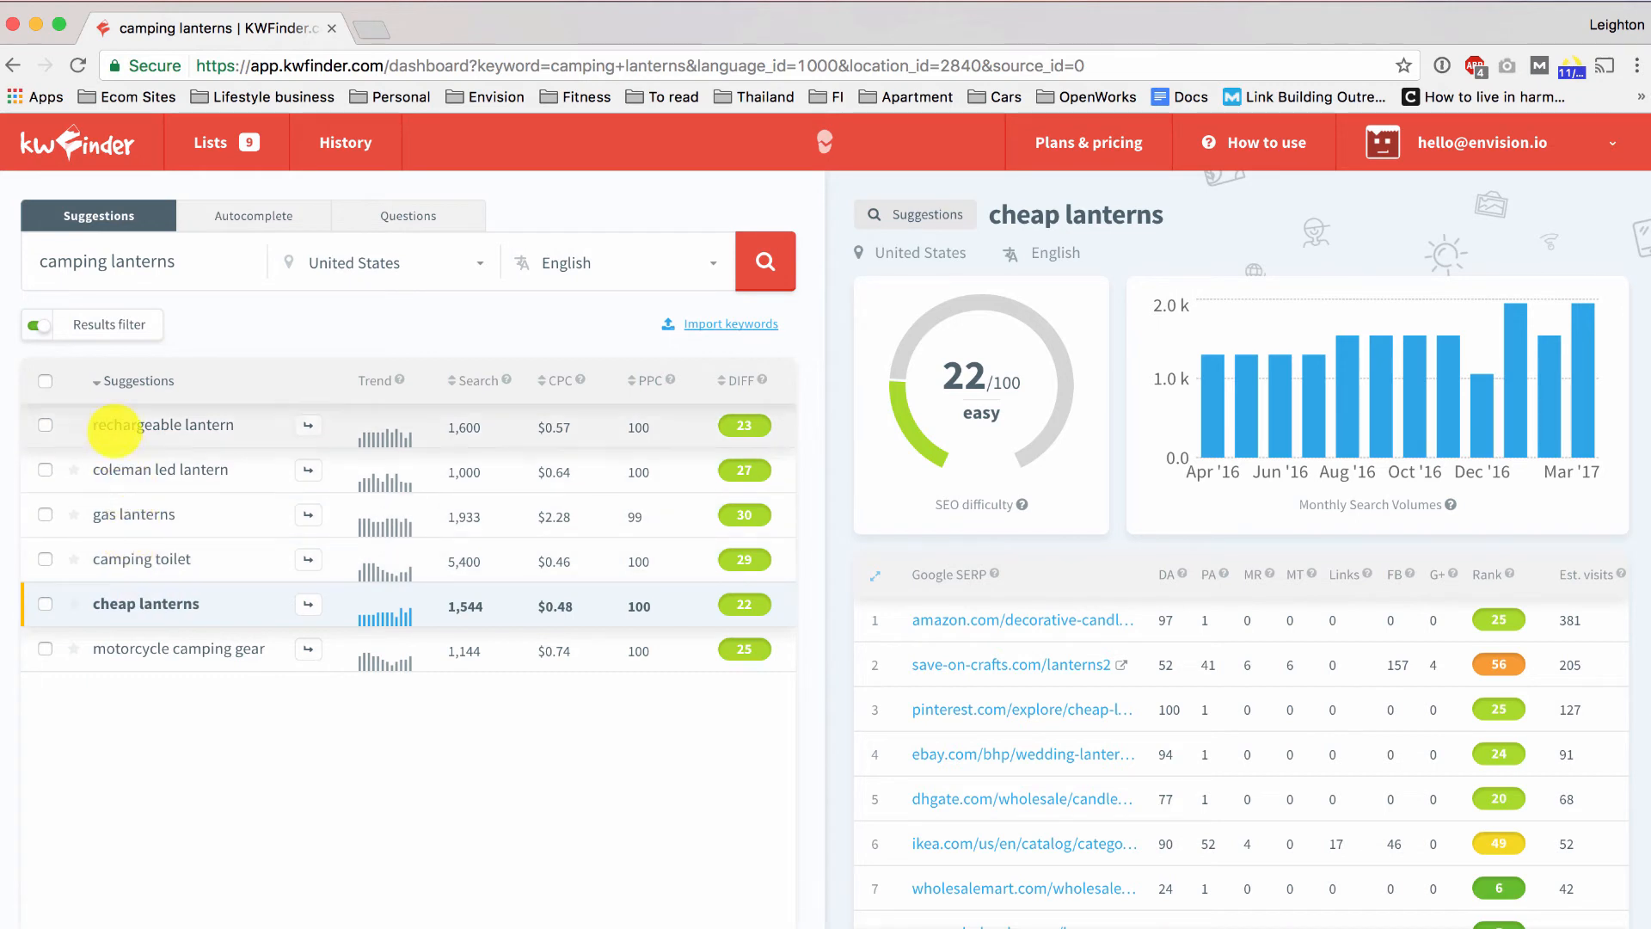
mouse_move(105, 468)
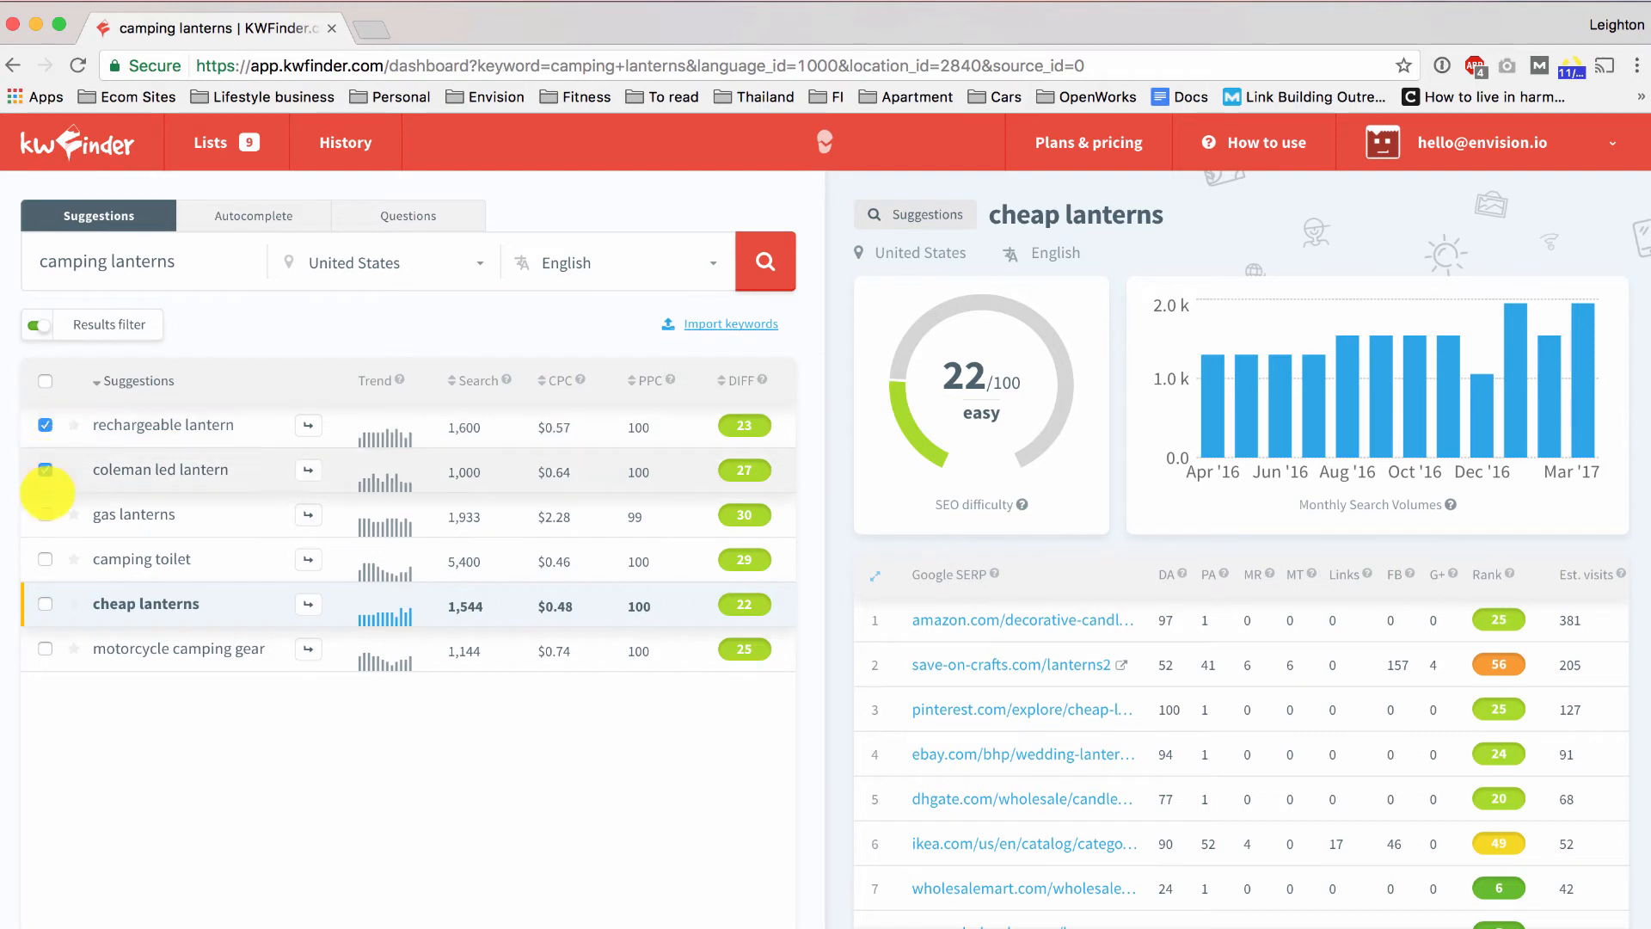
Step: Tick gas lanterns, coleman led lantern and cheap lanterns, bringing the selection to seven
click(44, 468)
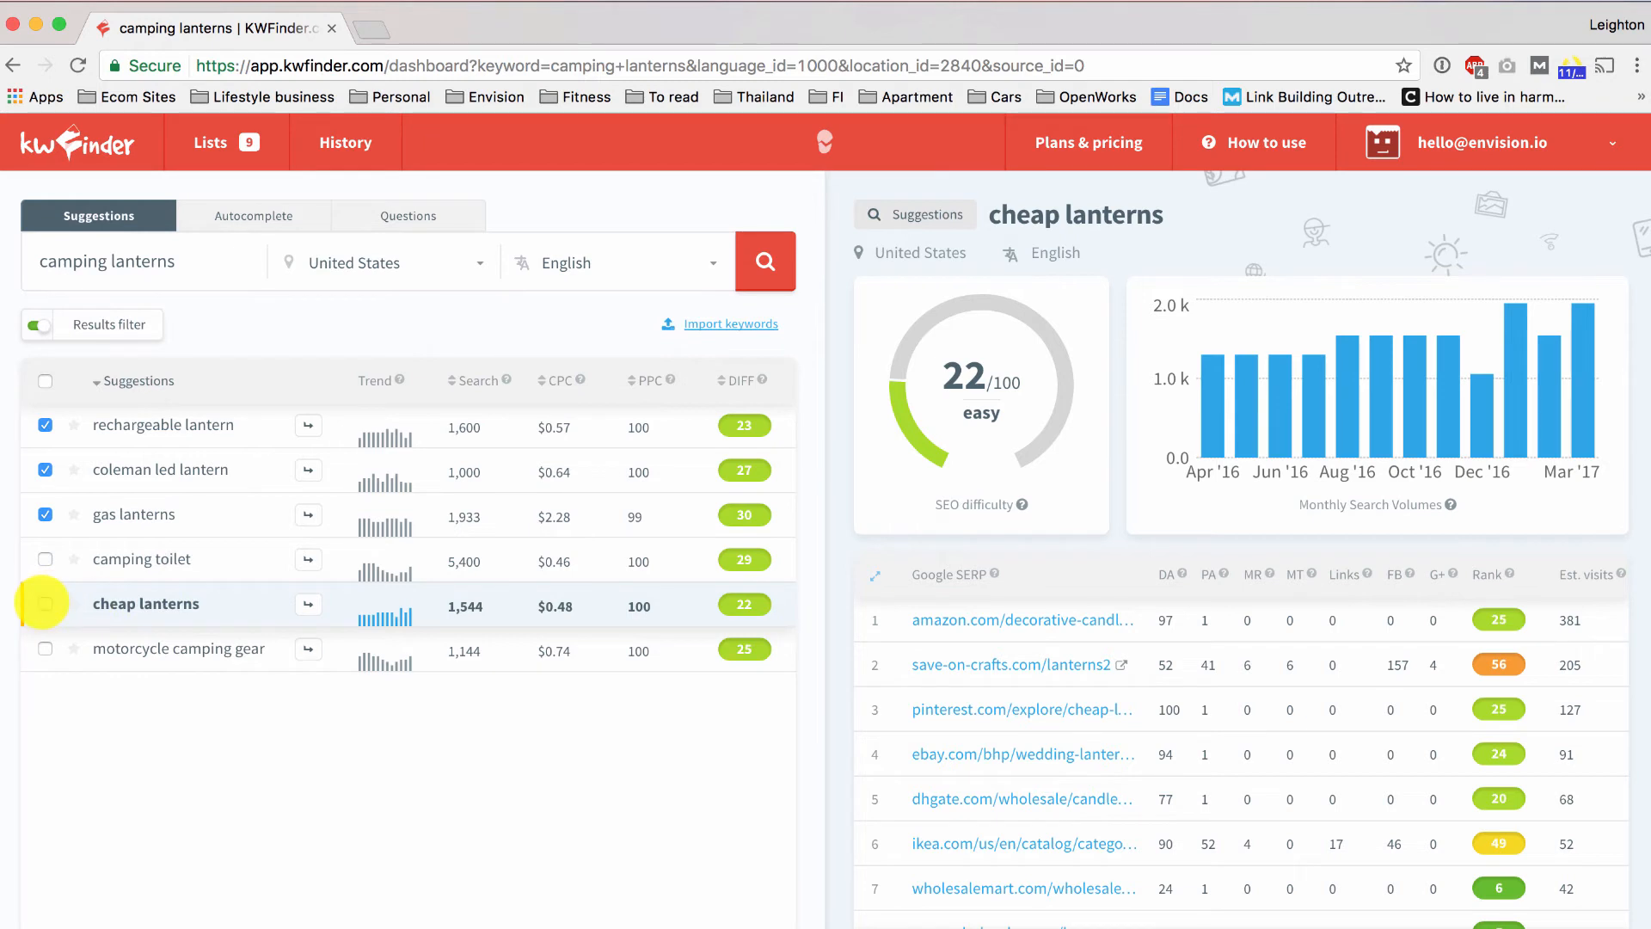
click(46, 604)
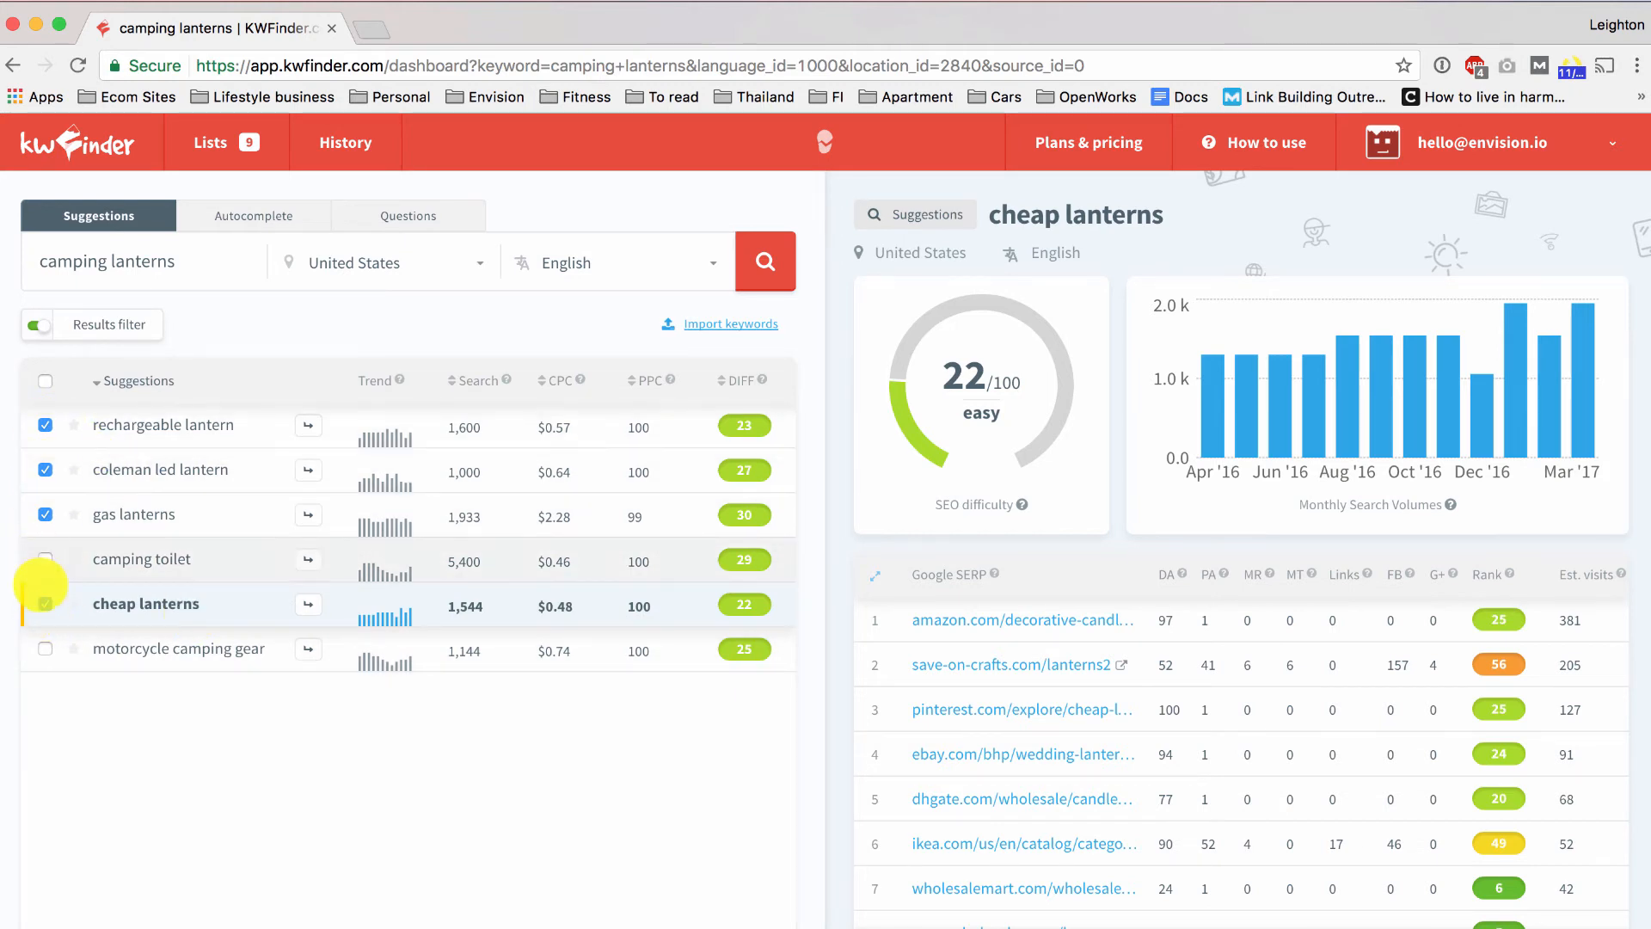
click(43, 559)
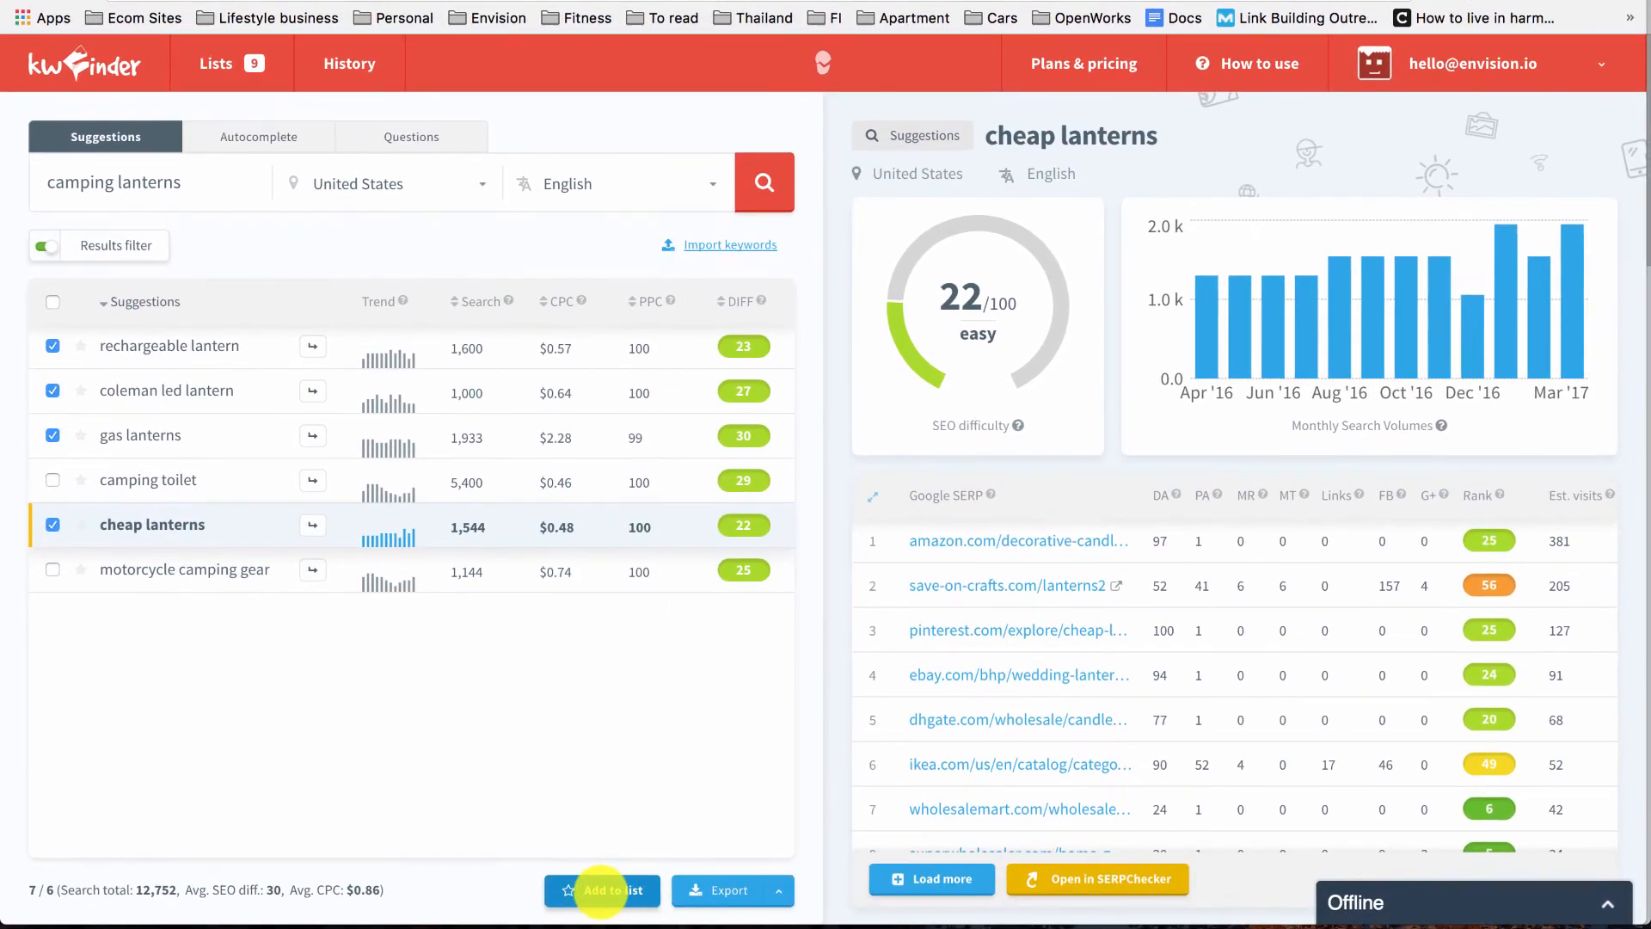
Step: Add the ticked keywords to a newly created list named 'Survival Gear Experts'
click(601, 890)
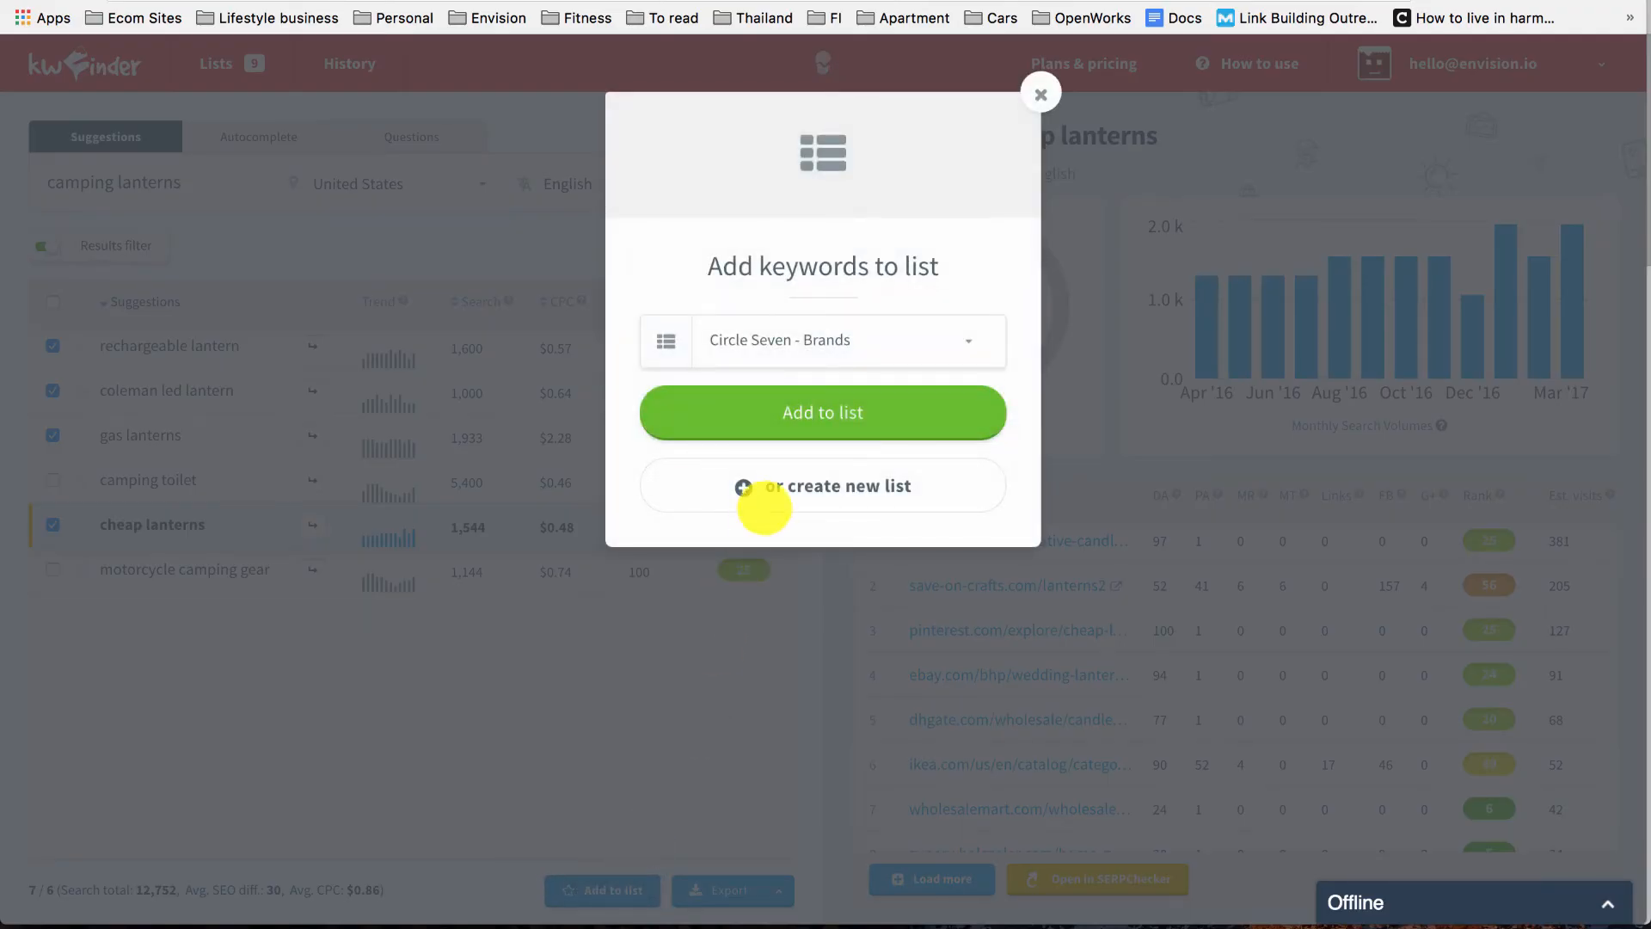
click(821, 485)
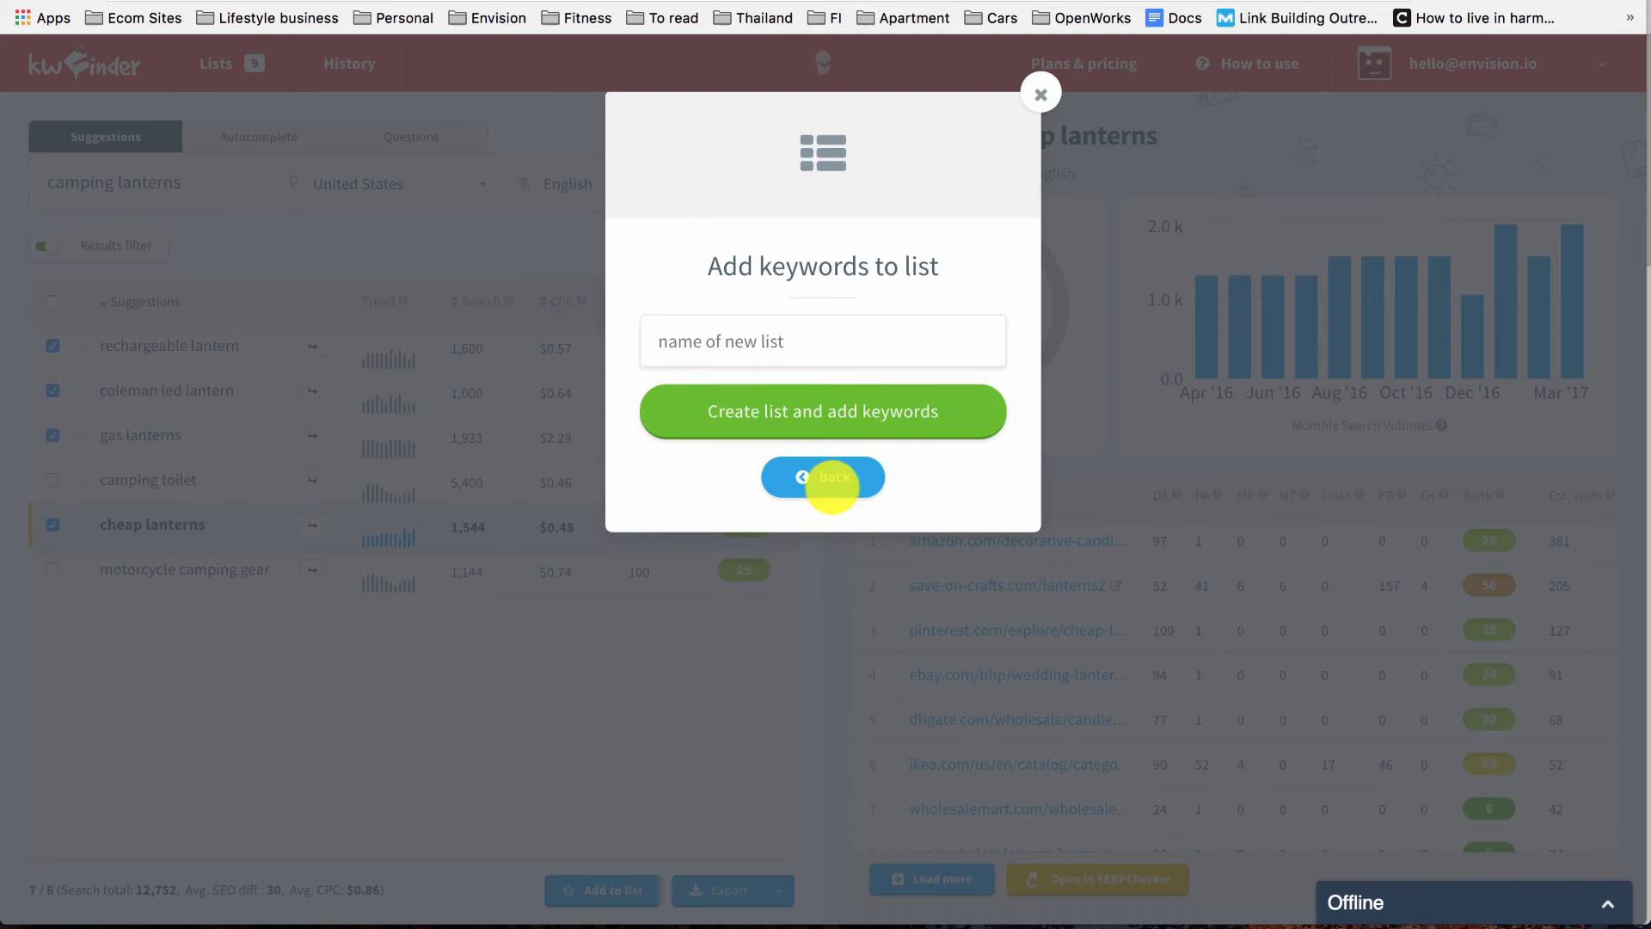
click(822, 340)
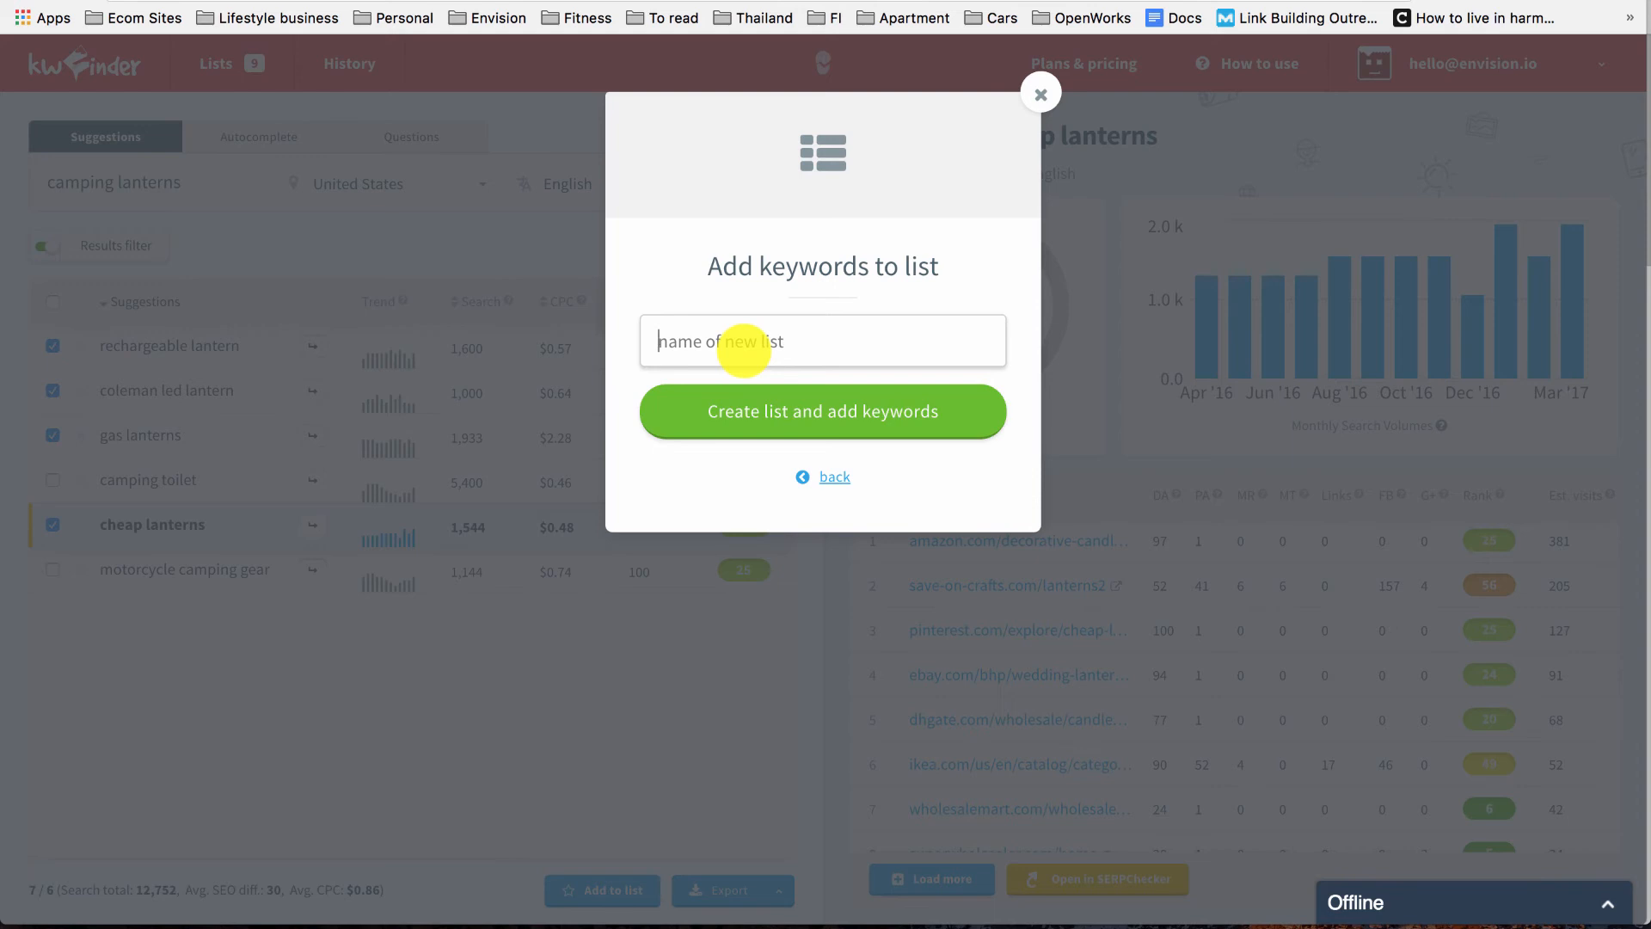
text(Survival Gear Experts)
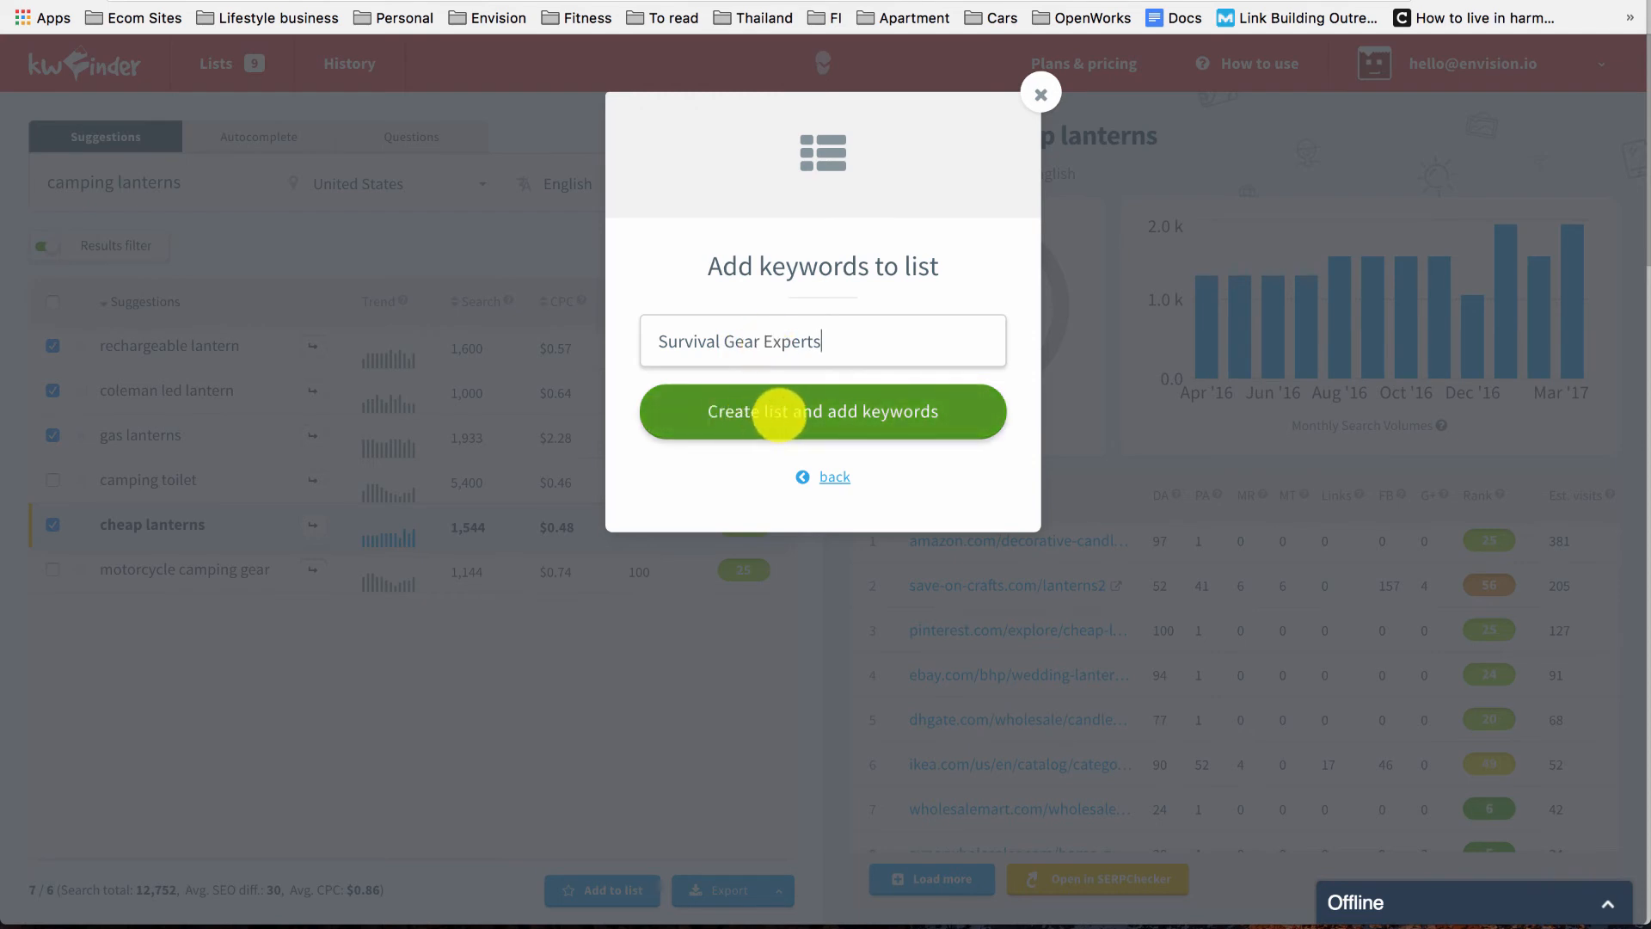
click(822, 411)
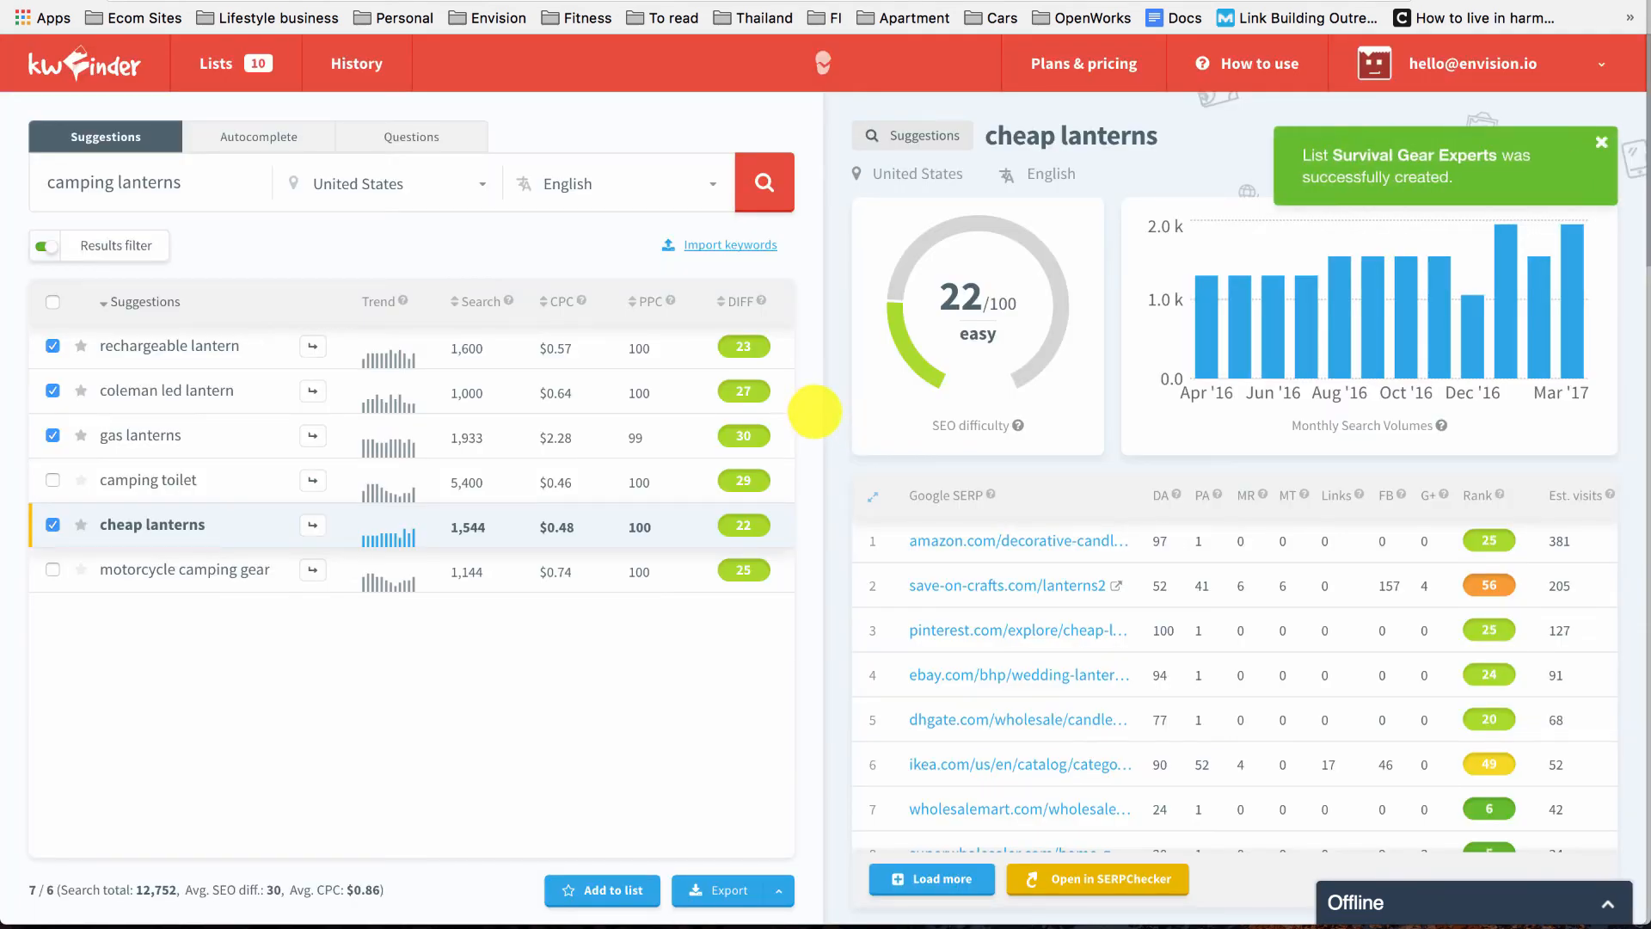
mouse_move(215, 63)
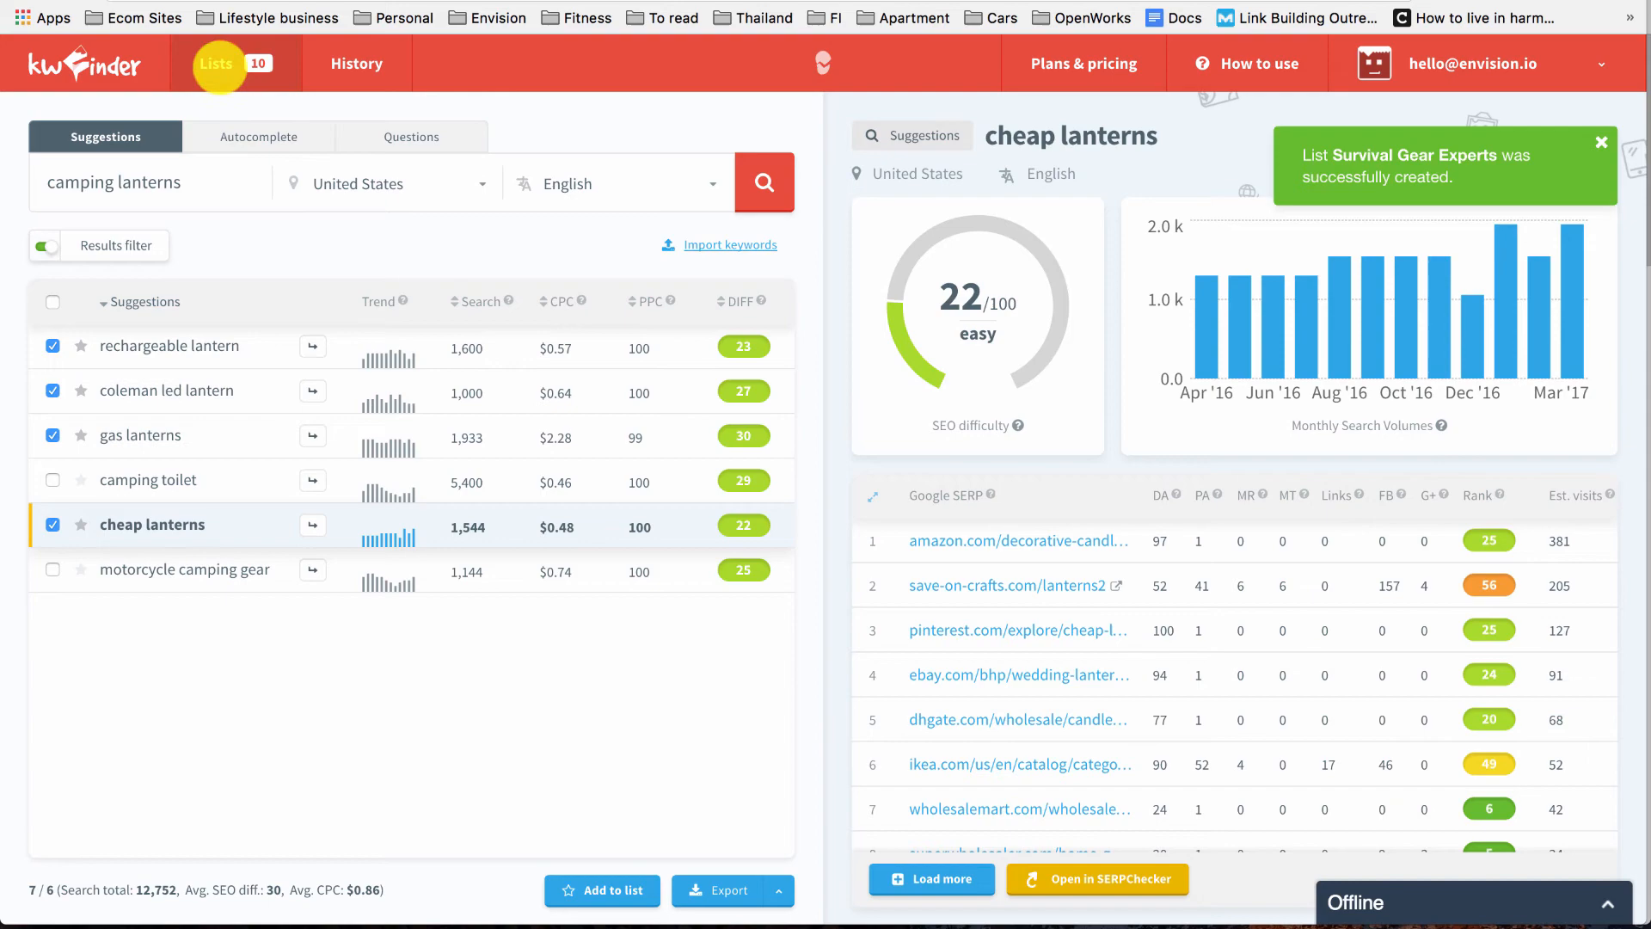
Step: Export the Survival Gear Experts list with metrics (.csv) and open the download in Excel
click(216, 62)
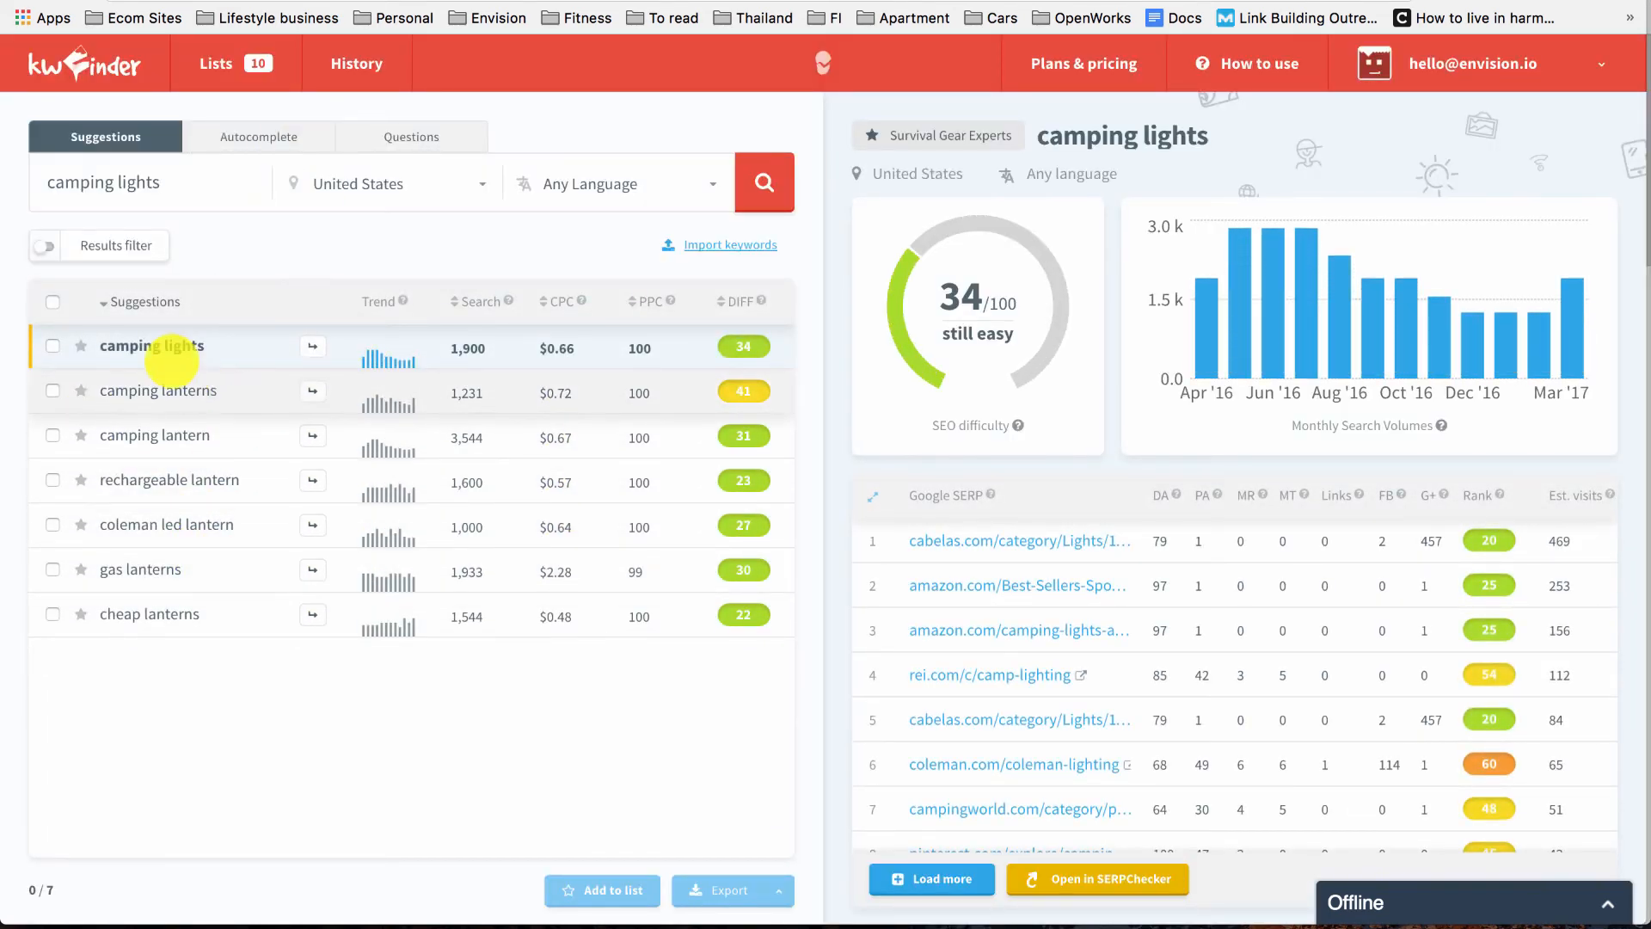
click(51, 302)
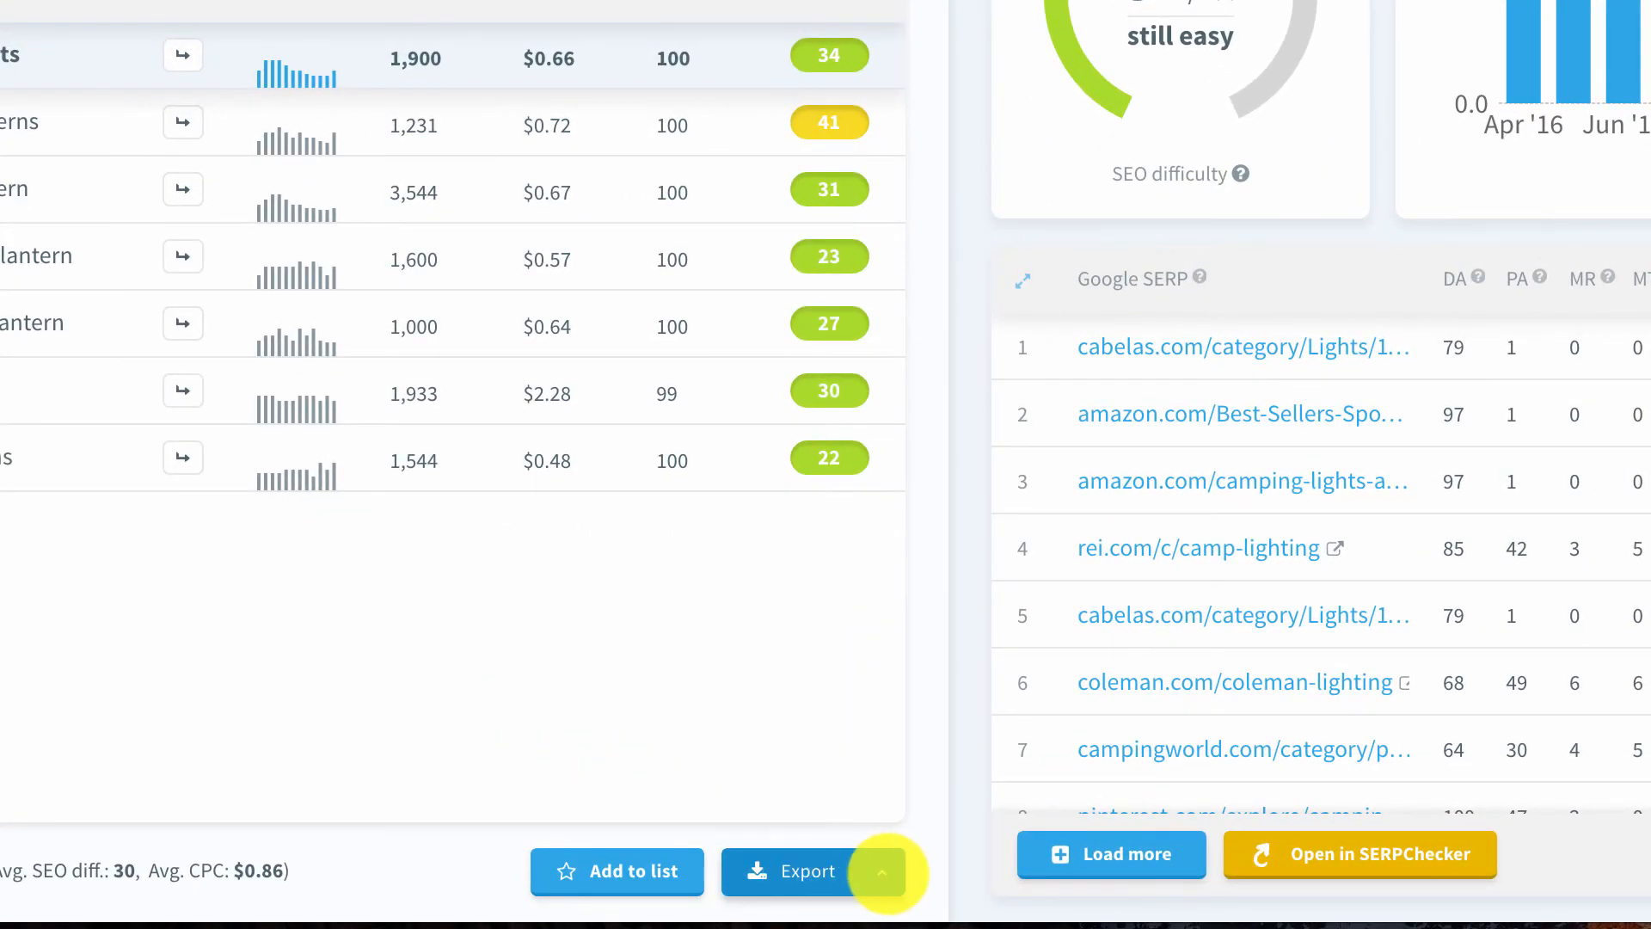
click(880, 872)
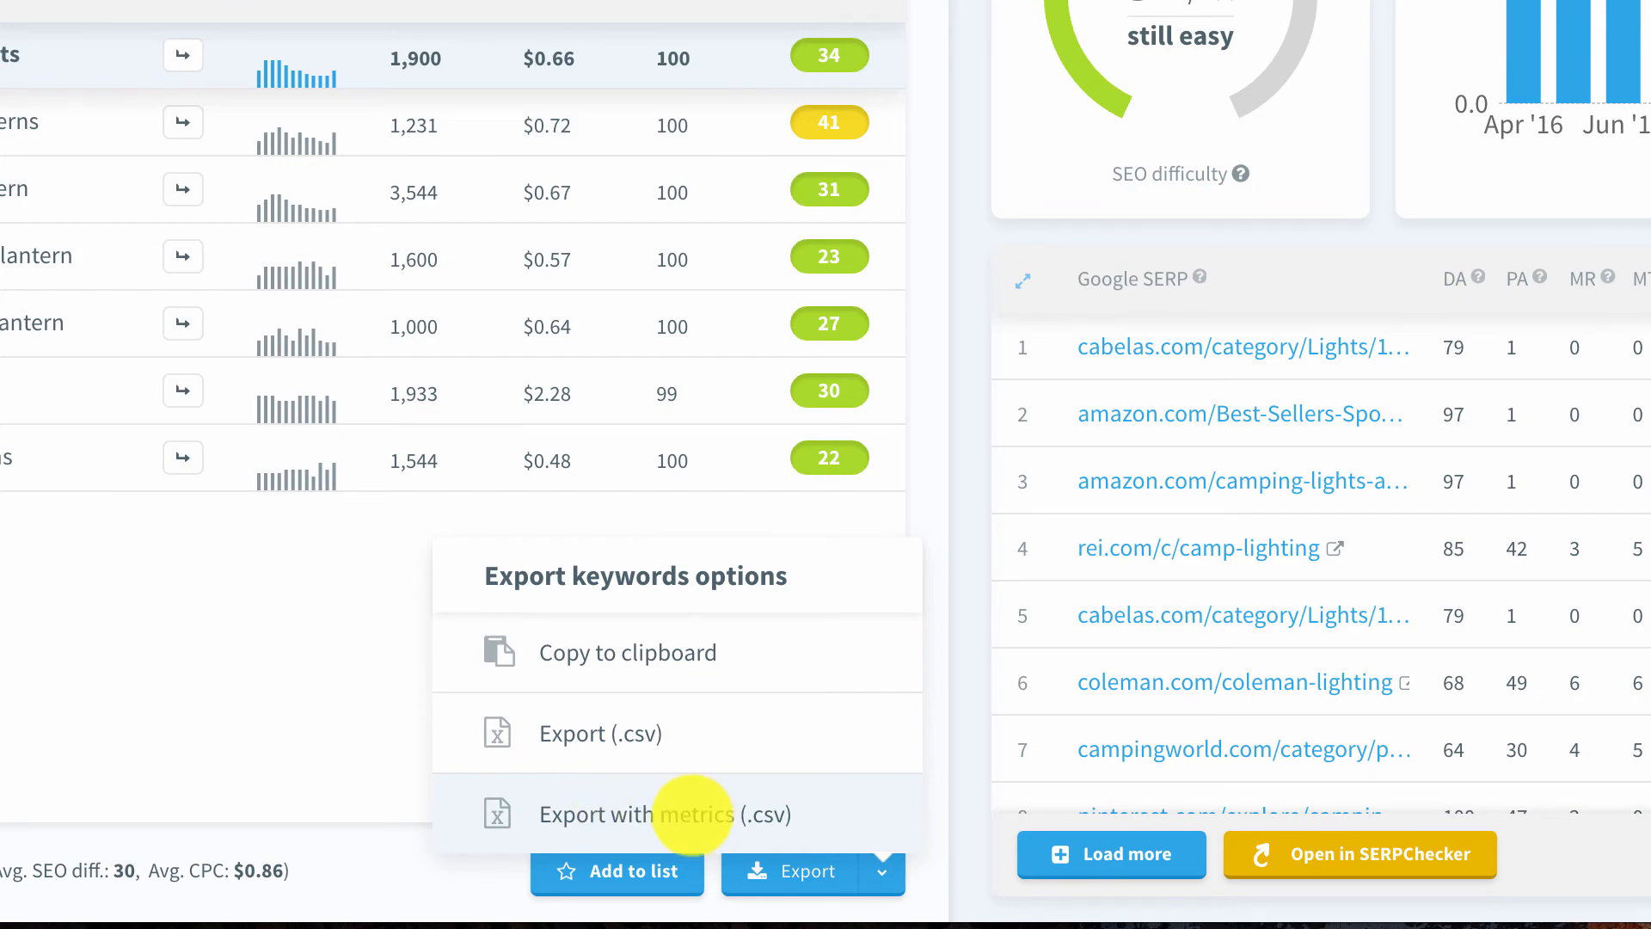
click(666, 814)
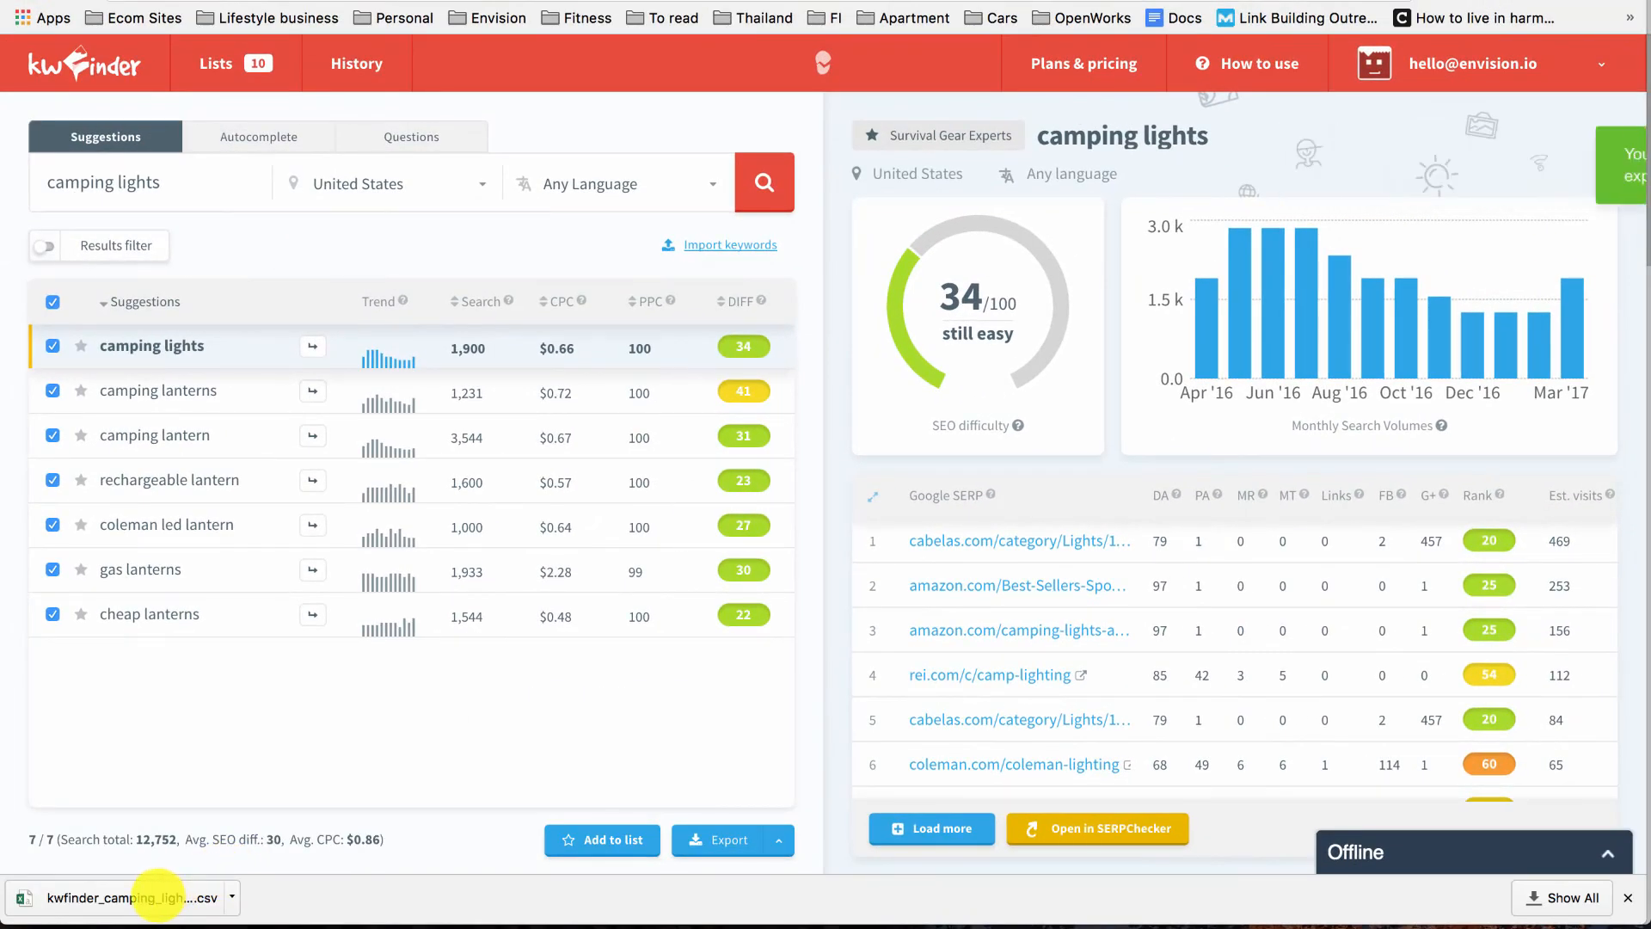
click(126, 897)
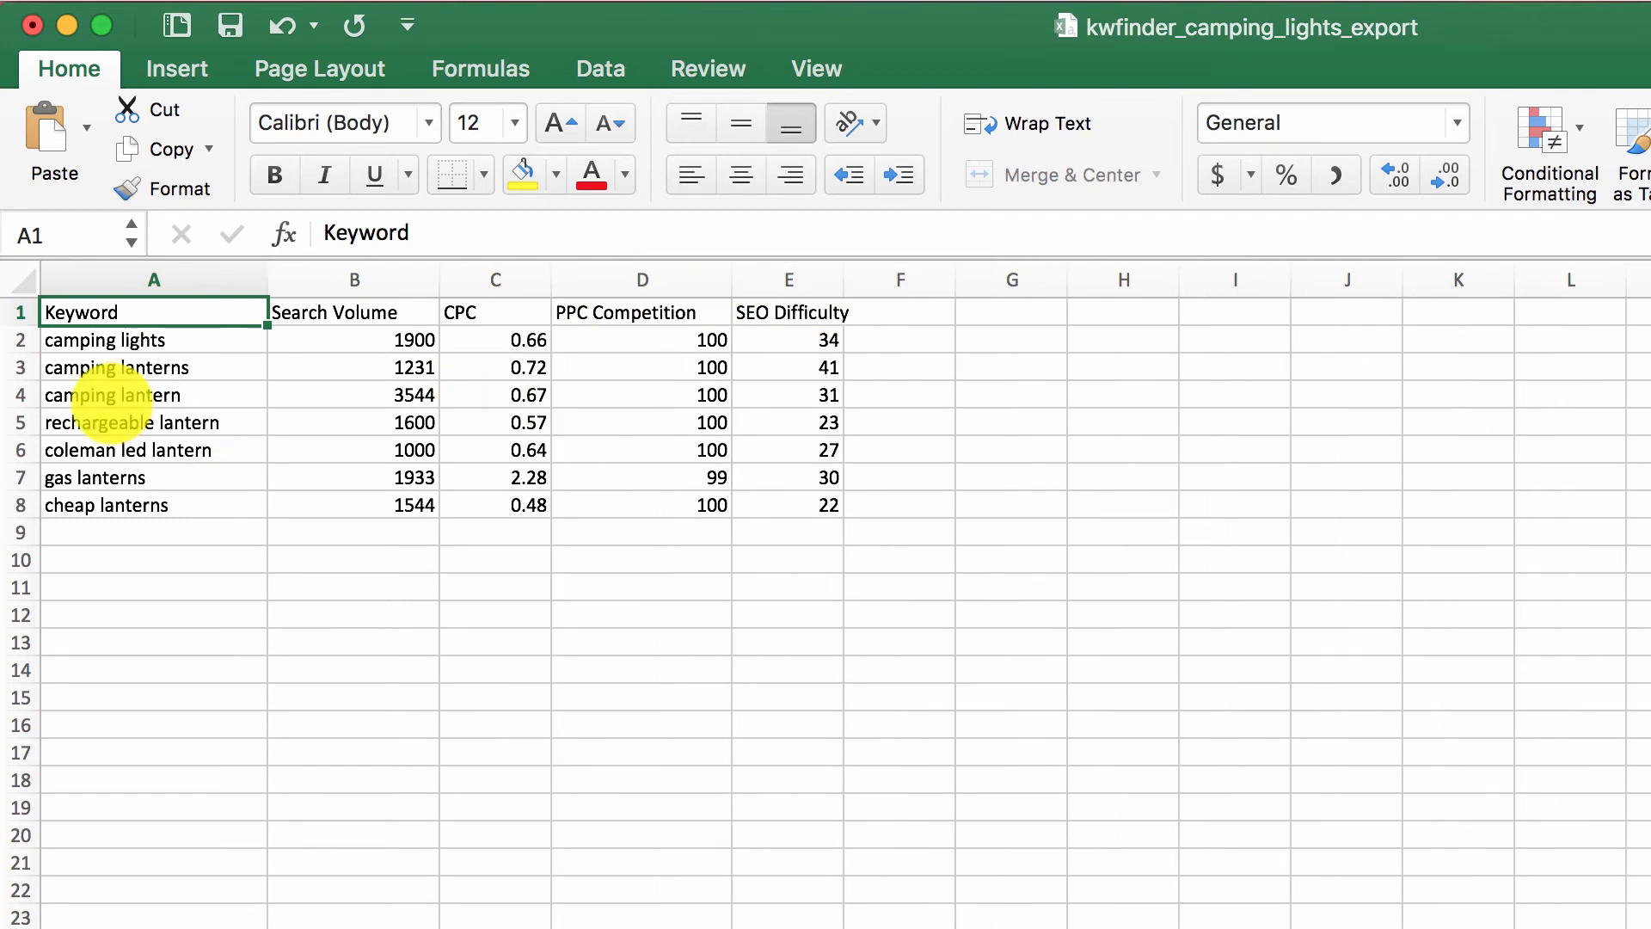
Step: Sort the keywords by Search Volume, largest first, so 'camping lantern' (3,544) leads
scroll(down, 3)
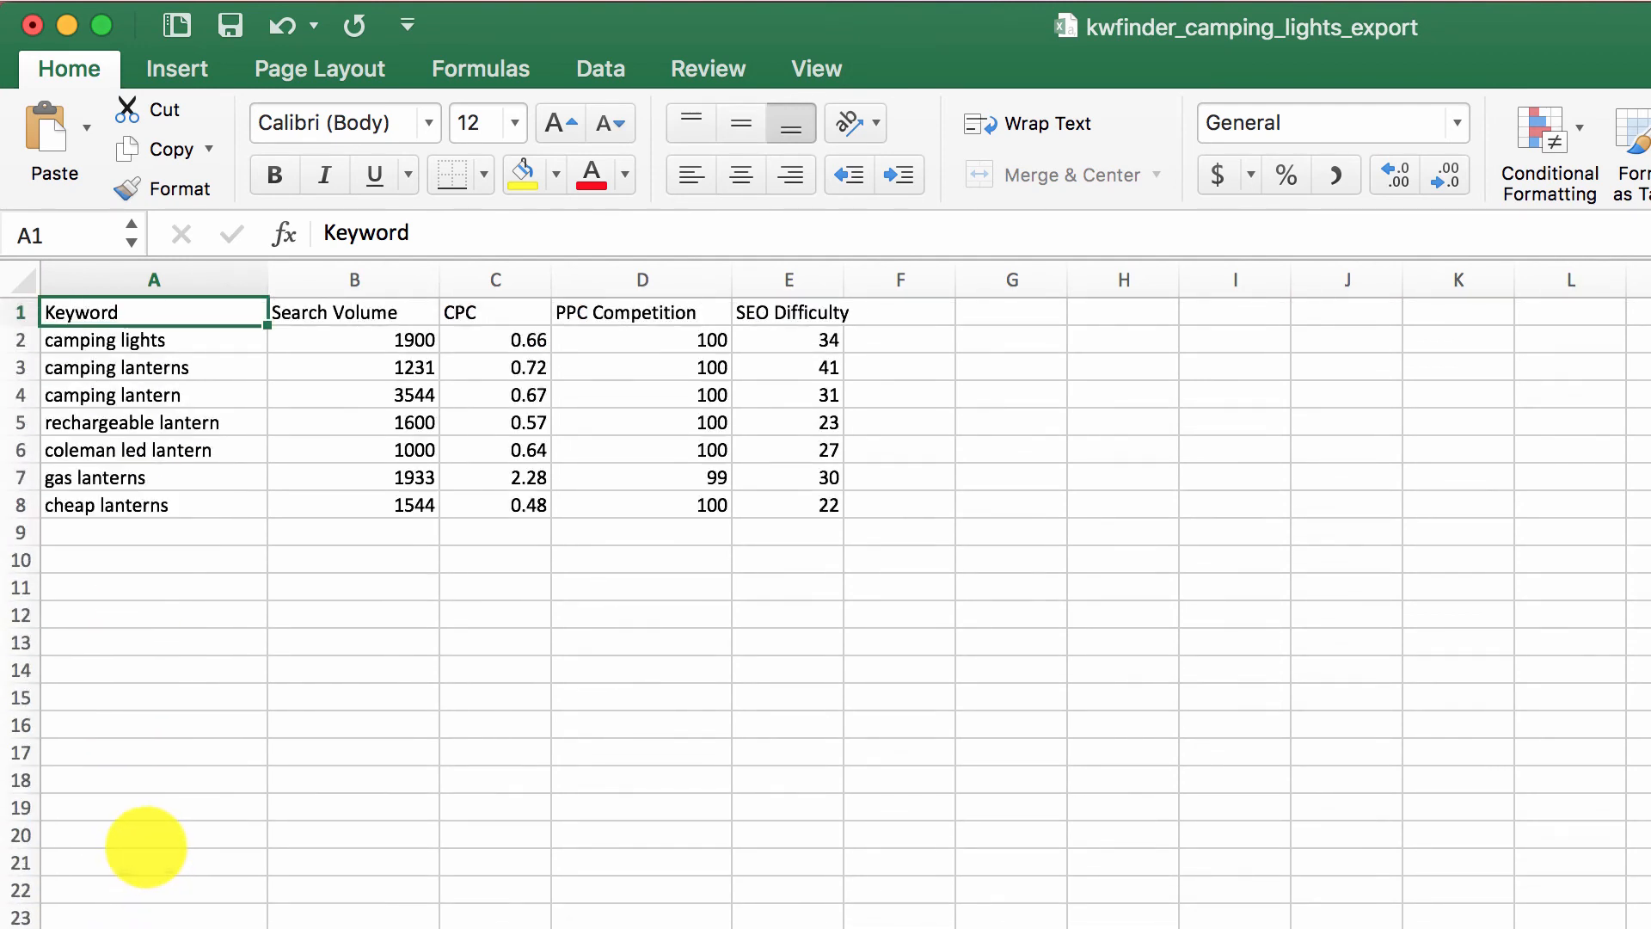
mouse_move(174, 879)
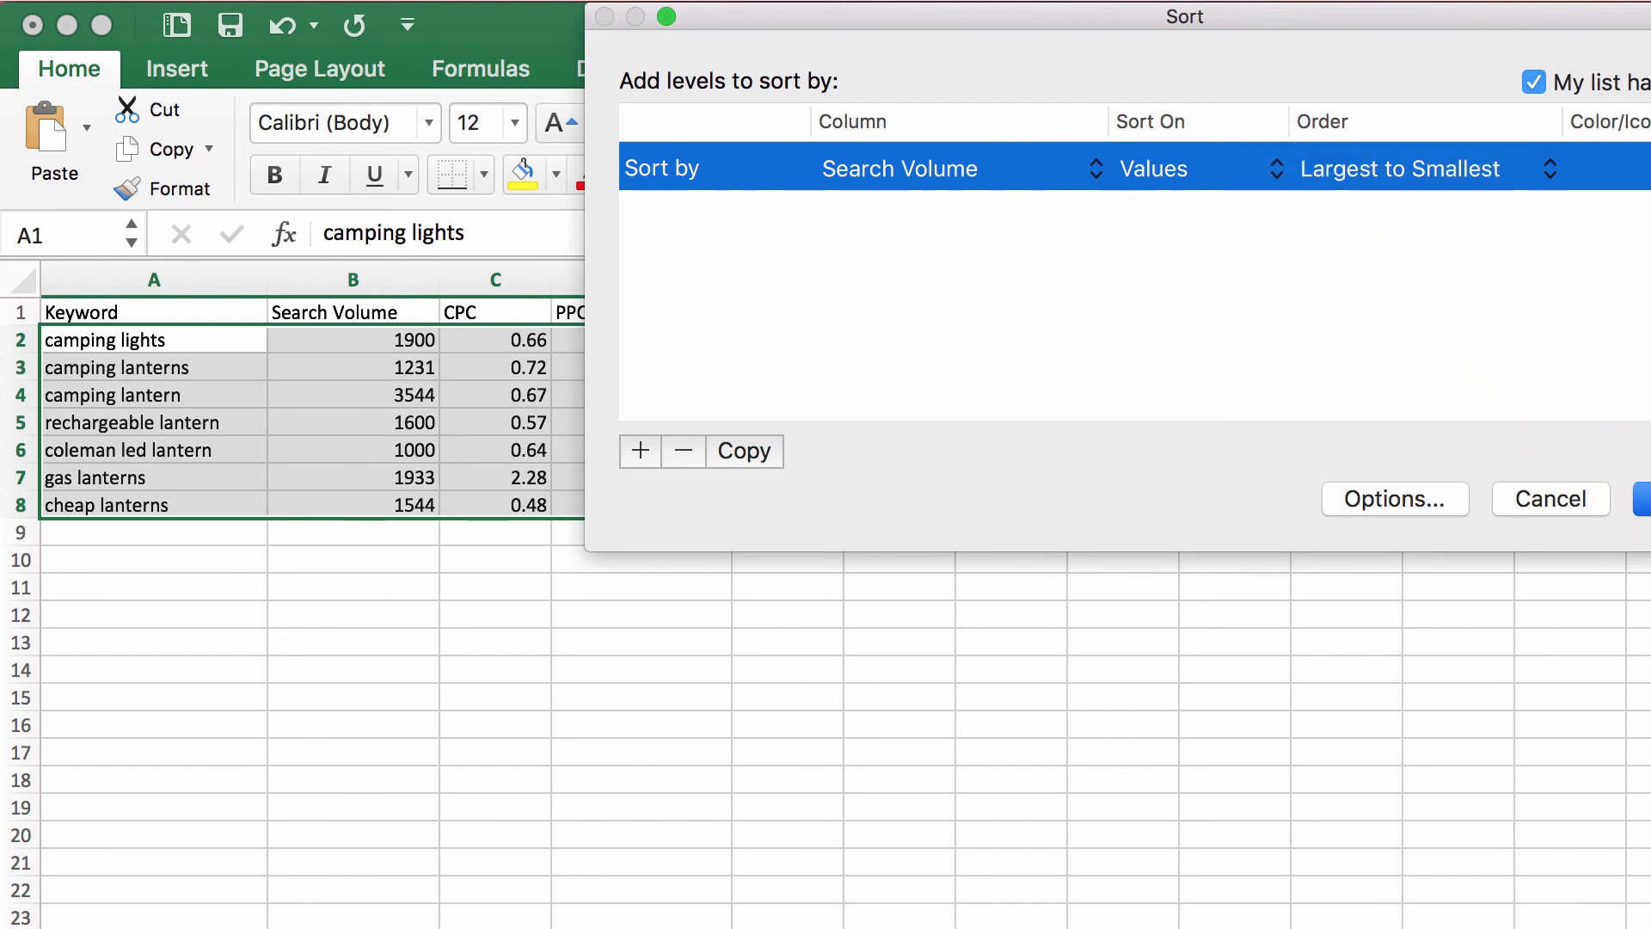
click(1642, 498)
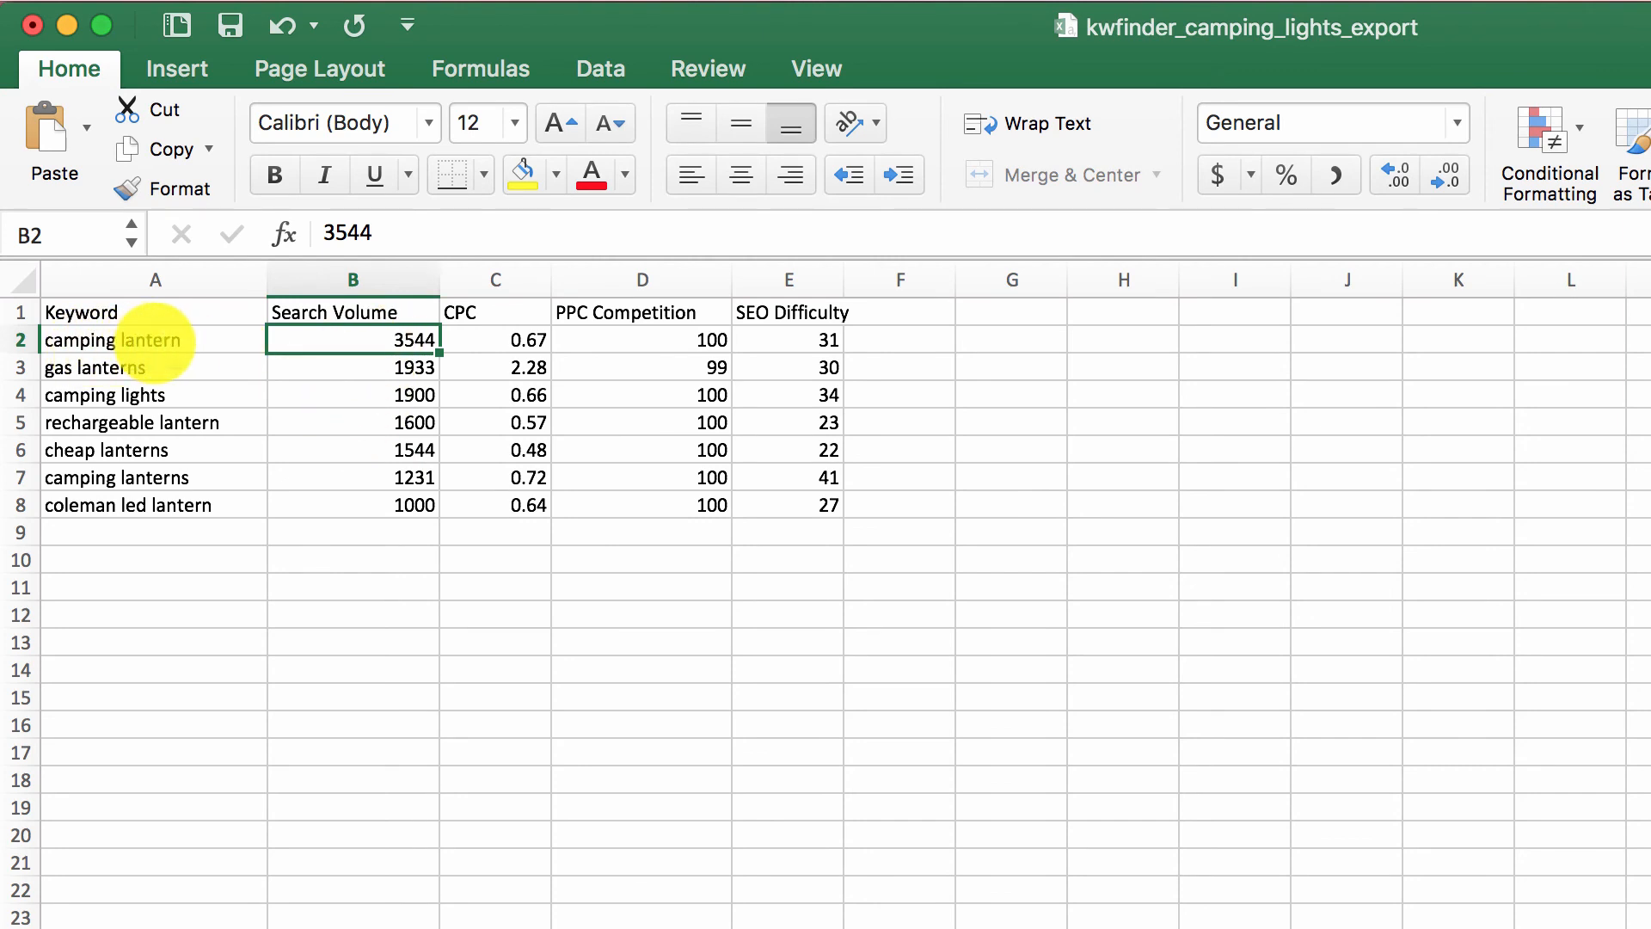
click(154, 339)
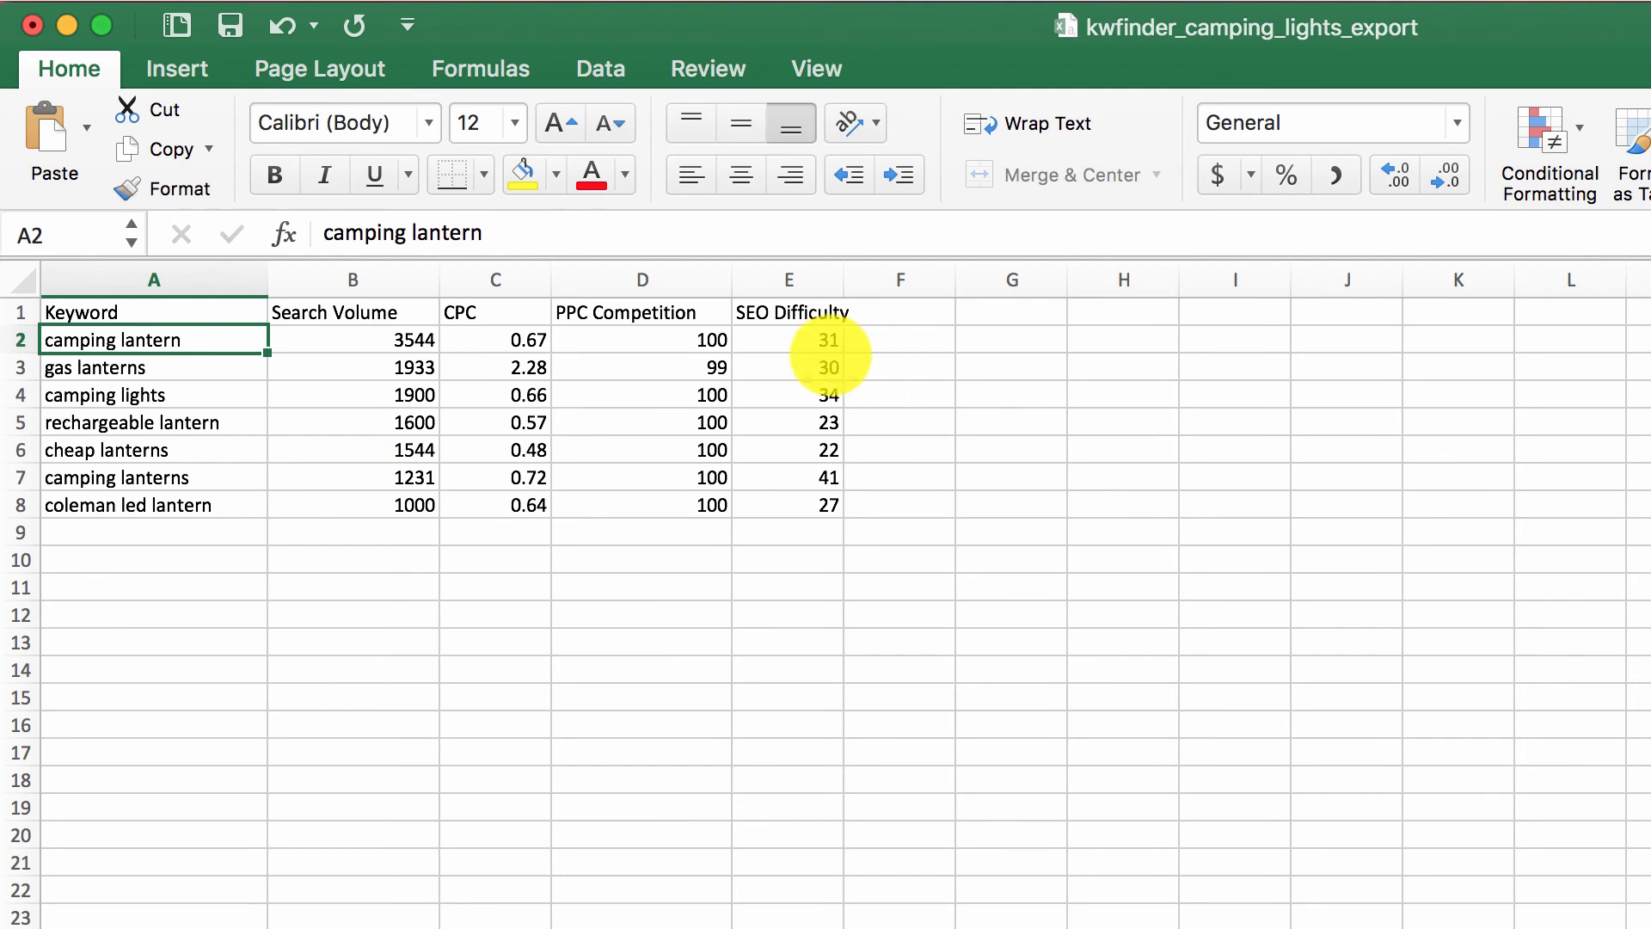
Step: Make the 'camping lantern' cell A2 bold with a yellow fill
click(786, 339)
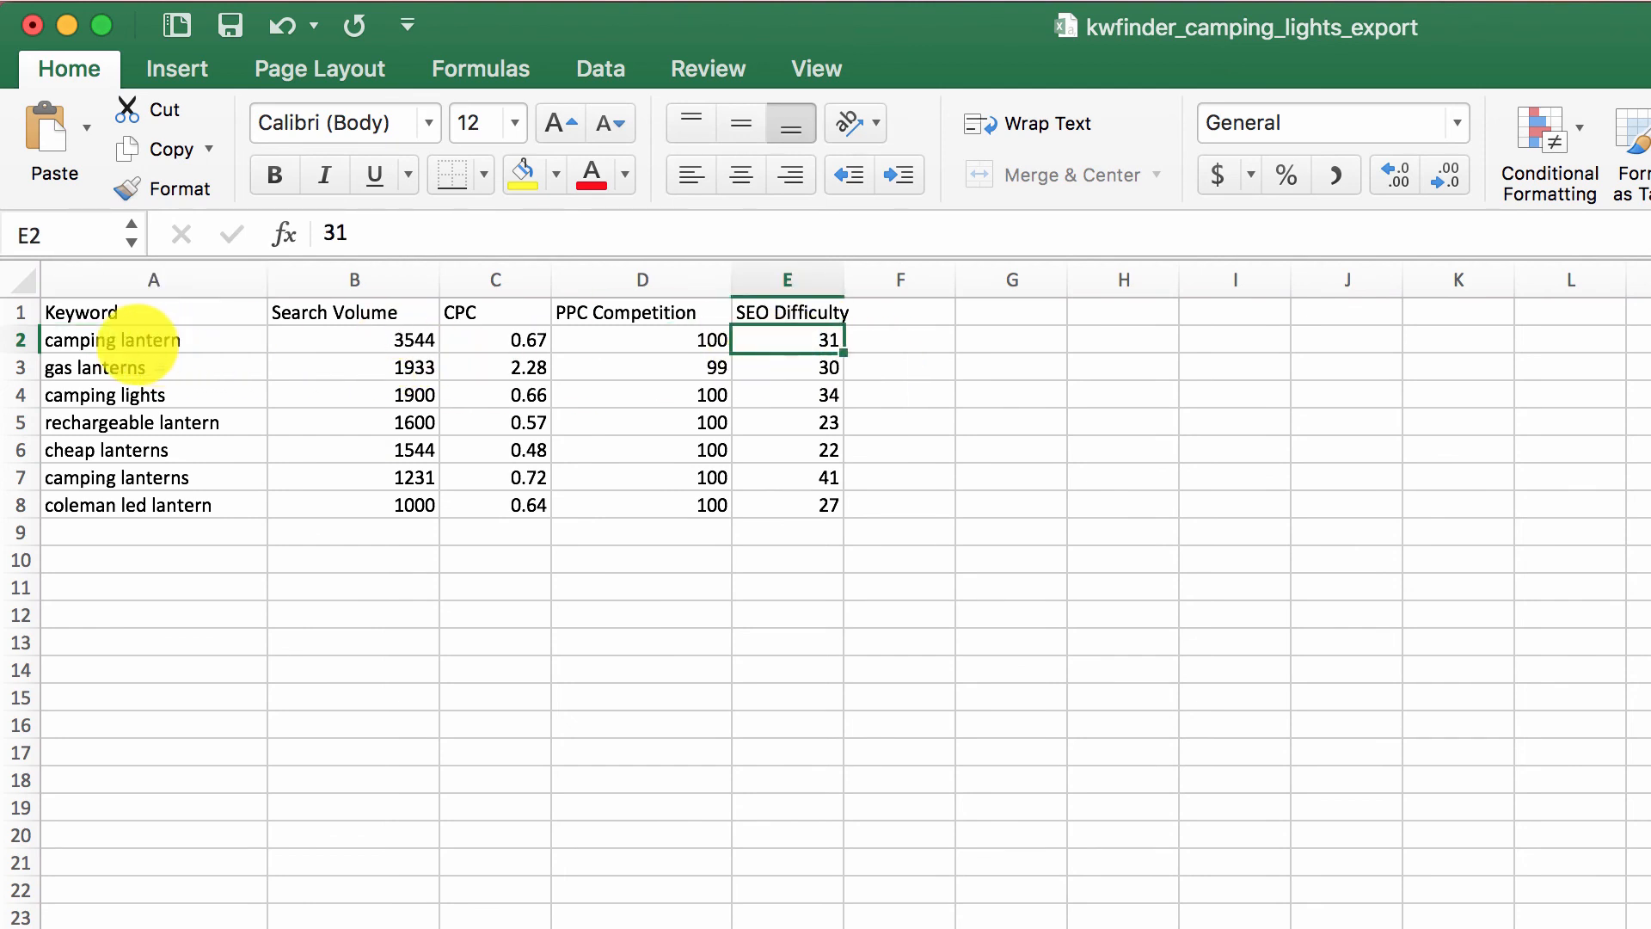
click(154, 338)
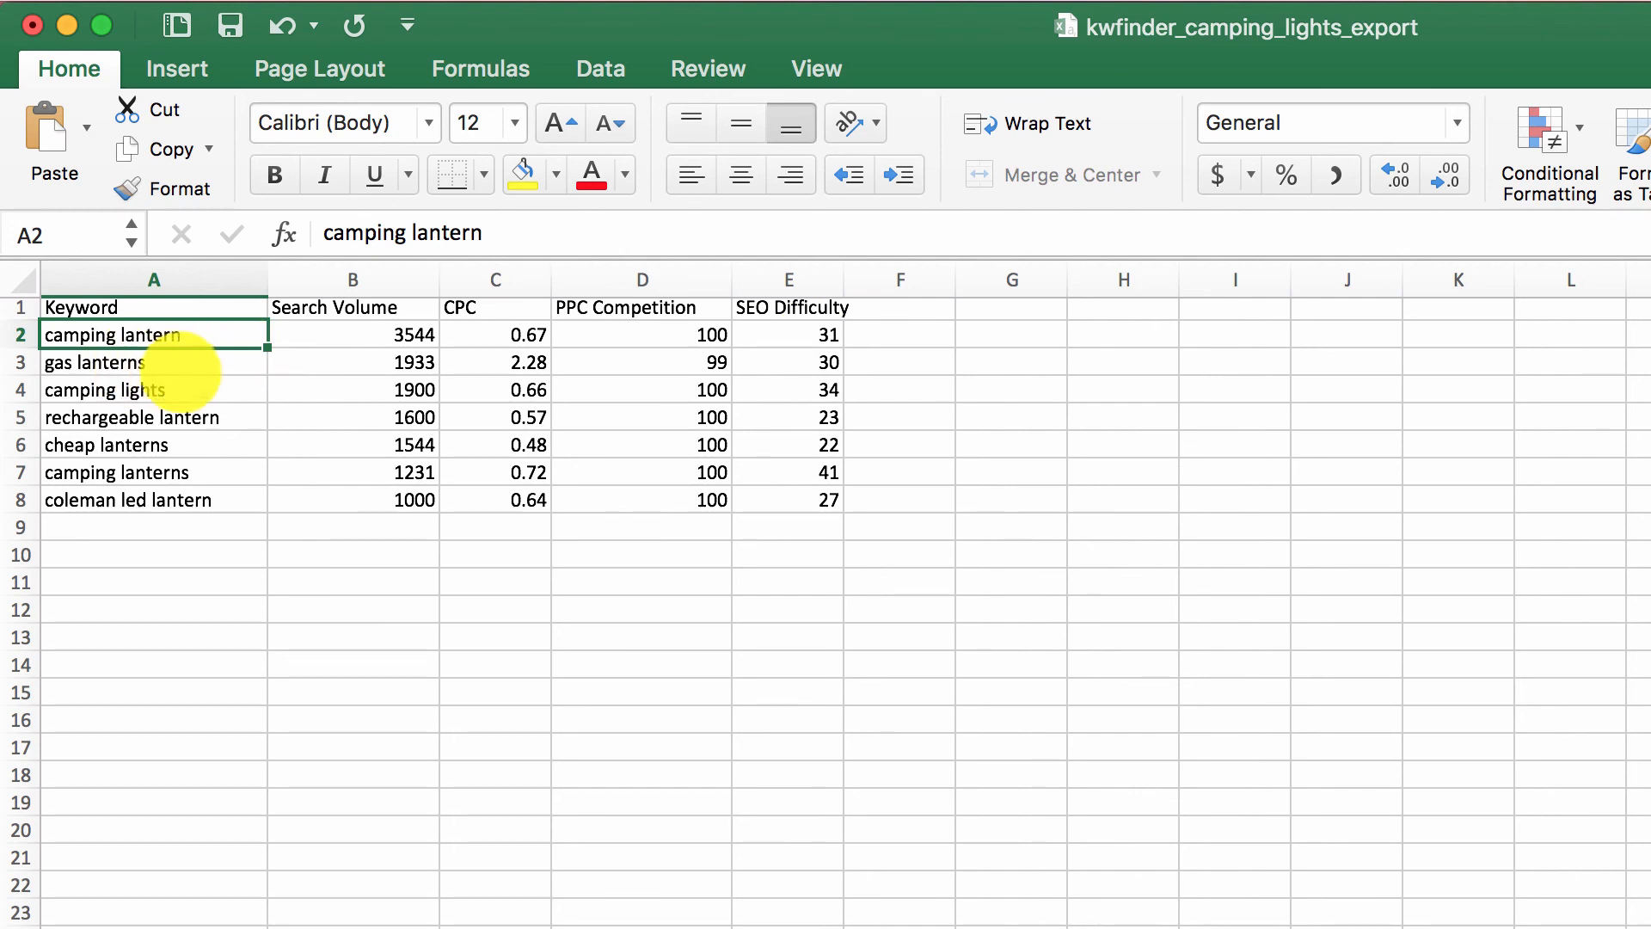
click(274, 174)
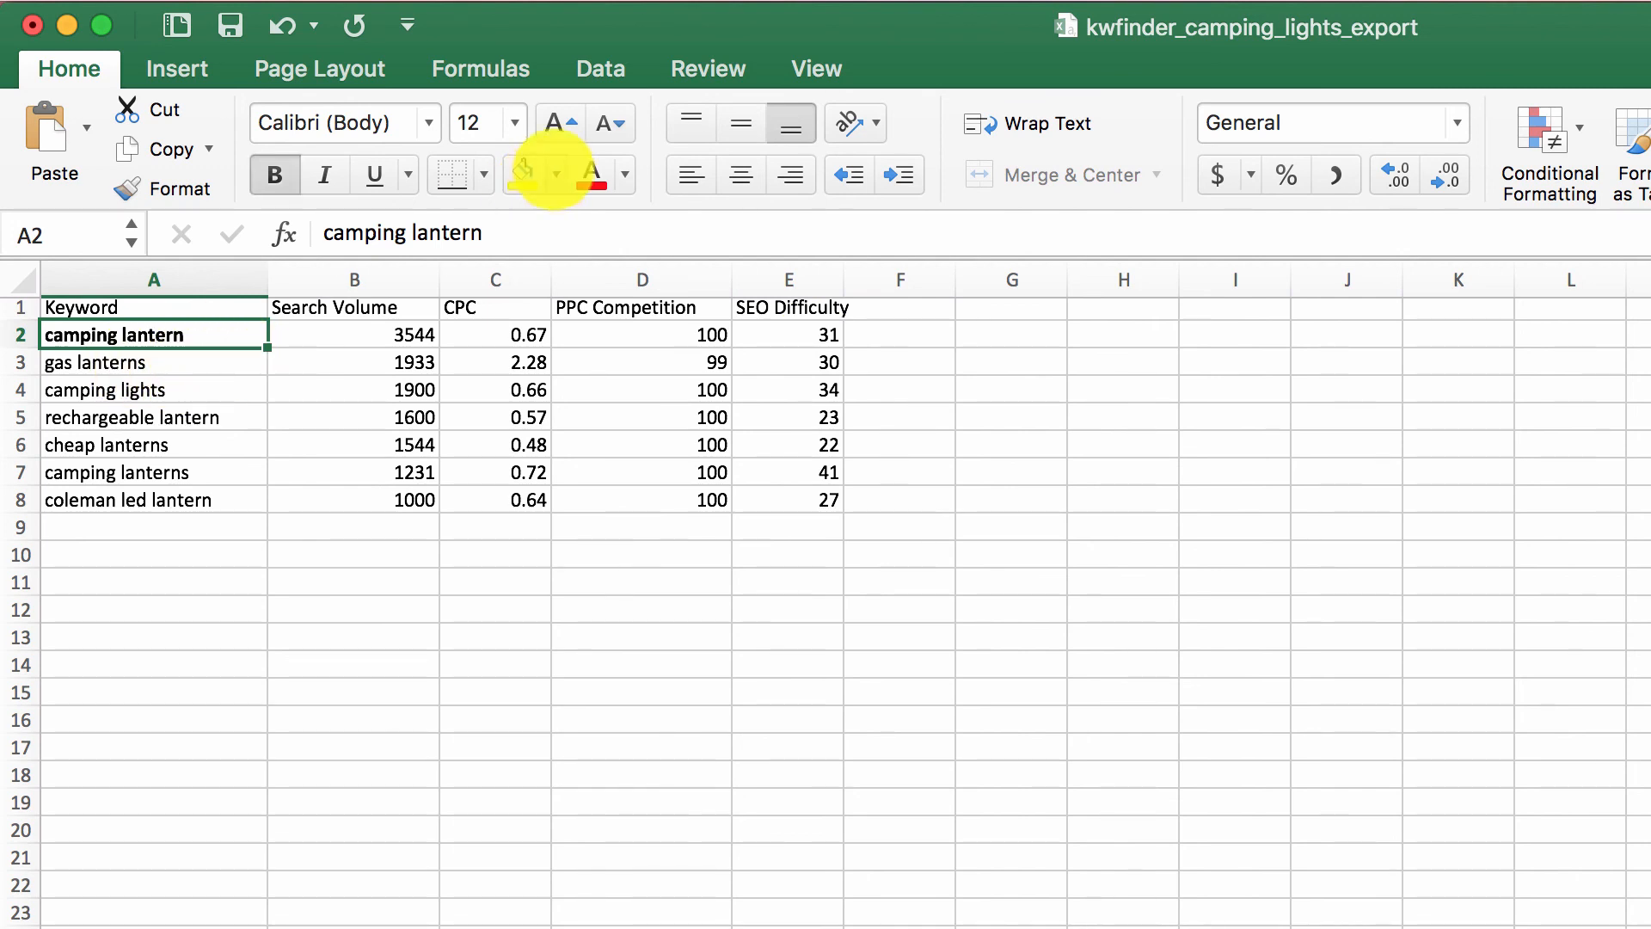
click(522, 175)
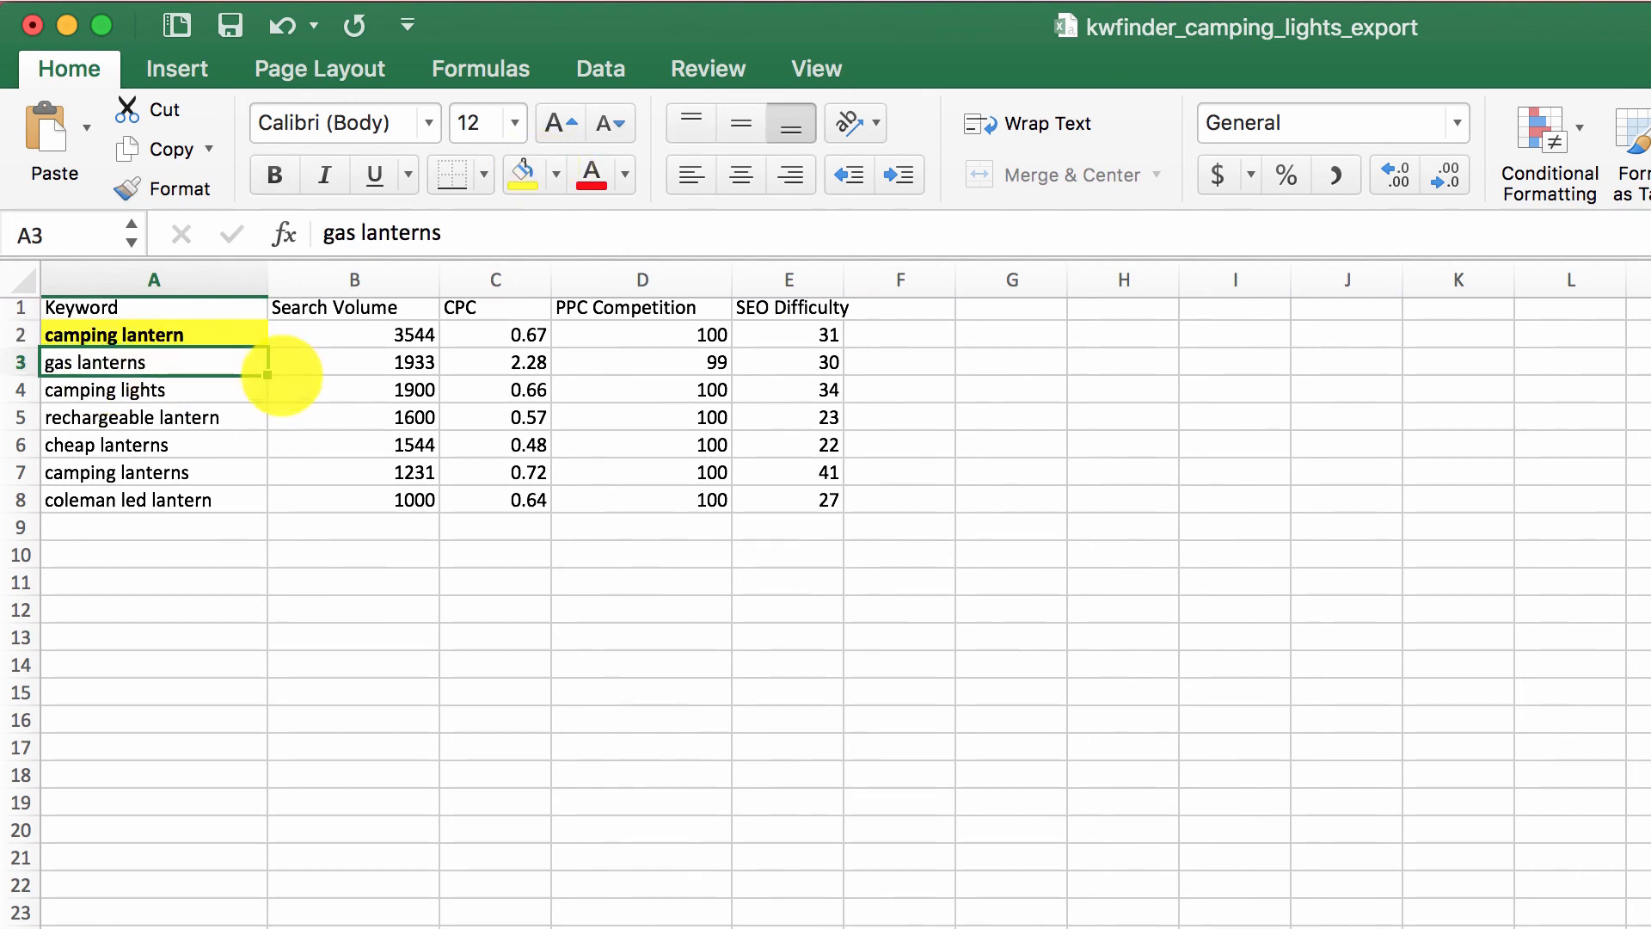